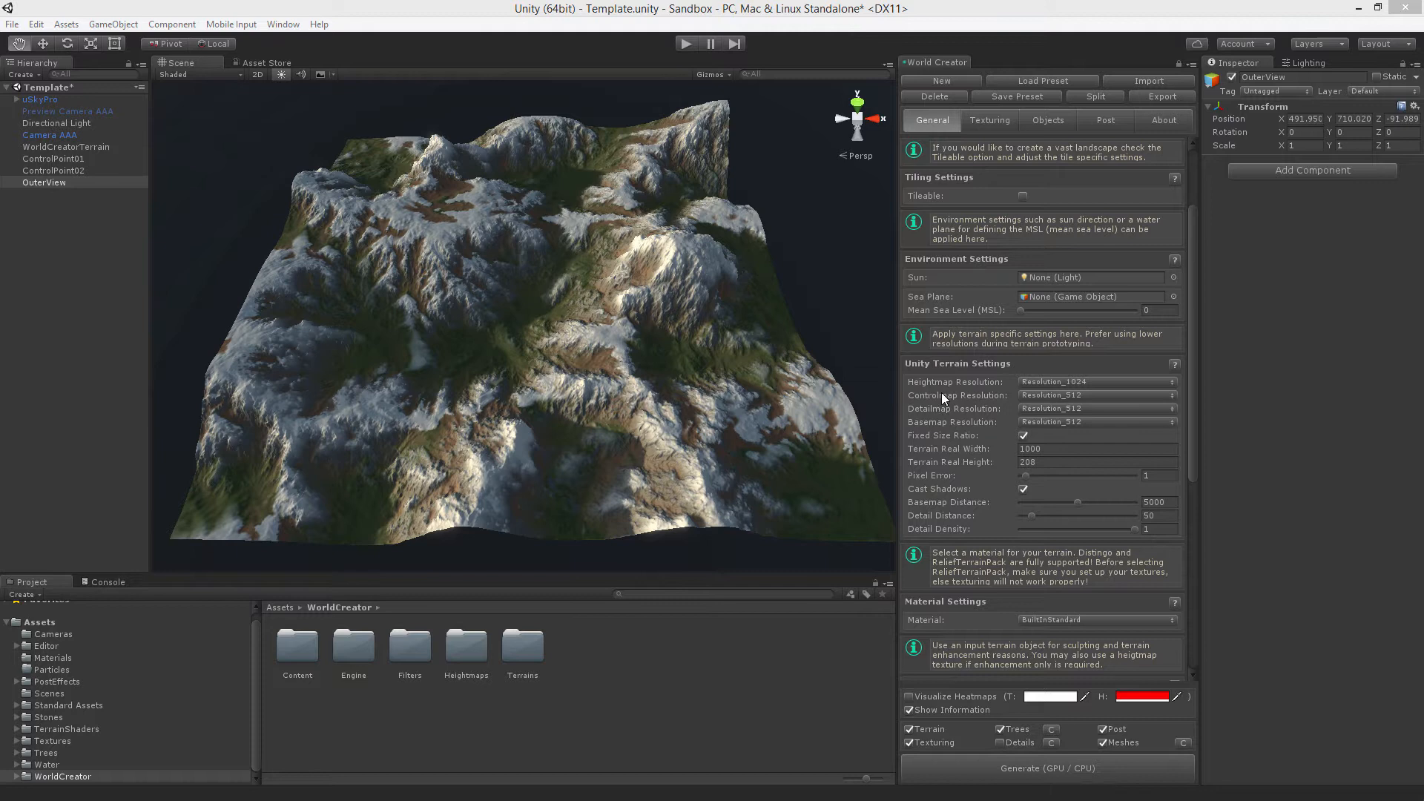
mouse_move(948, 390)
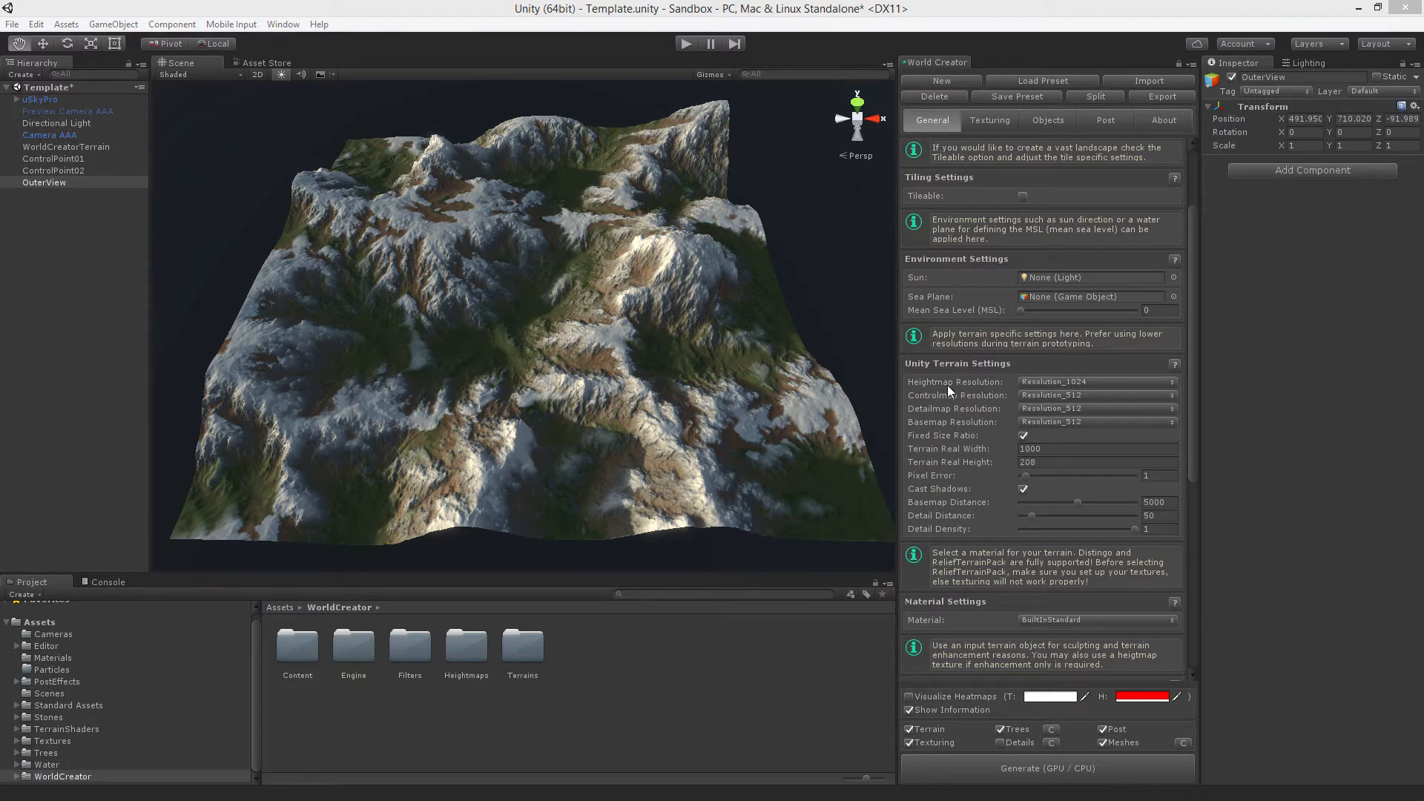
Step: Try Heightmap Resolution 64, restore it to 1024 and regenerate the terrain
click(1096, 382)
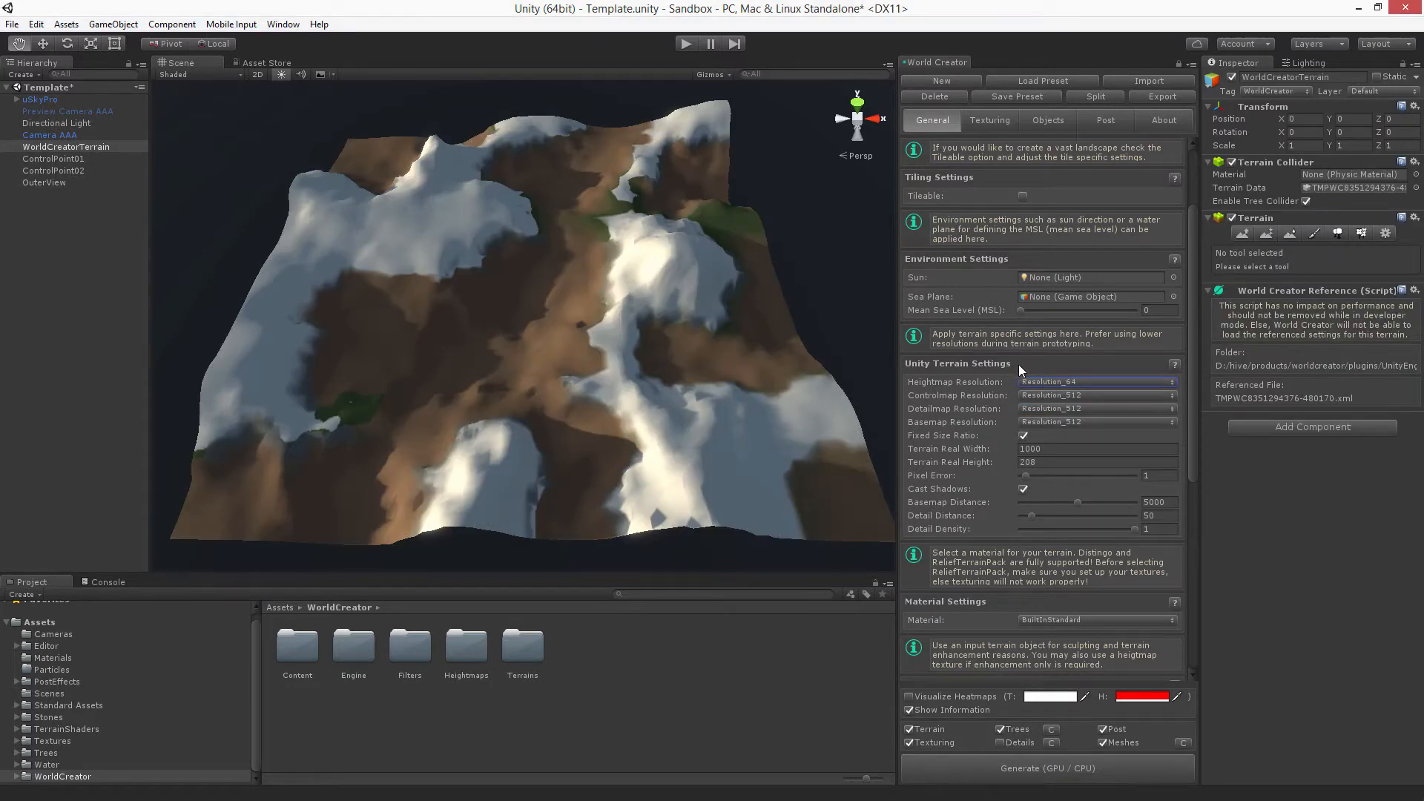
click(1096, 381)
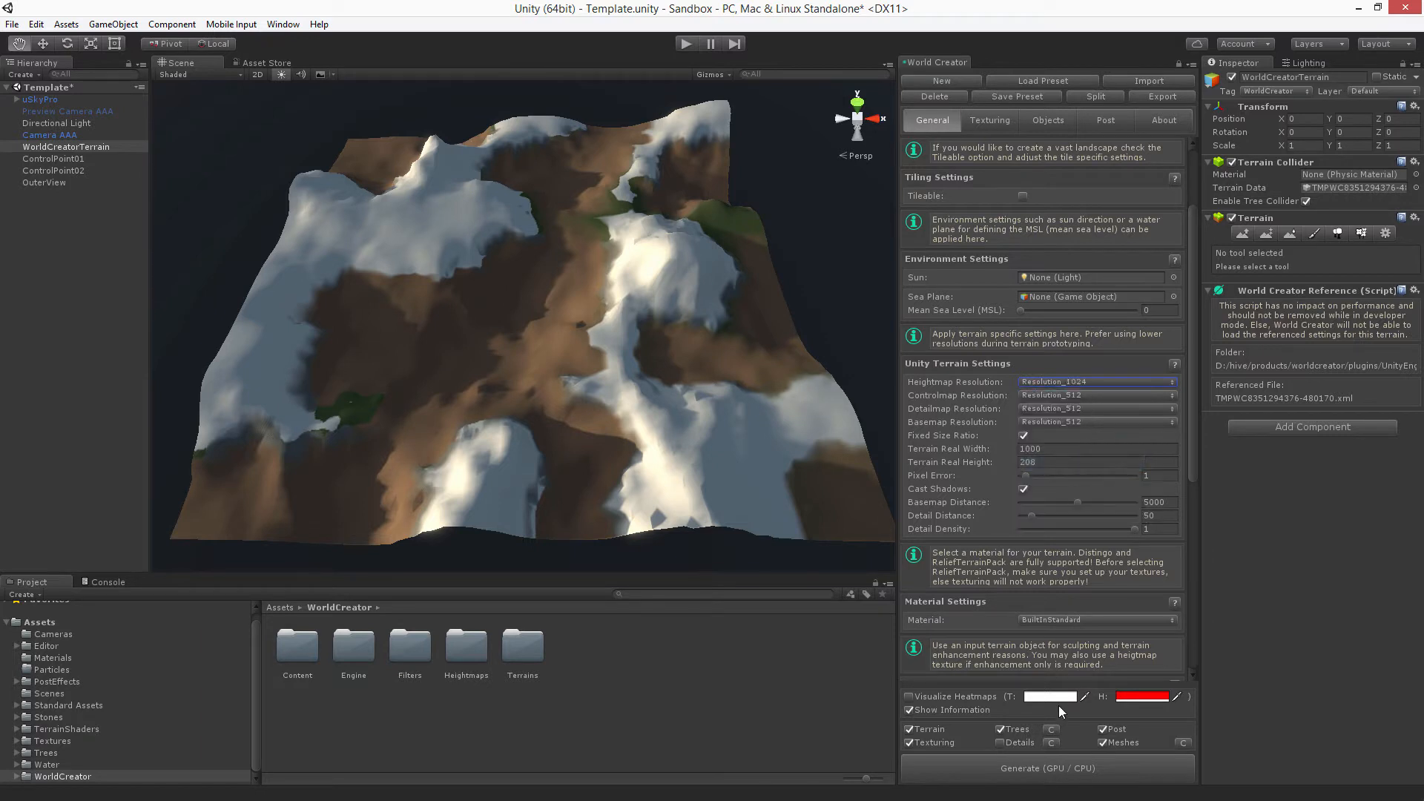
click(1045, 766)
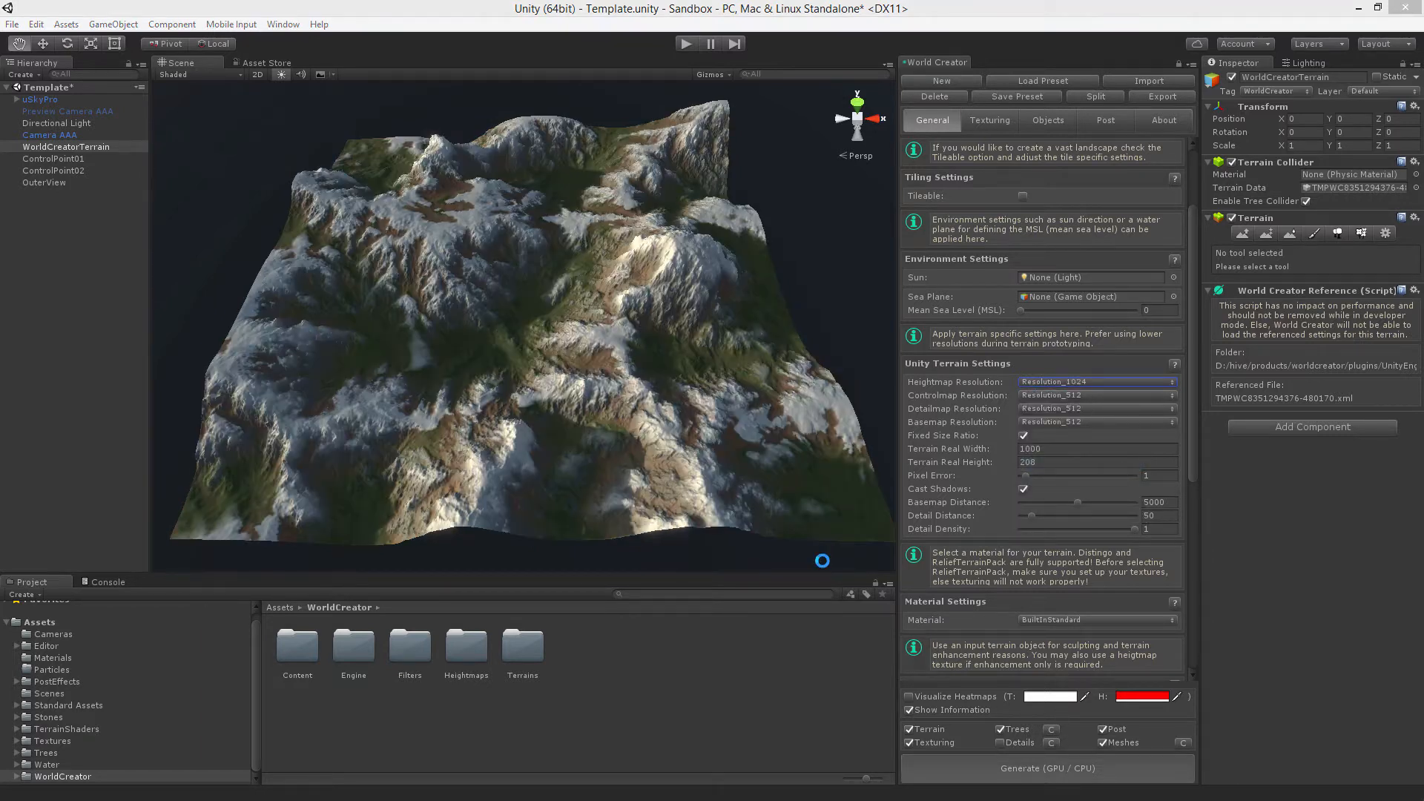
click(1095, 381)
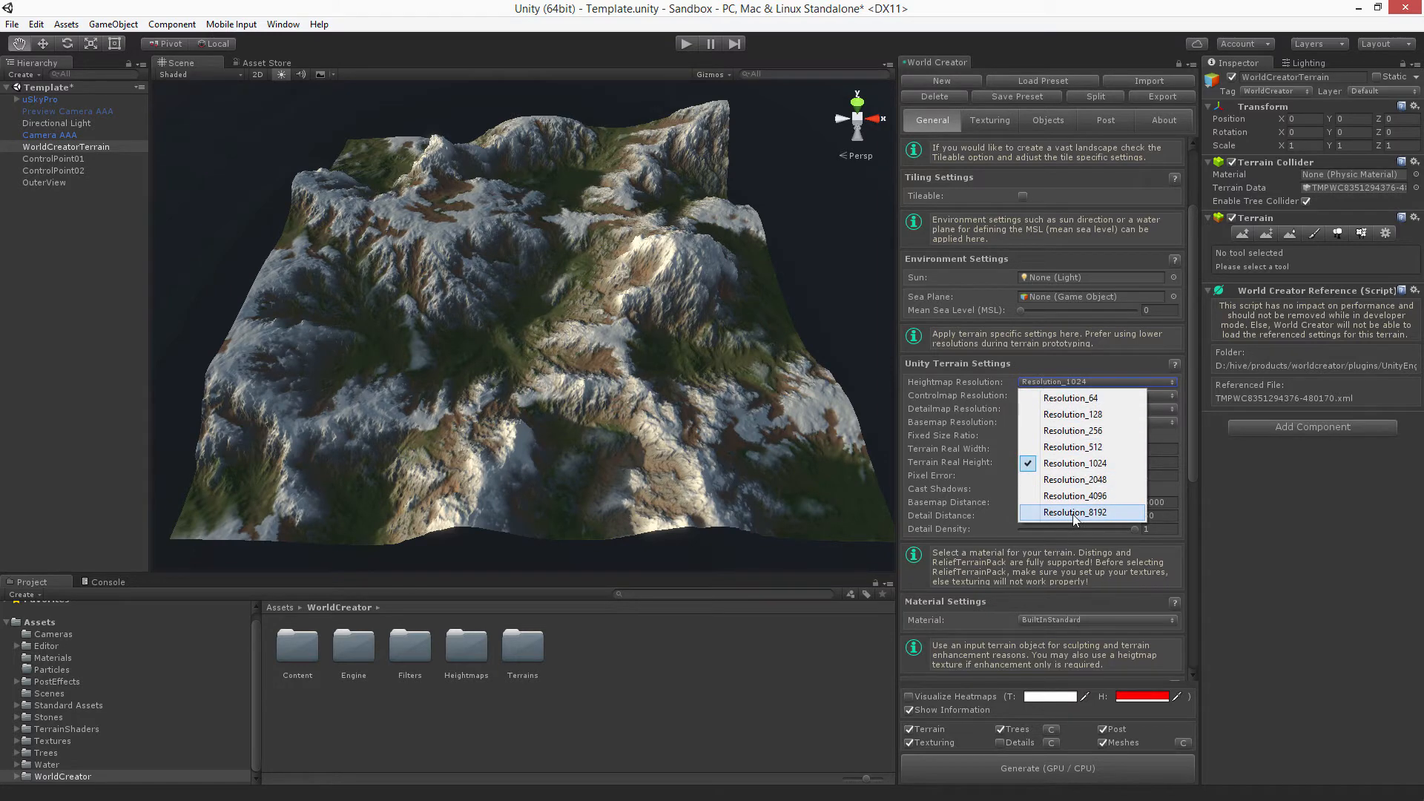
mouse_move(1104, 518)
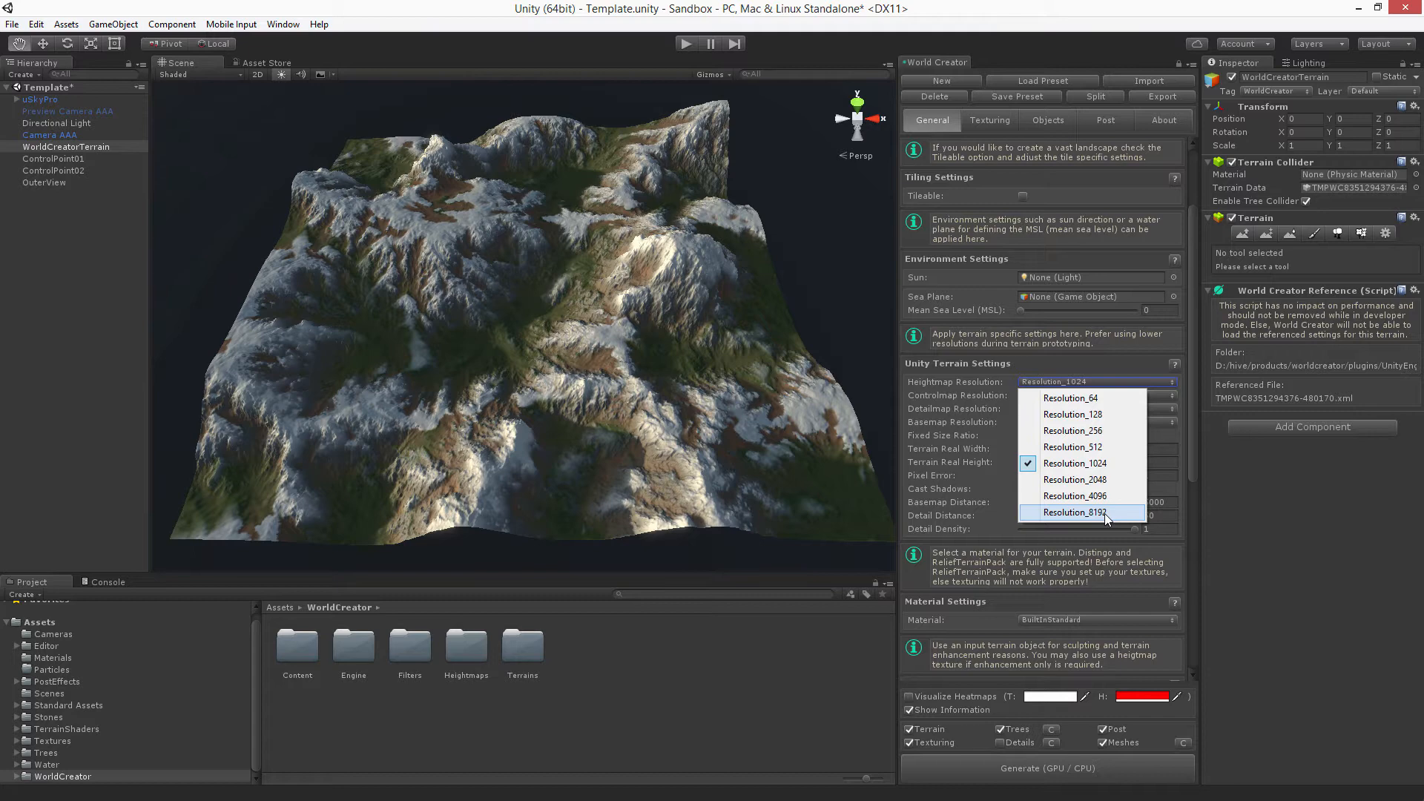
mouse_move(1106, 516)
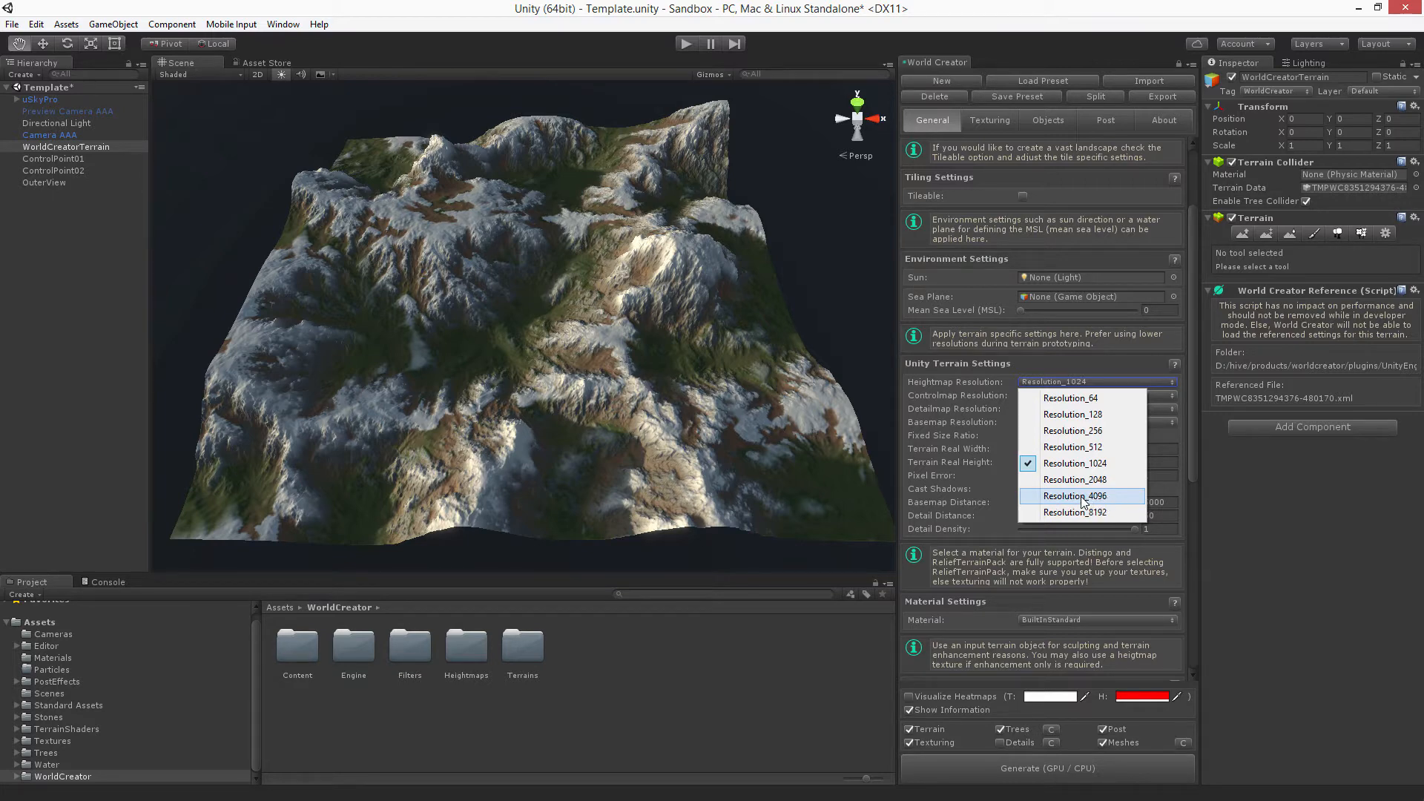
mouse_move(1081, 514)
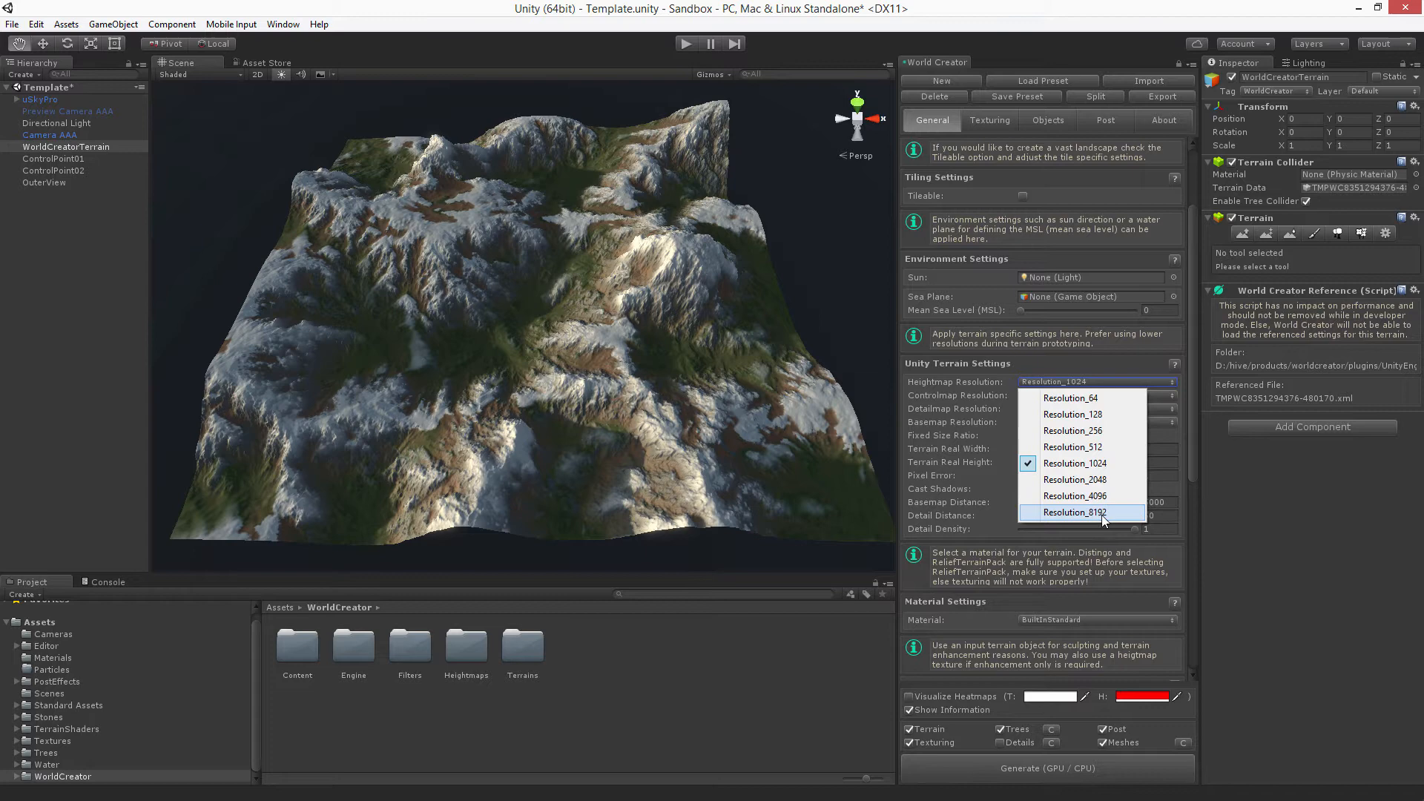
mouse_move(1104, 521)
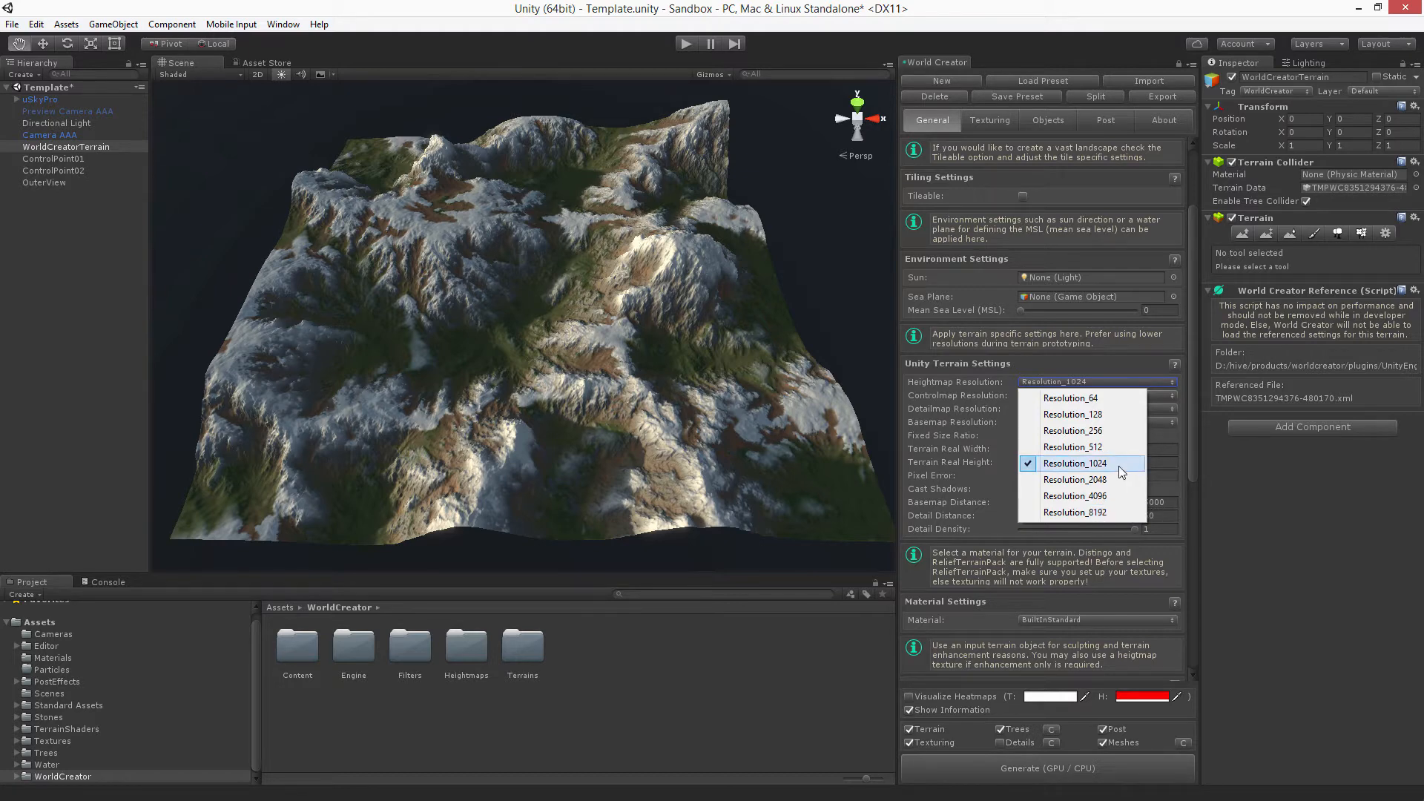
mouse_move(1114, 519)
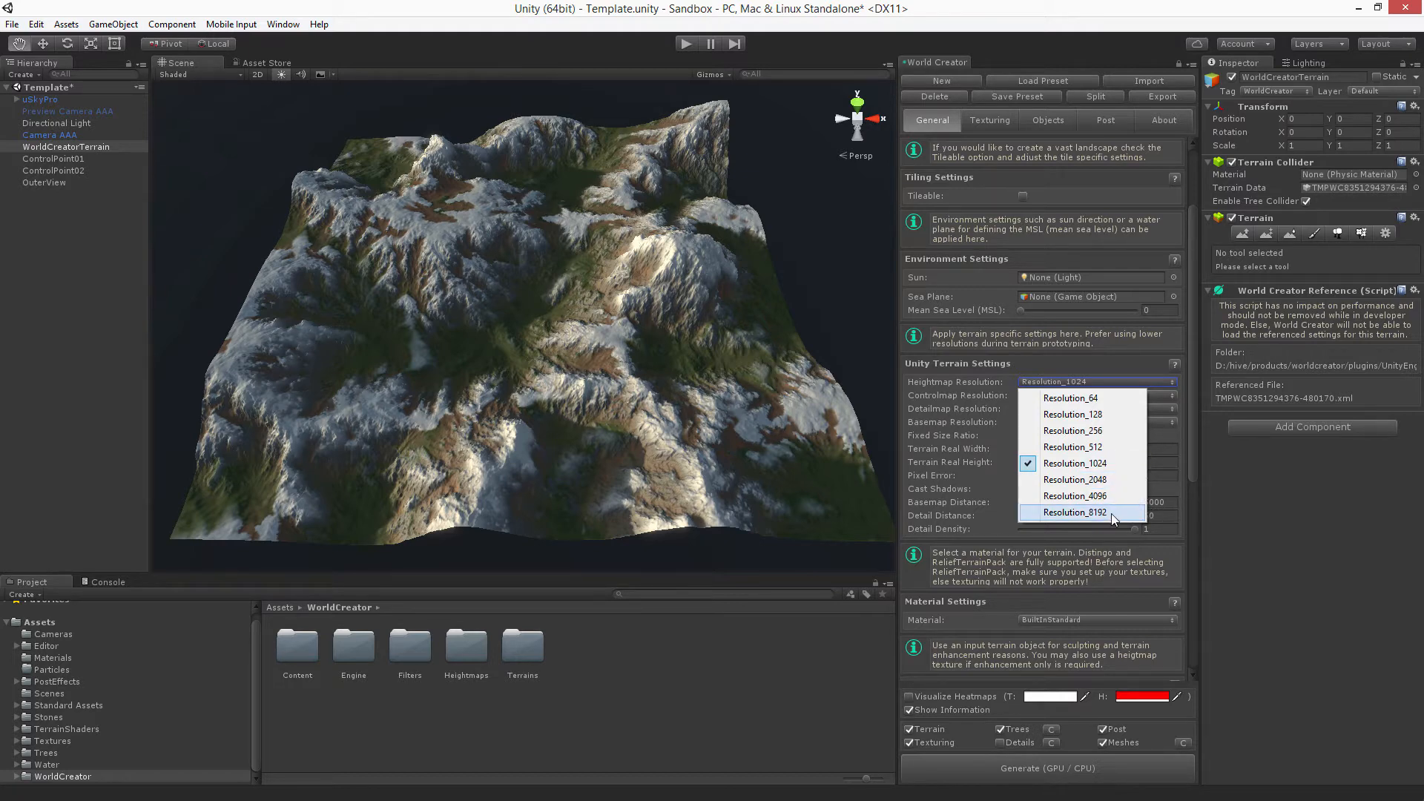
mouse_move(1074, 479)
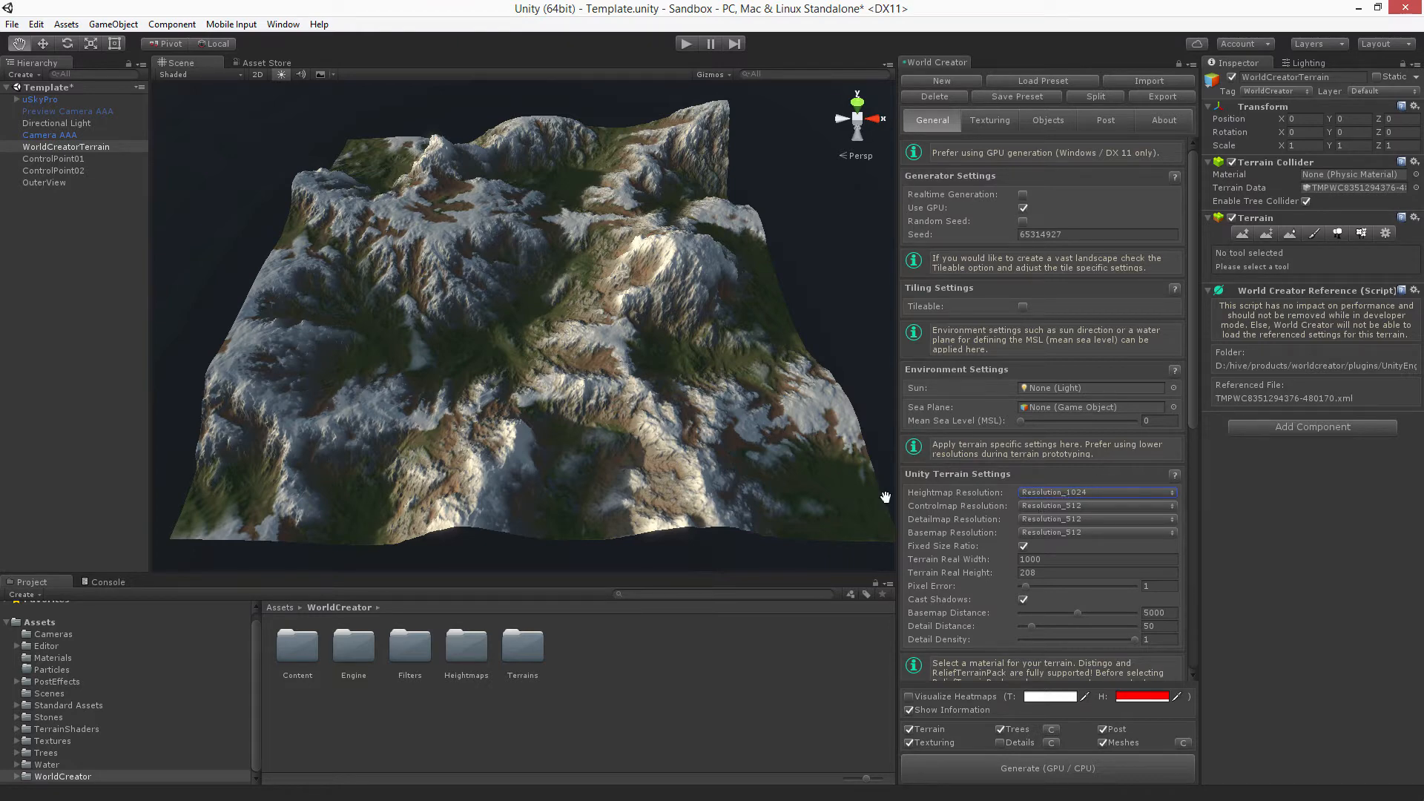
mouse_move(1052, 501)
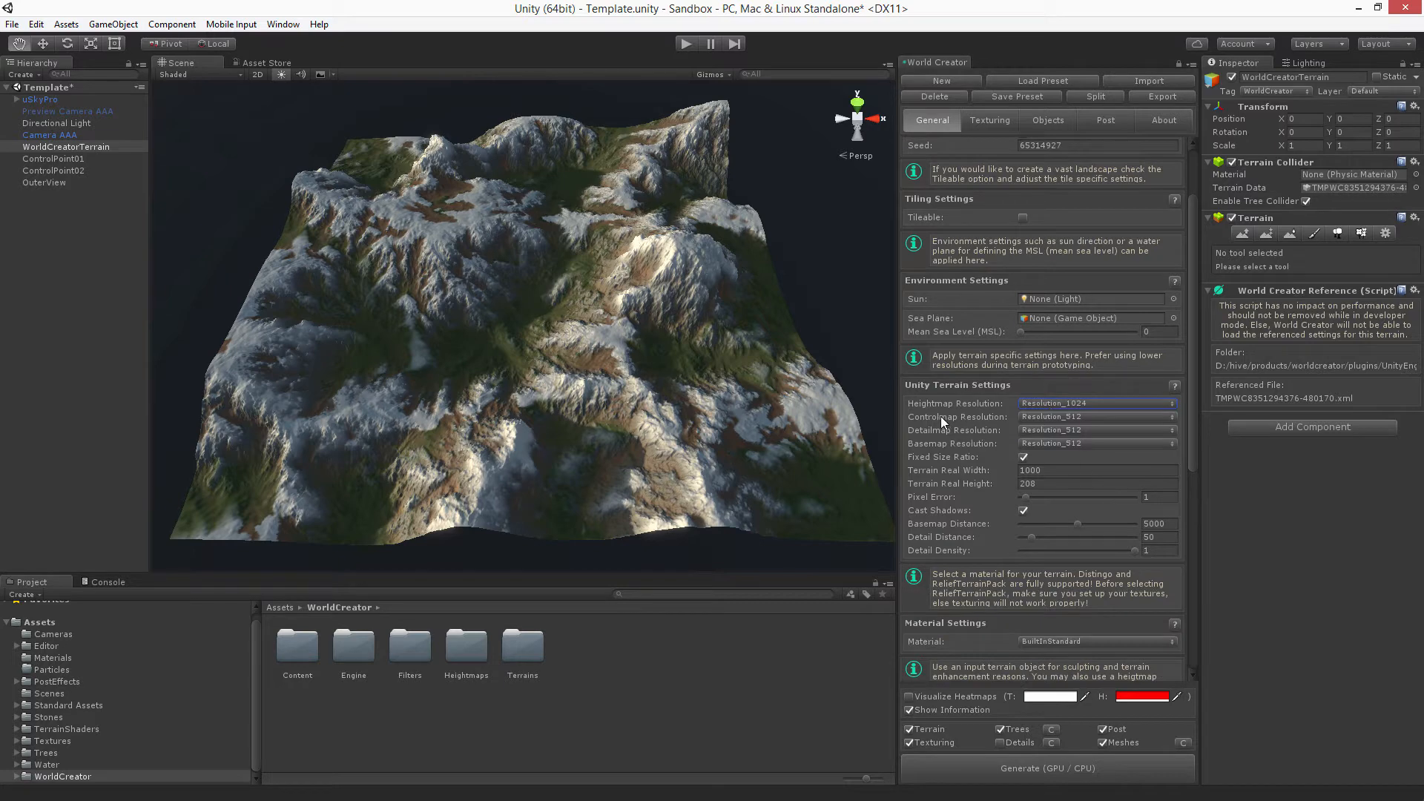
Step: Frame ControlPoint02's close view, try Controlmap Resolution 64, then restore 512
click(55, 171)
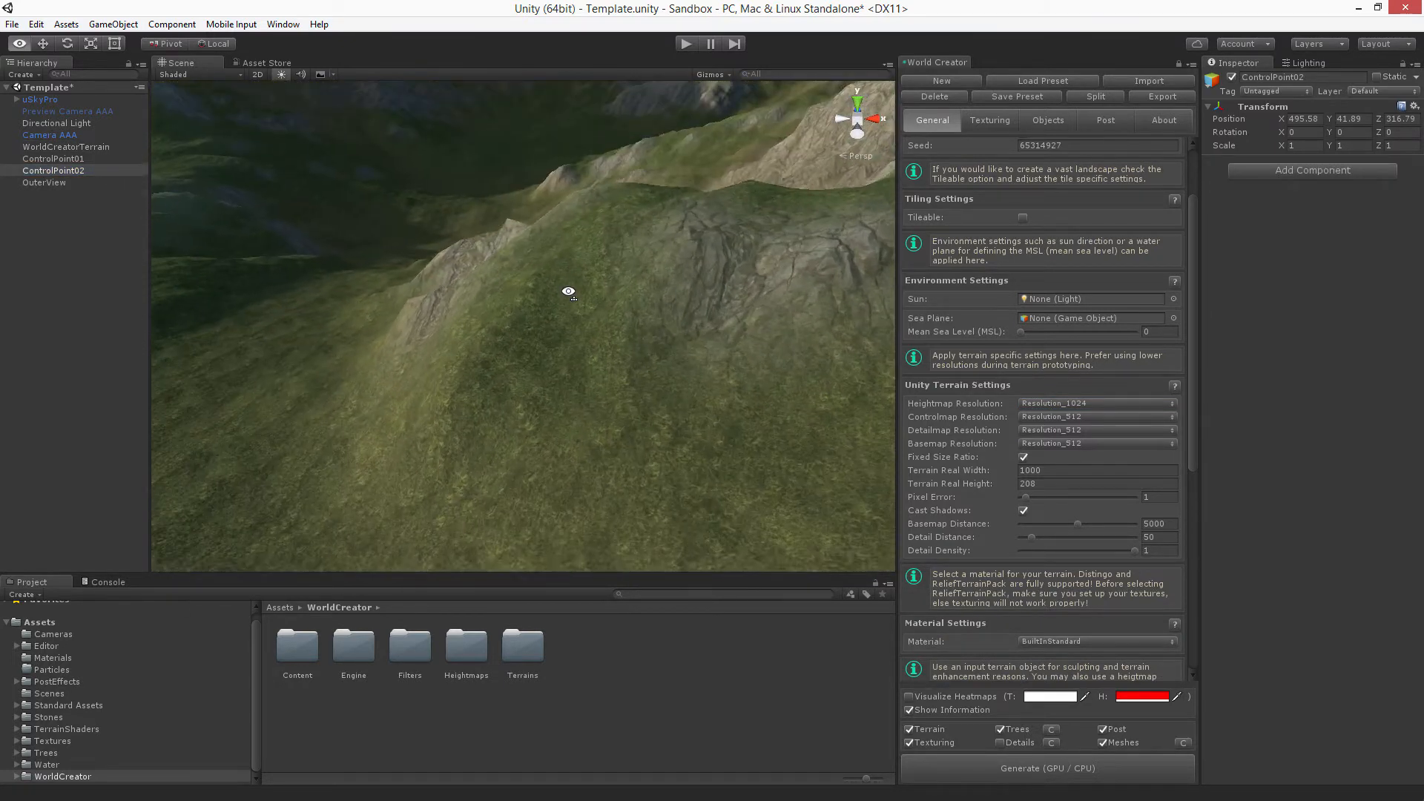
click(1094, 415)
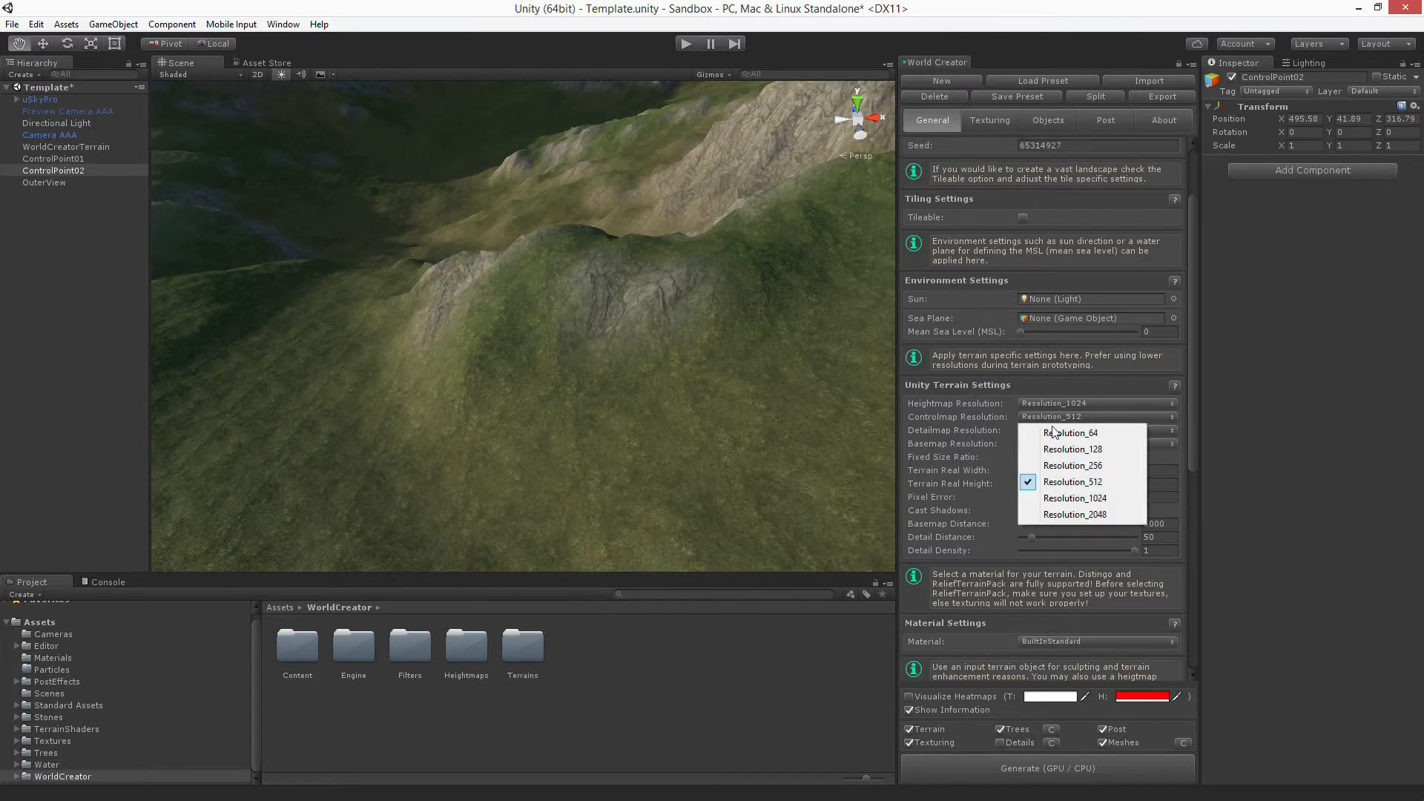
click(1069, 431)
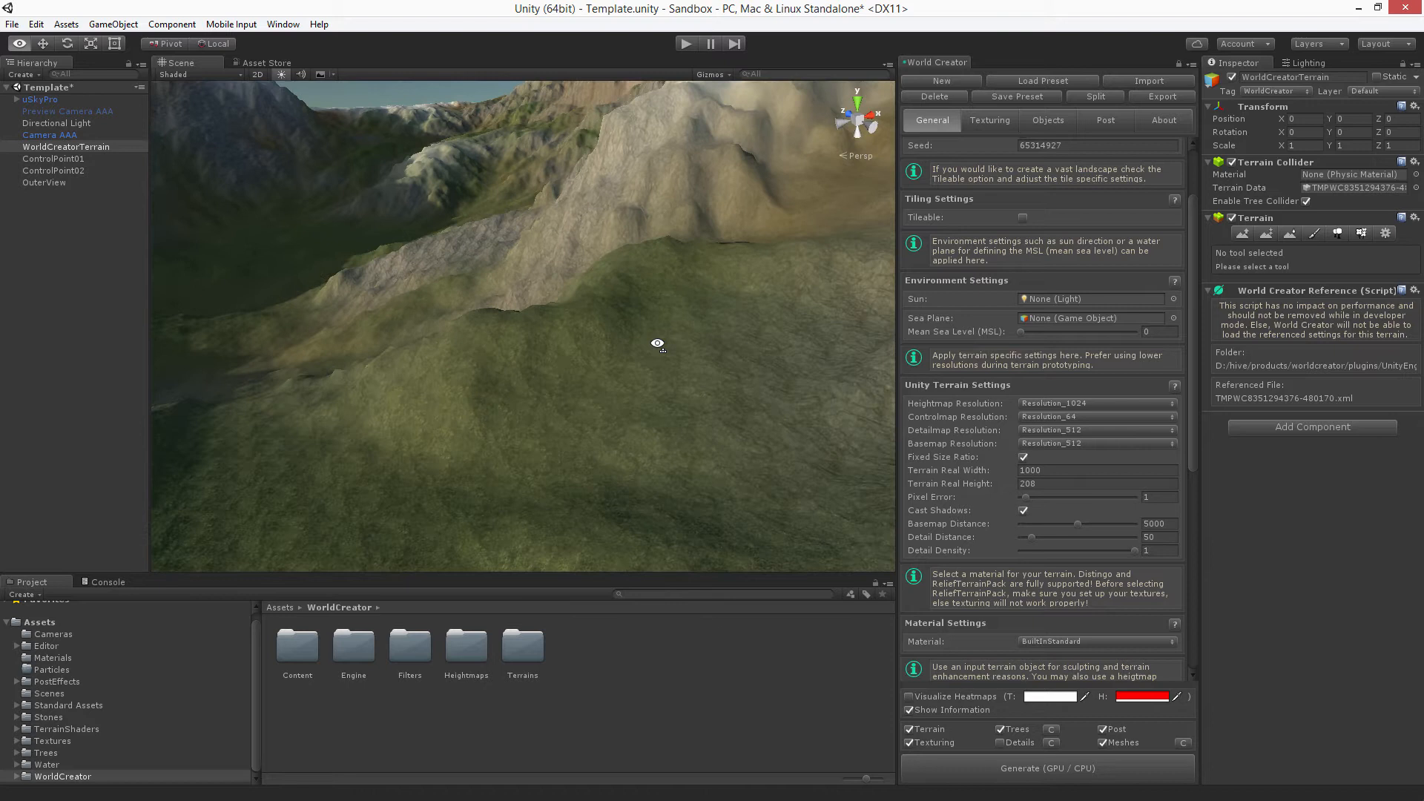
click(1096, 415)
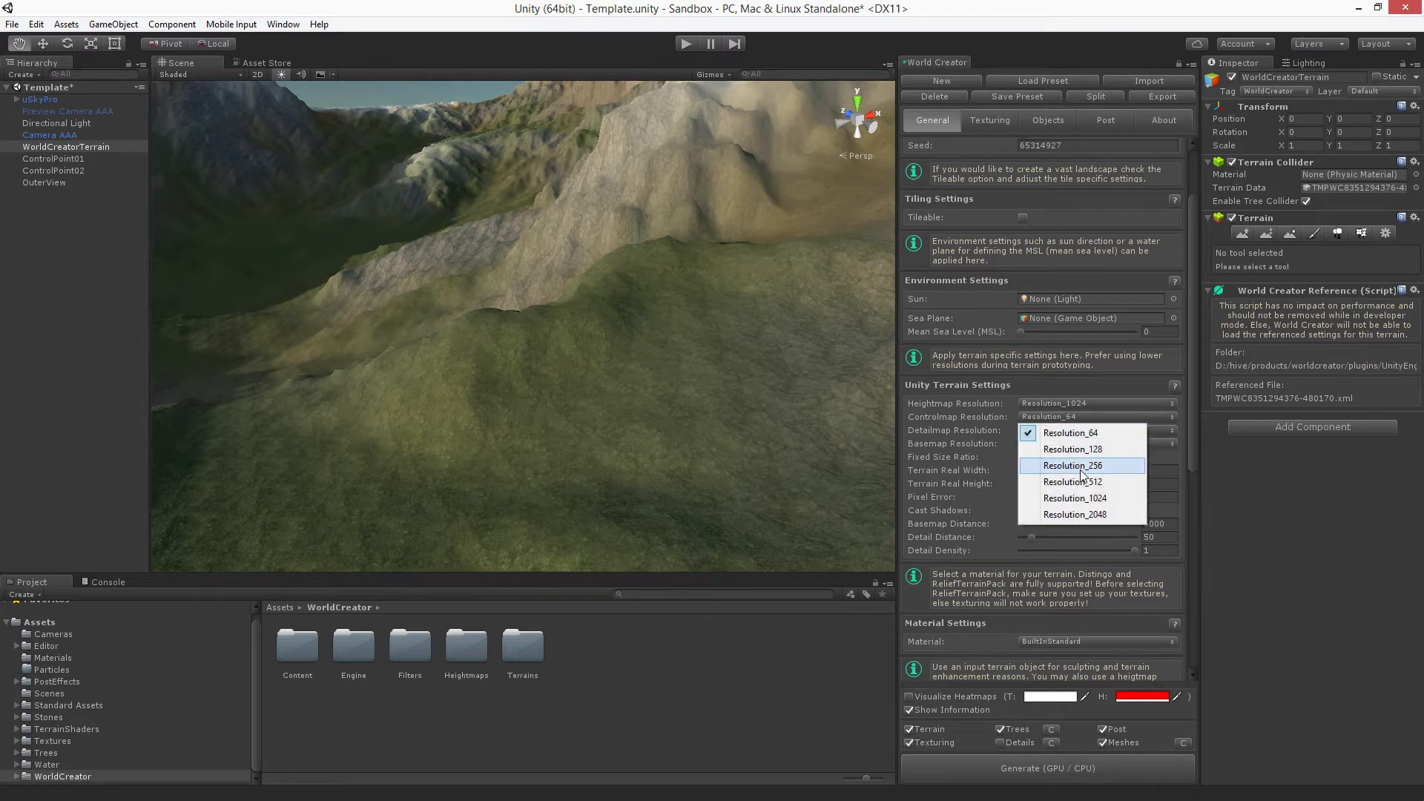
click(1073, 480)
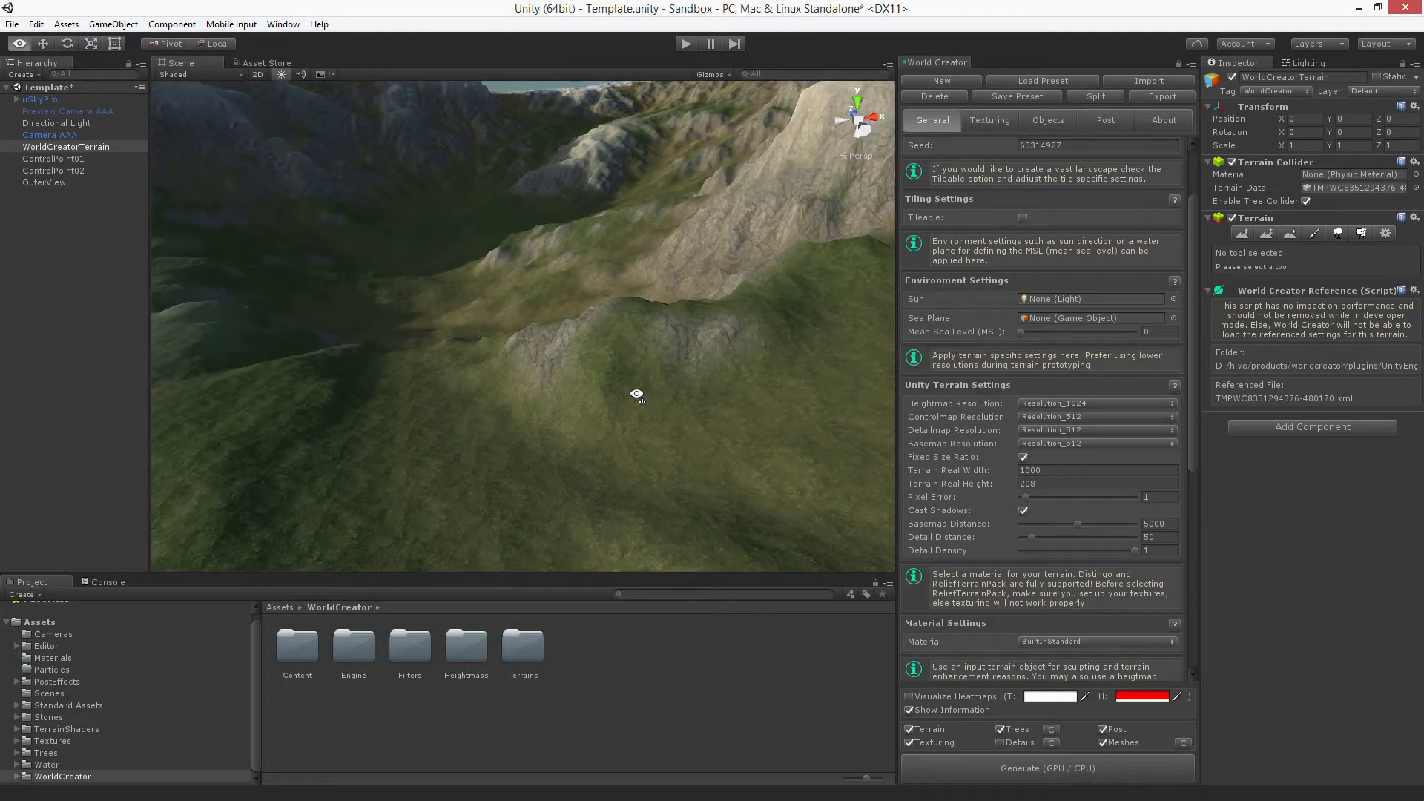
Step: Frame ControlPoint01 over the grassy plain and regenerate so grass appears
click(54, 158)
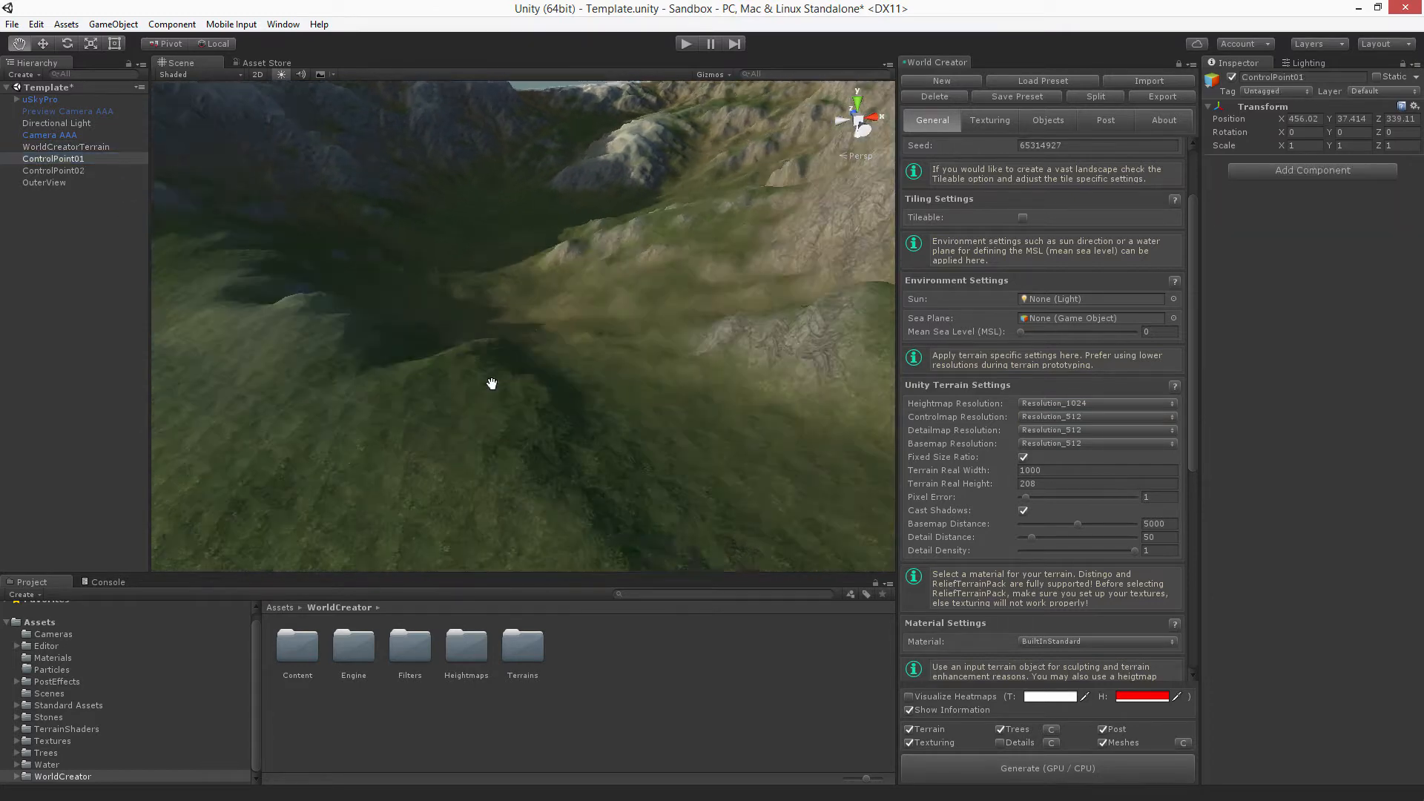
drag(493, 383, 752, 372)
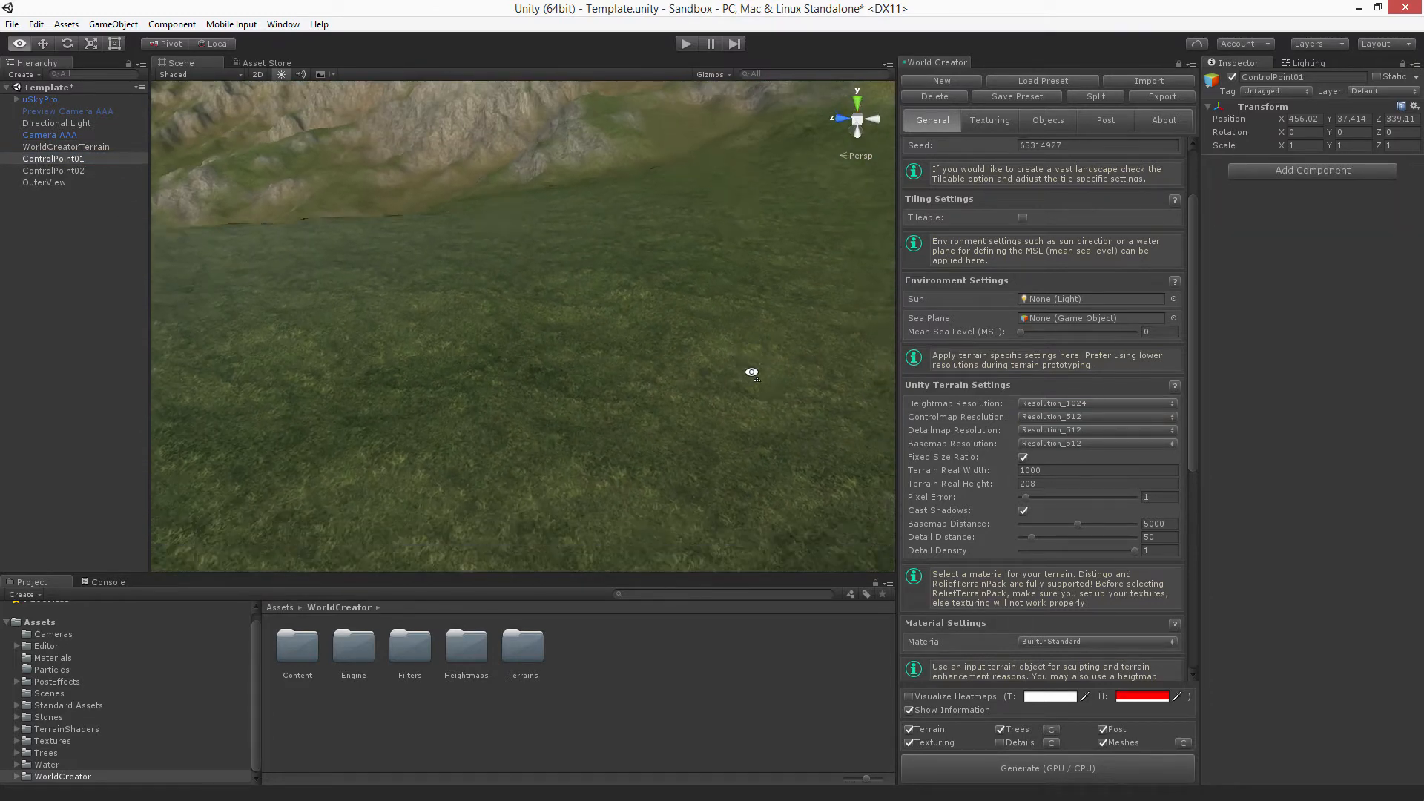
drag(752, 372, 544, 343)
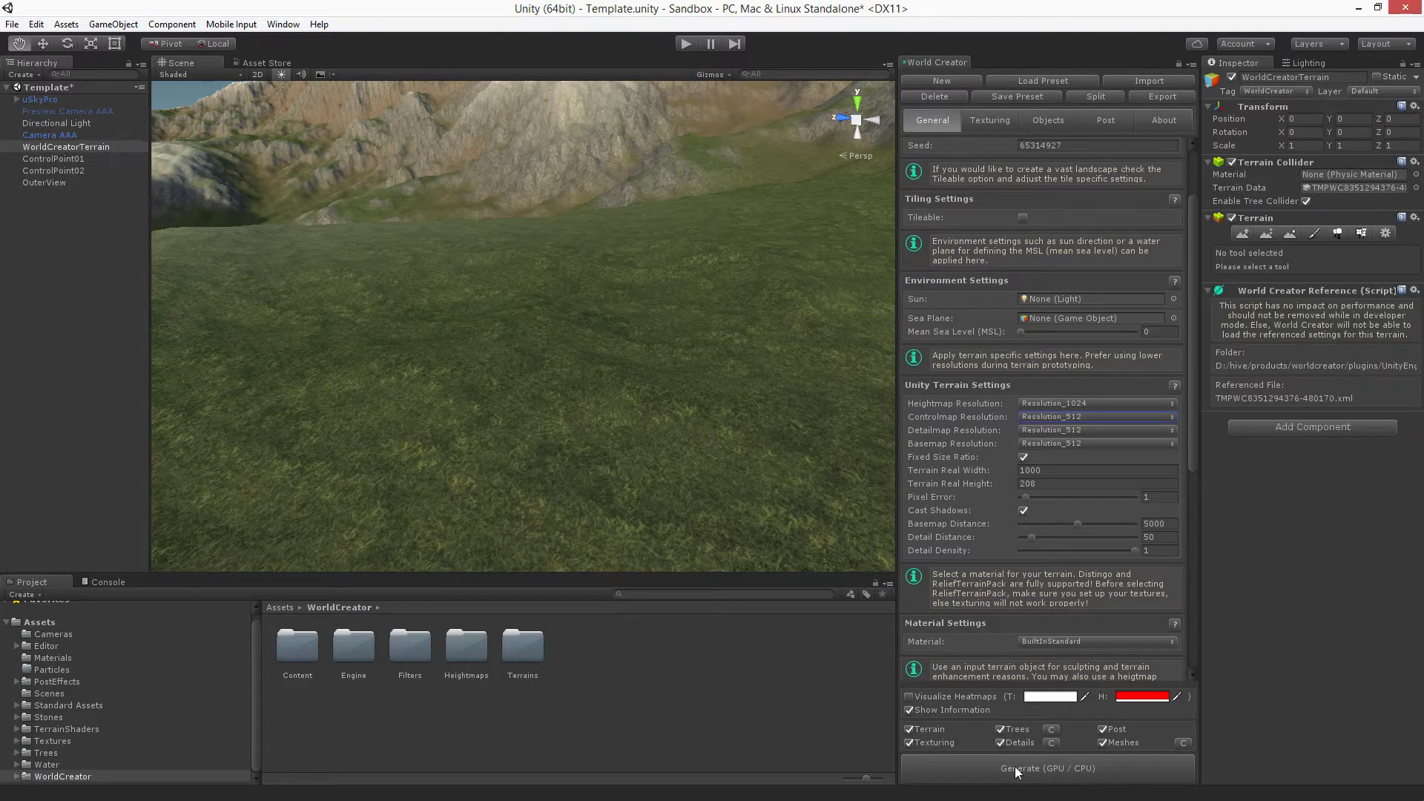
click(1045, 768)
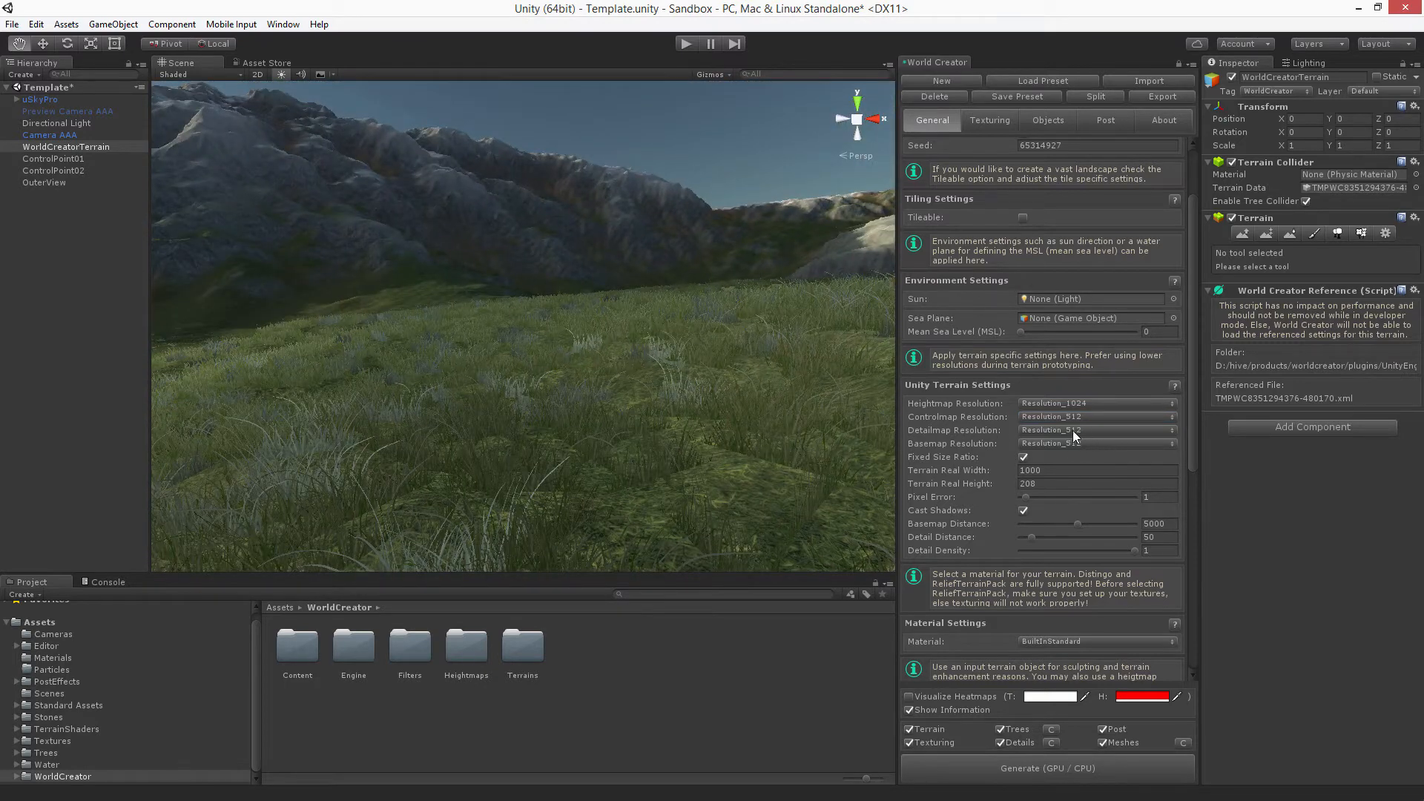
Step: Try Detailmap Resolution 64, then raise it to 1024
click(1096, 430)
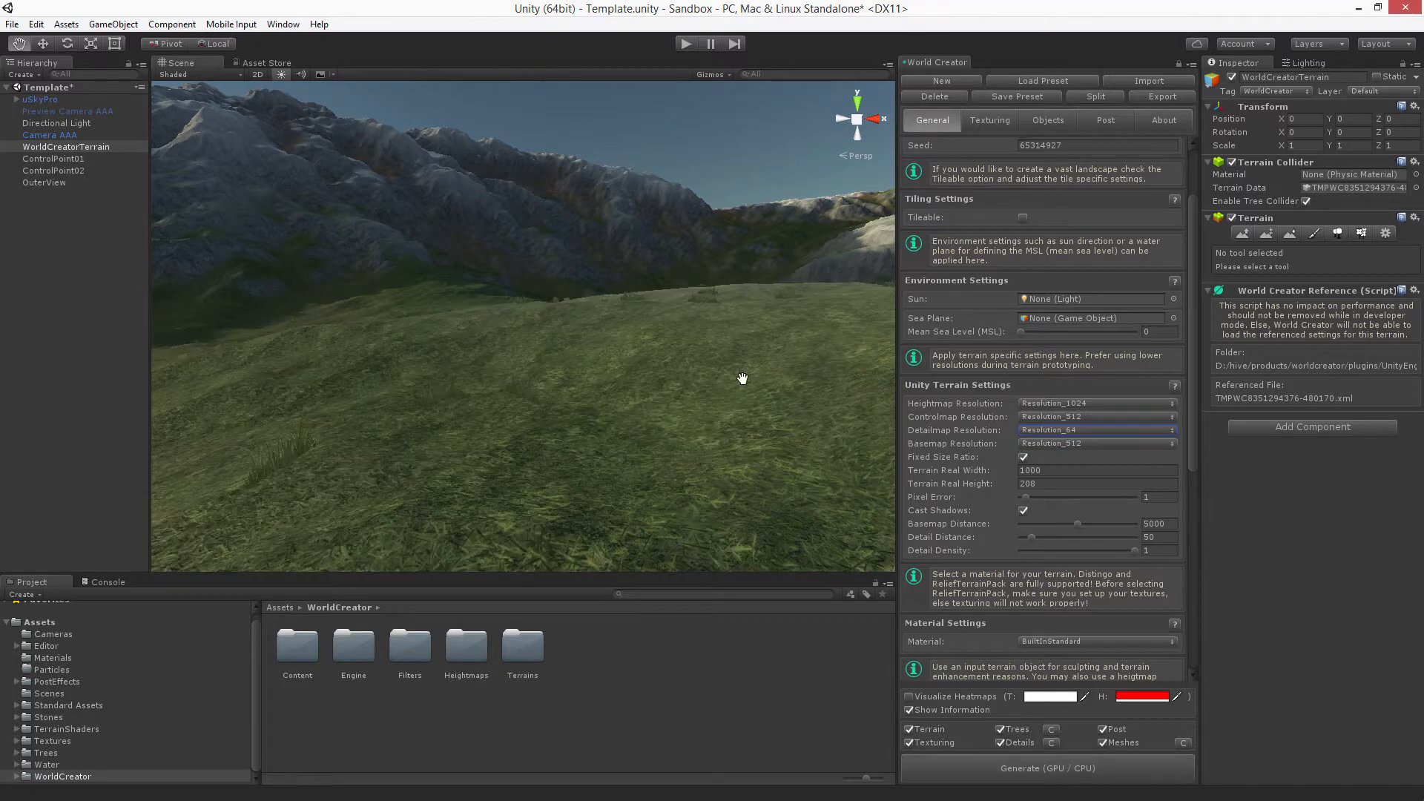
drag(742, 379, 590, 381)
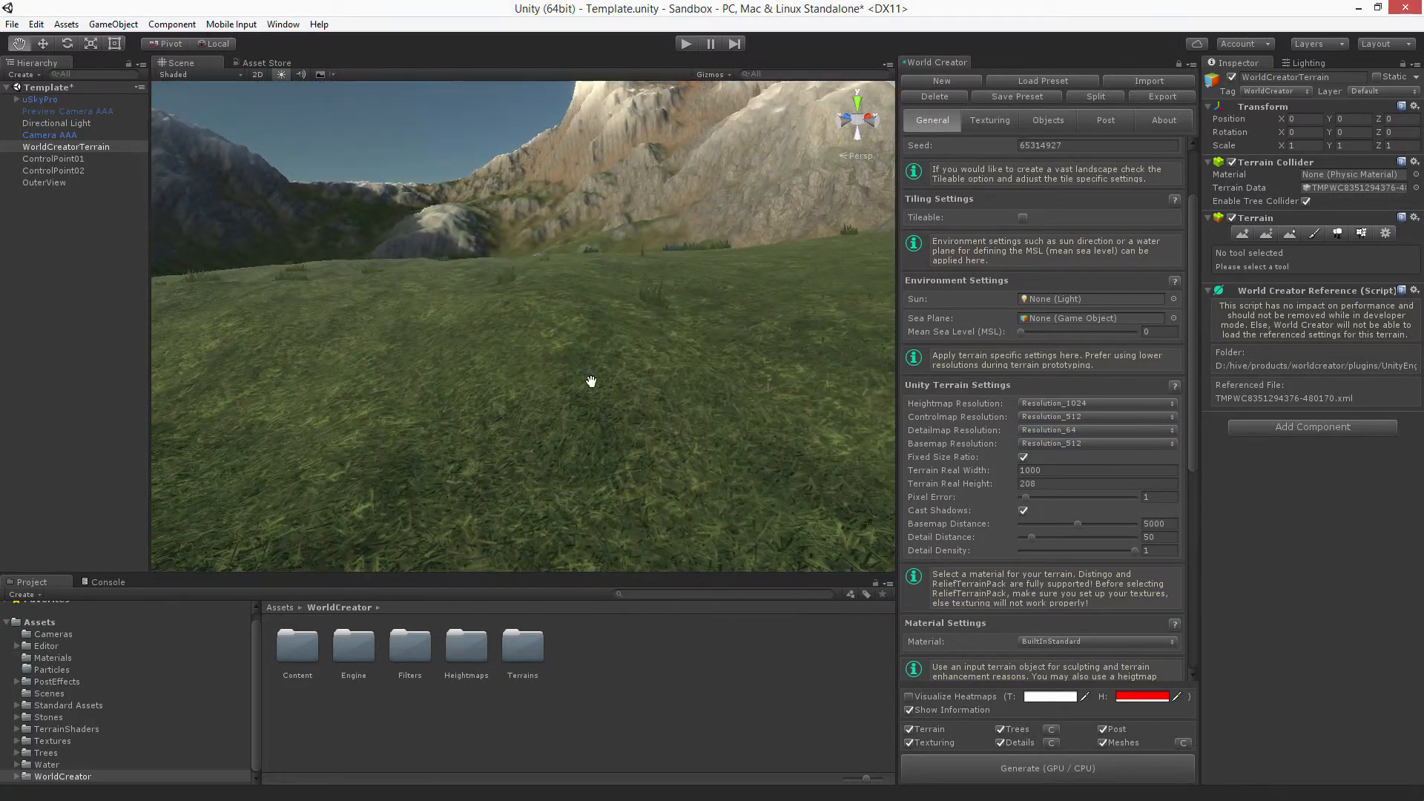
click(1096, 430)
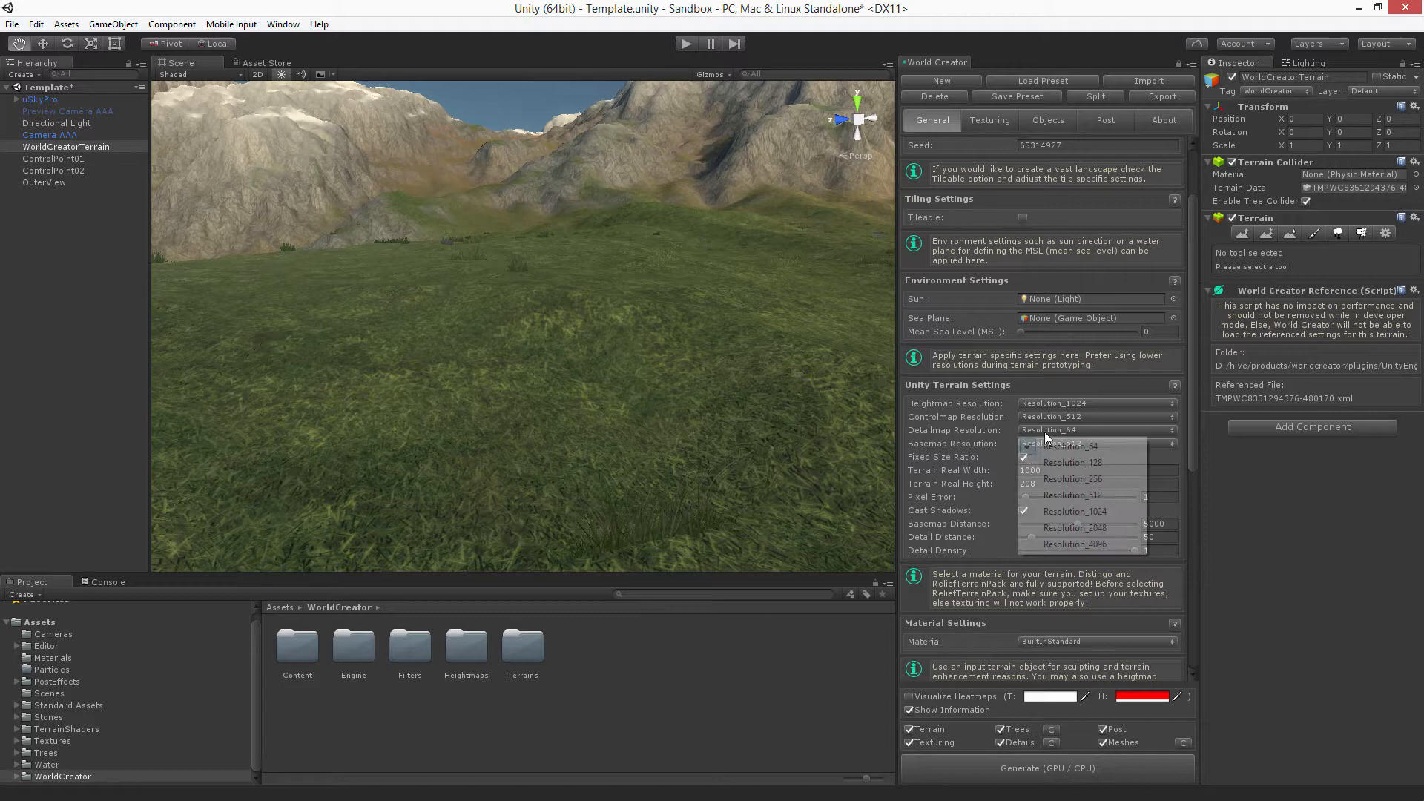
click(1074, 512)
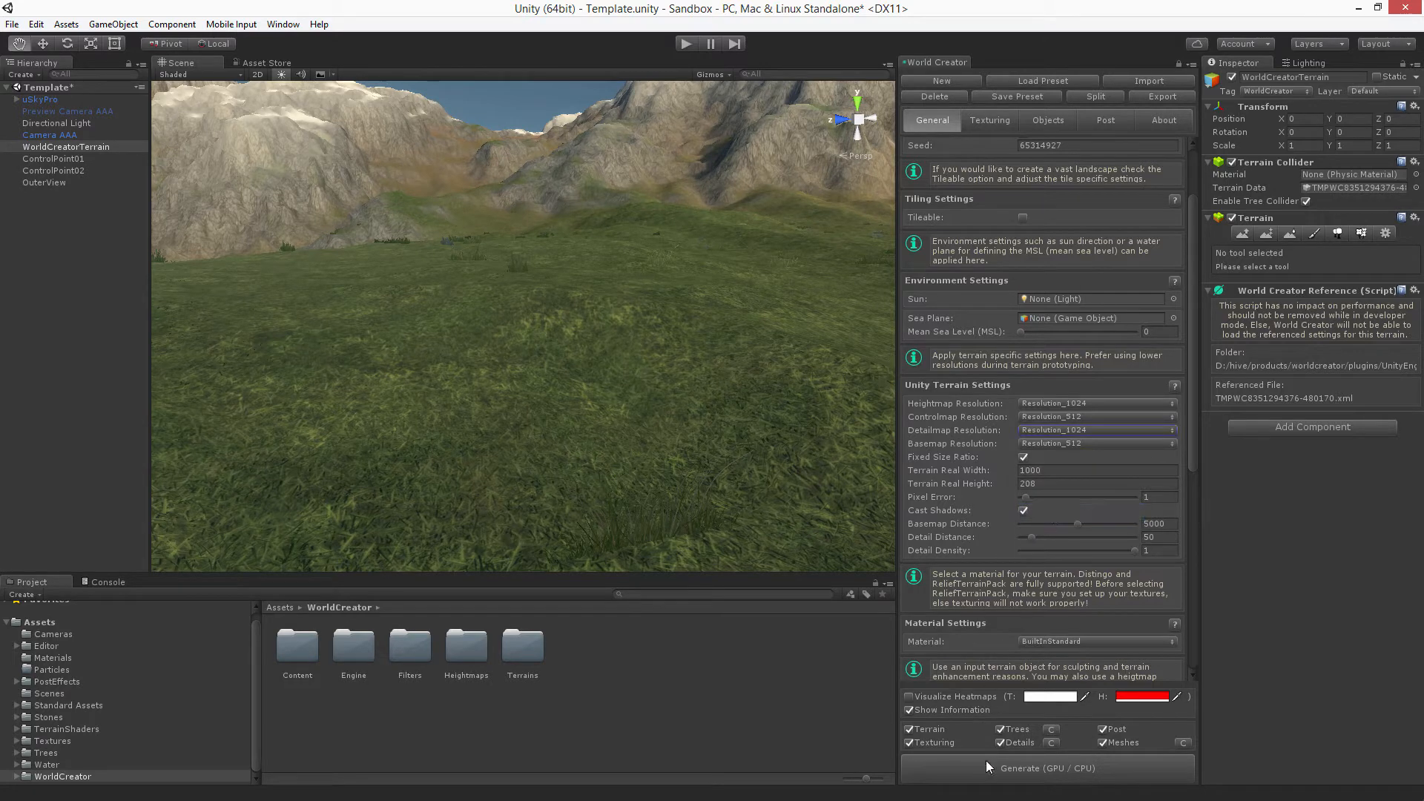
Step: Regenerate the terrain, then sweep Detail Distance from above 200 down to 18
click(1046, 767)
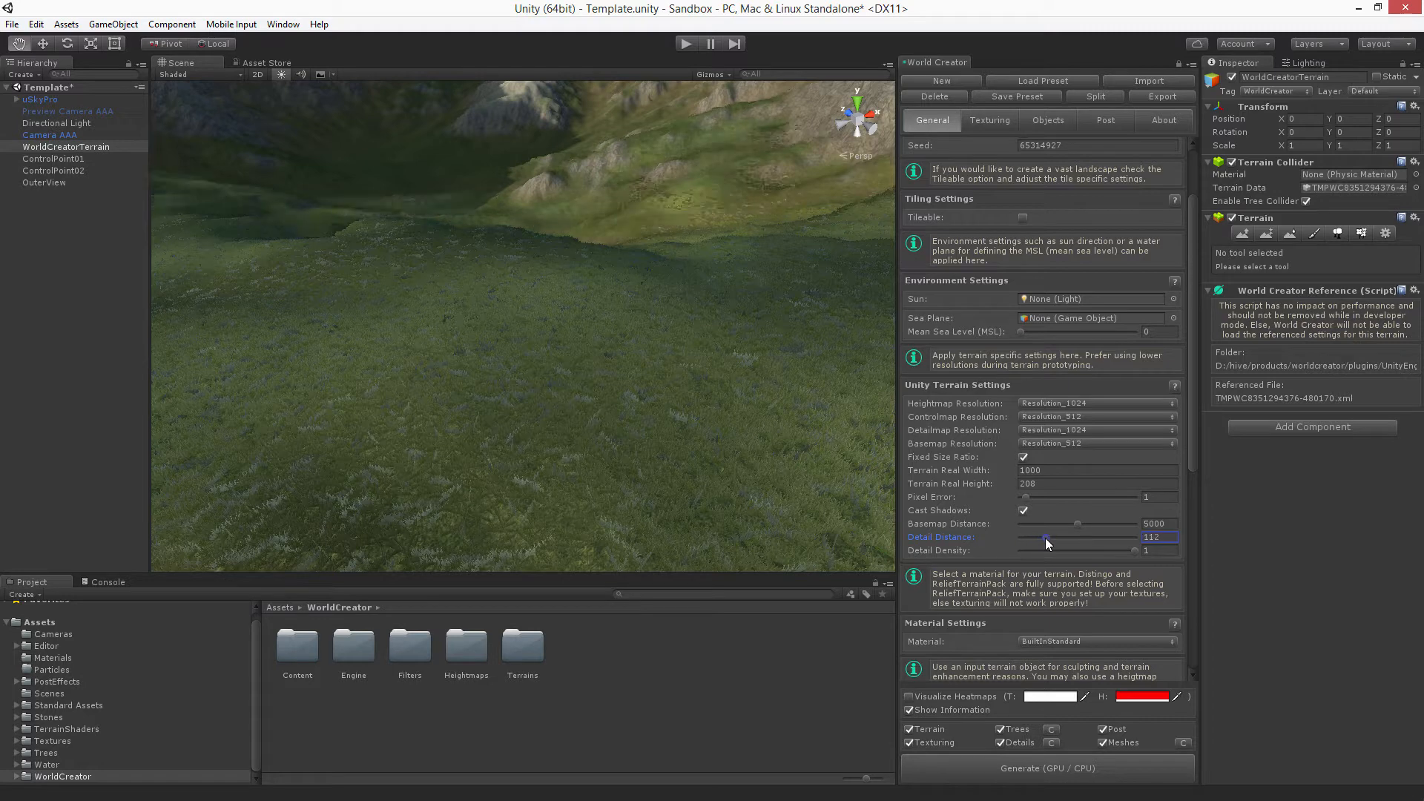
drag(1044, 537, 1075, 537)
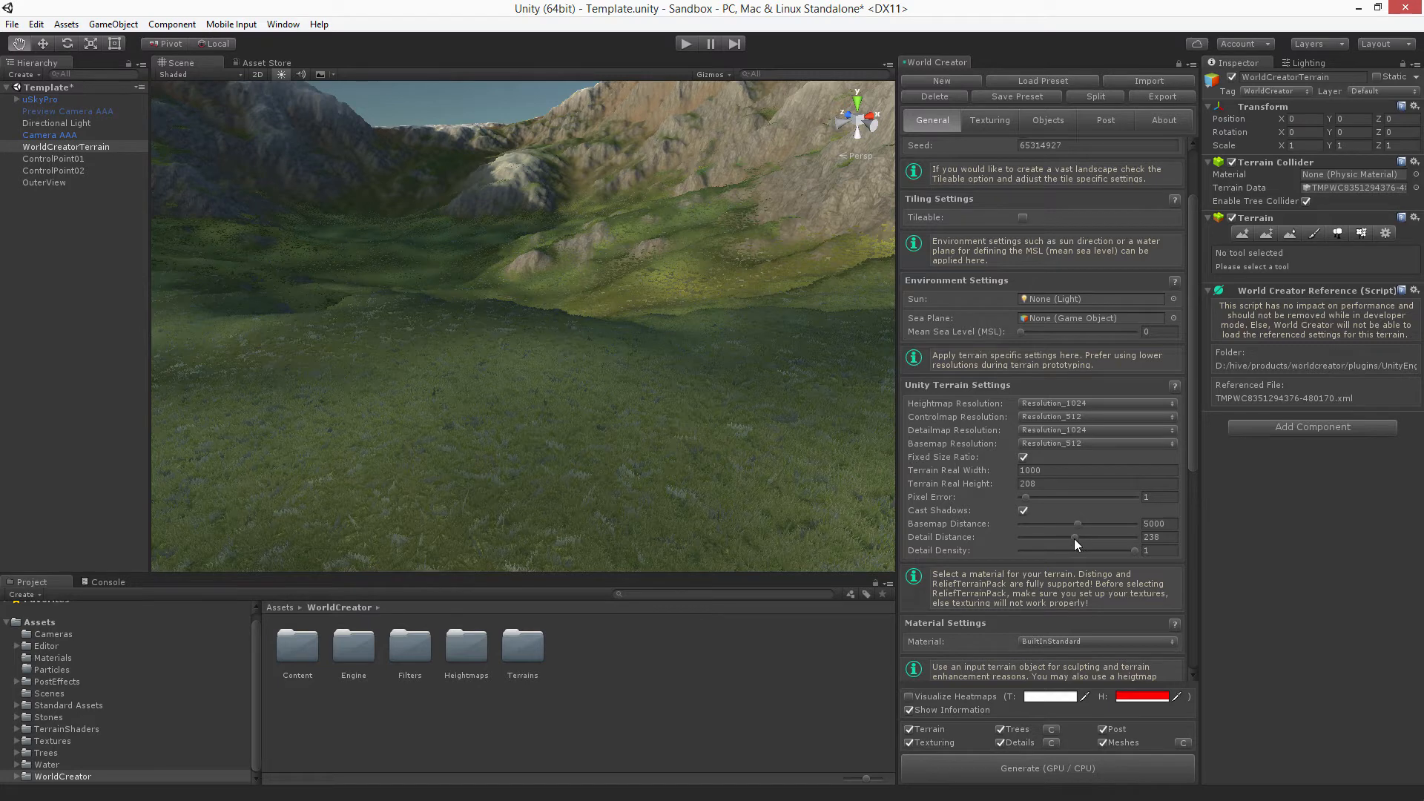
drag(1077, 541, 1038, 541)
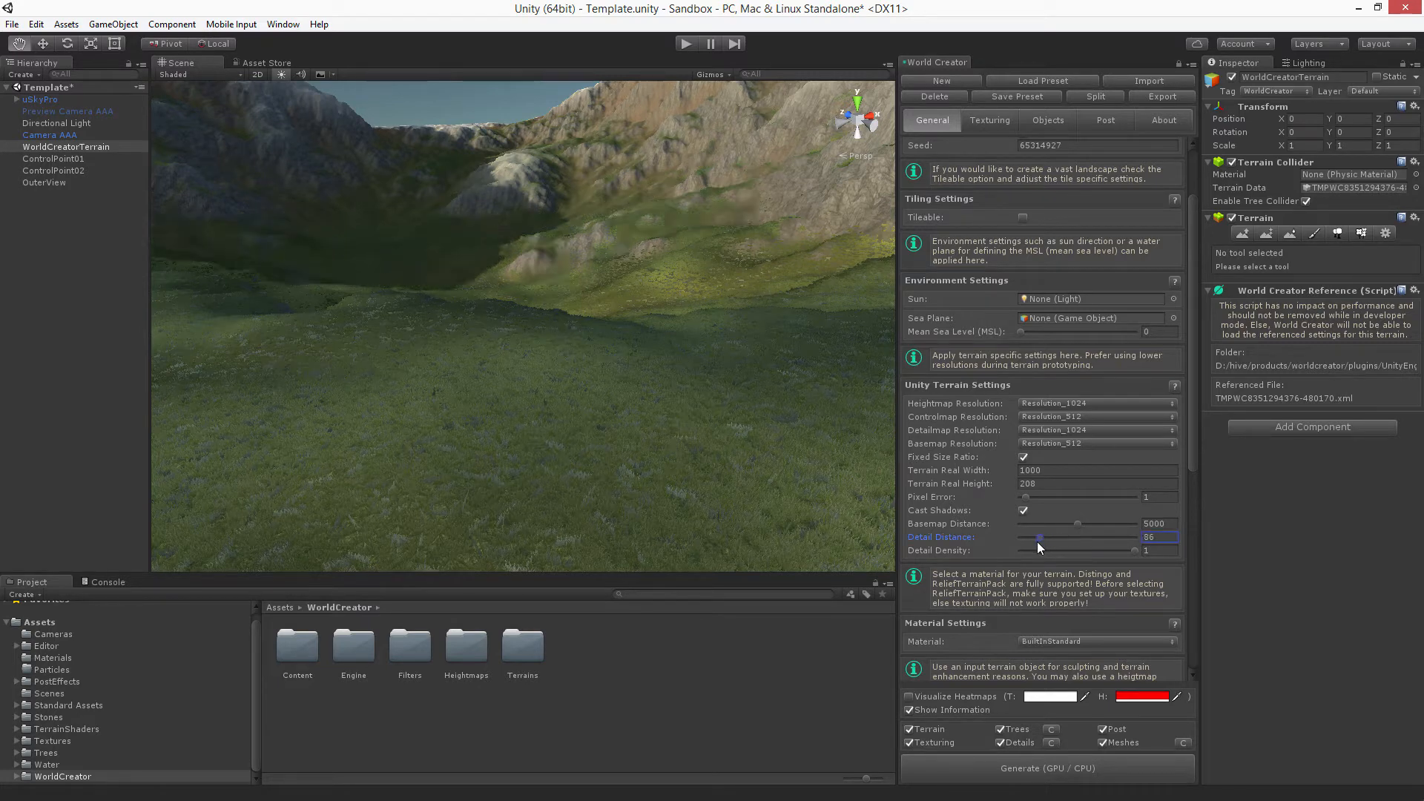
drag(1038, 536, 1025, 537)
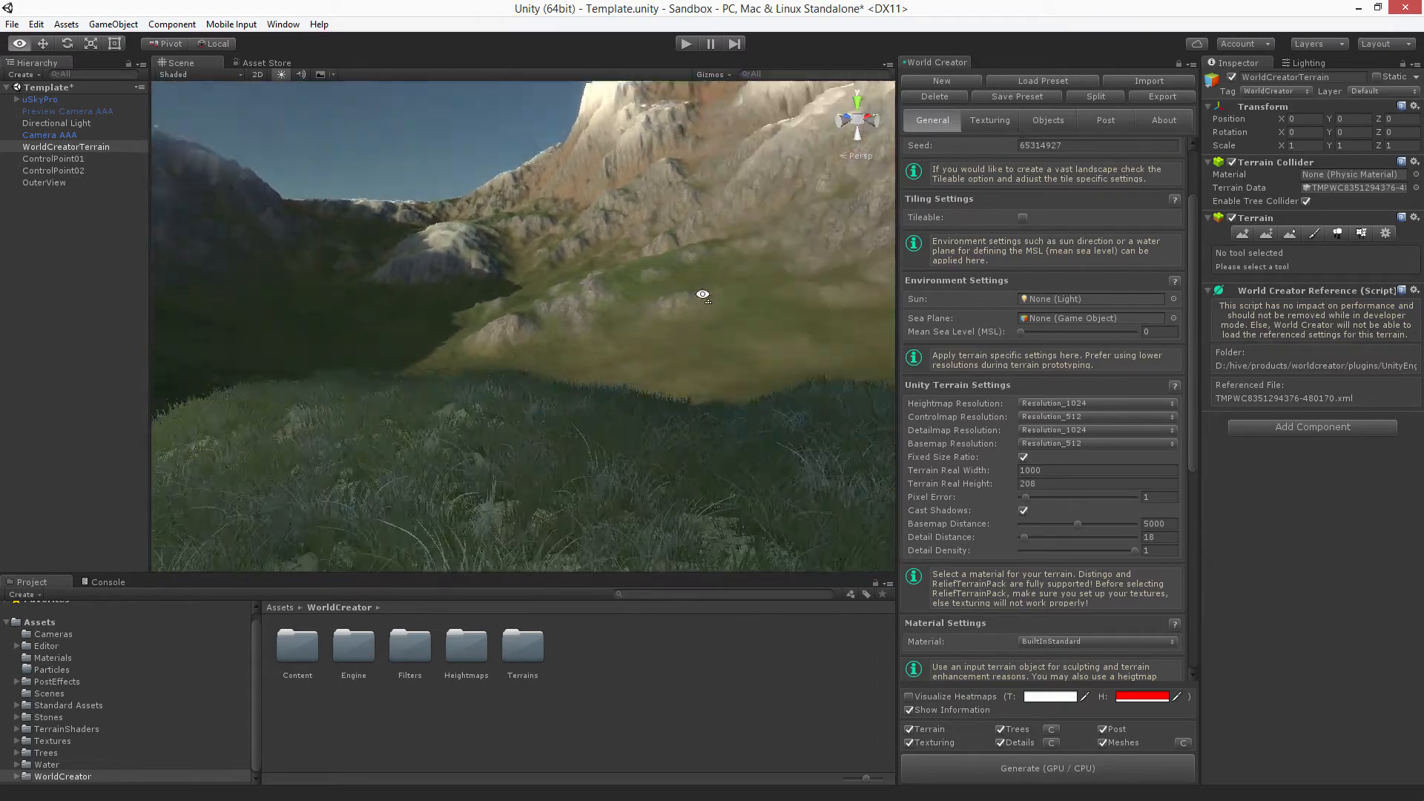
Step: Raise Detail Distance through 34, 112 and 115, settling at 83
drag(703, 294, 472, 310)
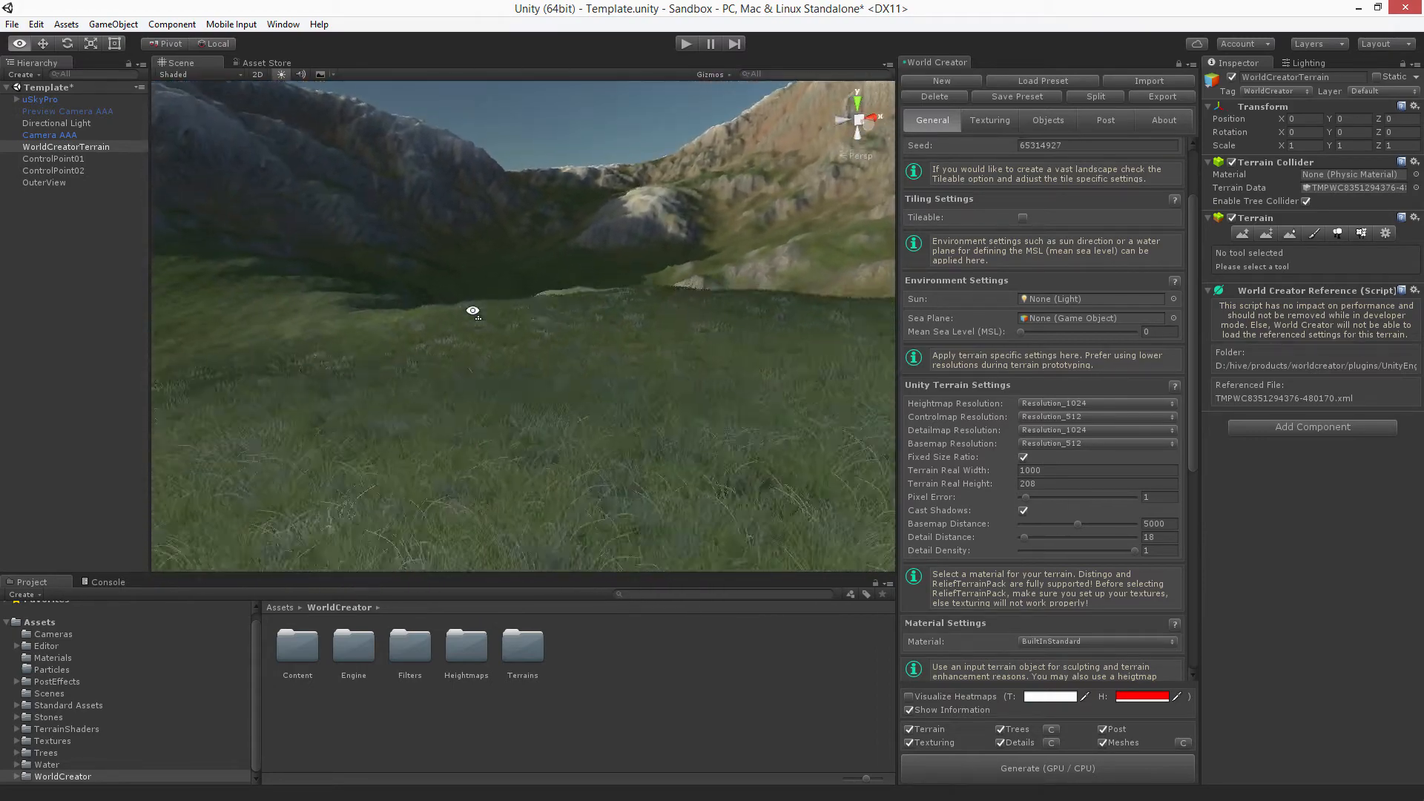
drag(1053, 542, 1030, 543)
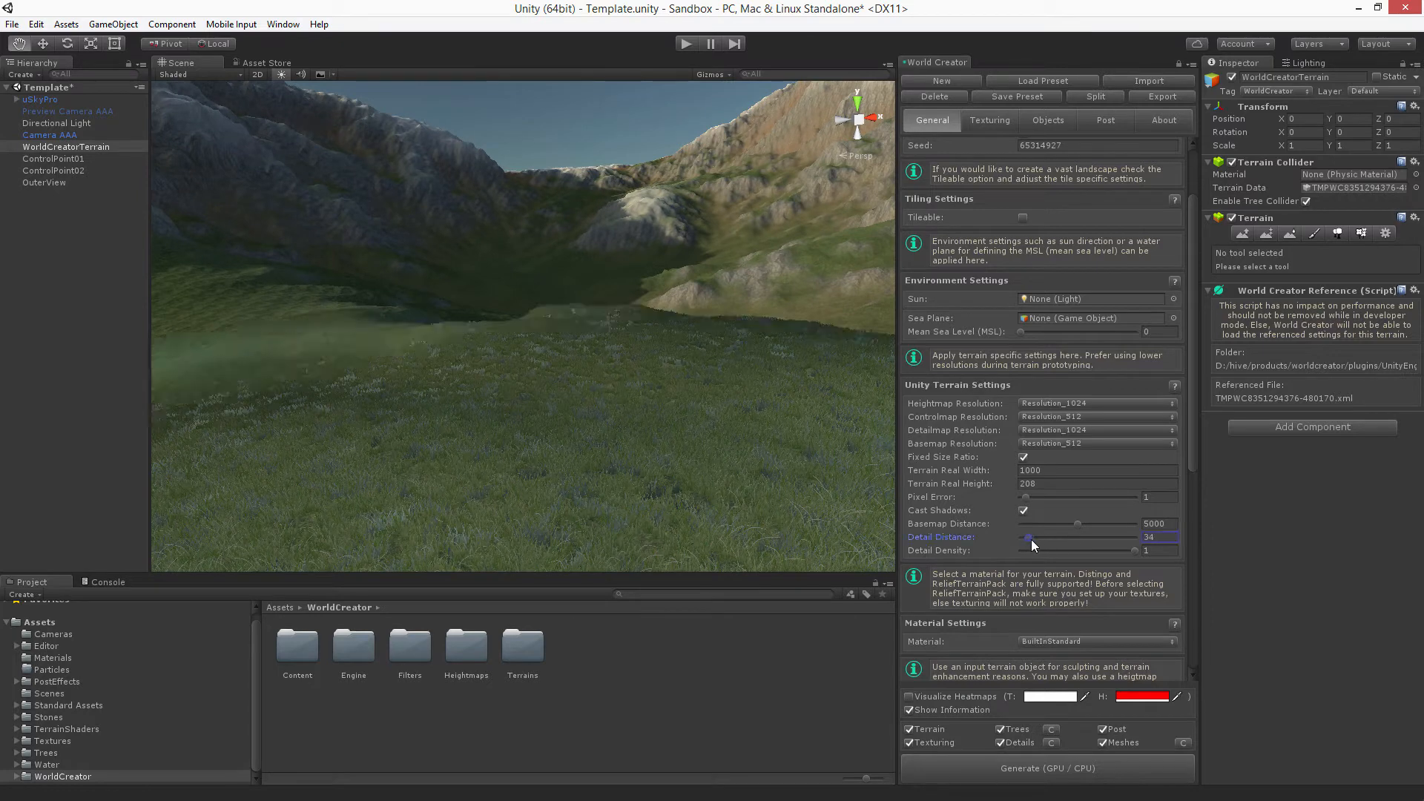
drag(1027, 543, 1044, 543)
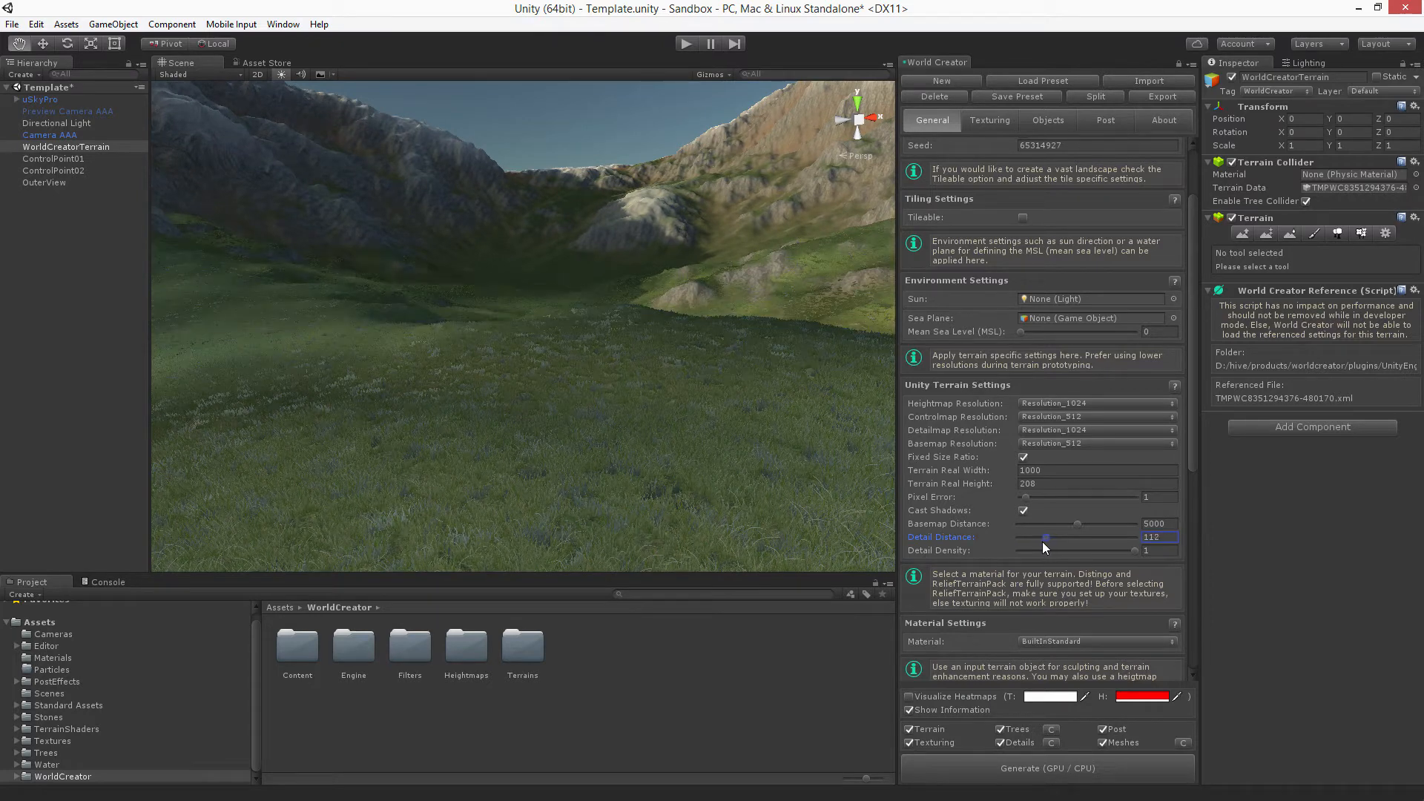
drag(1042, 542, 1046, 543)
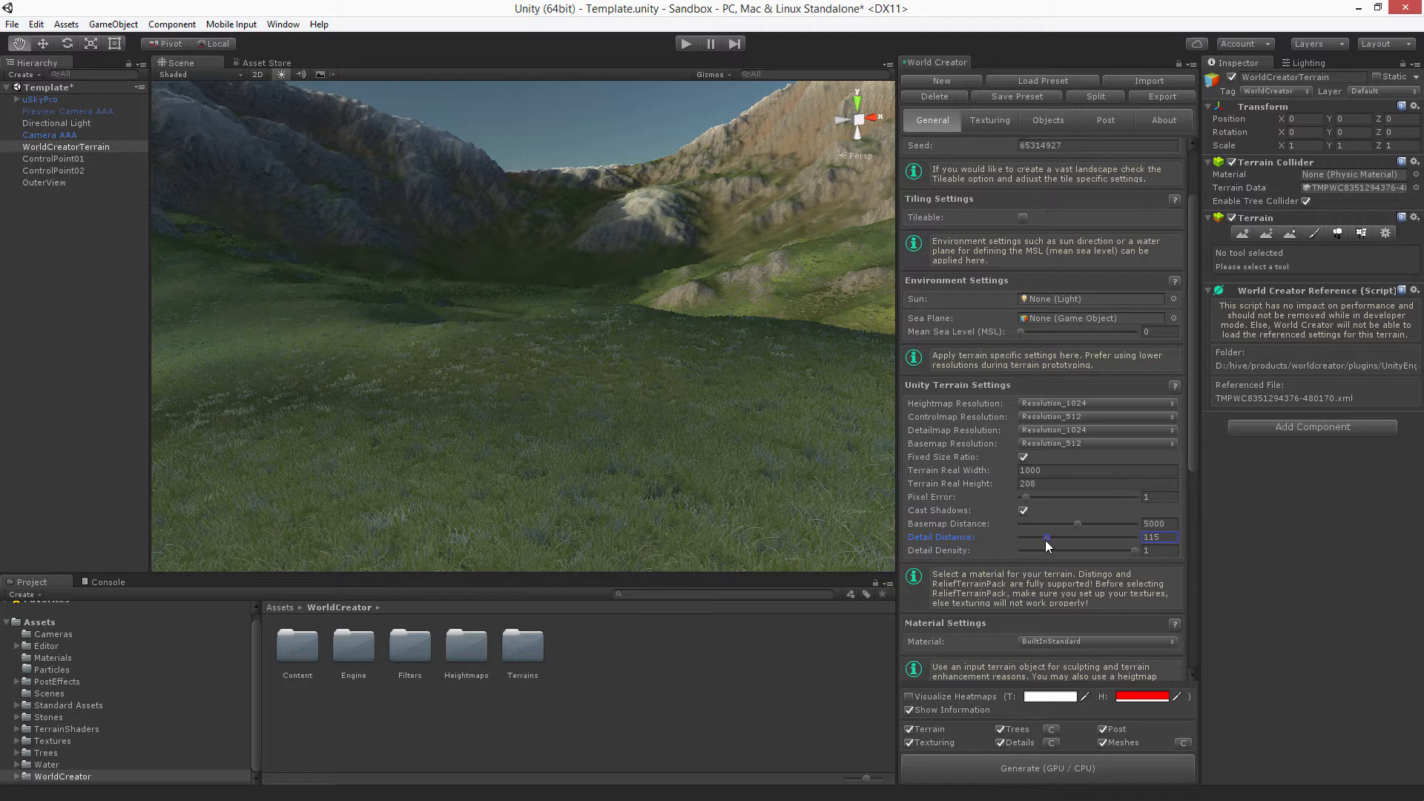
drag(1077, 537, 1038, 537)
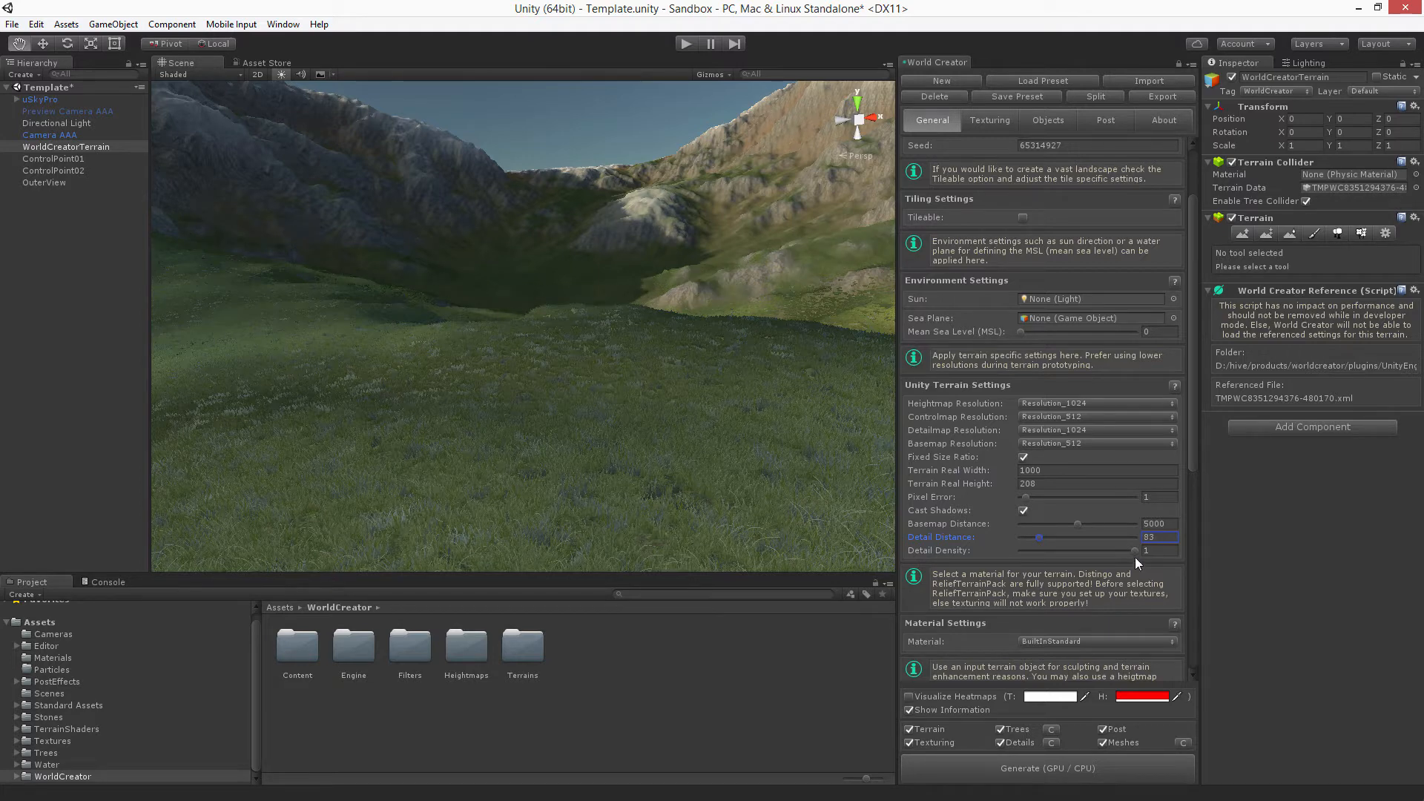
Step: Set Detail Distance to 31, thin Detail Density to 0.305 and 0.085, then return it to 1
click(1154, 550)
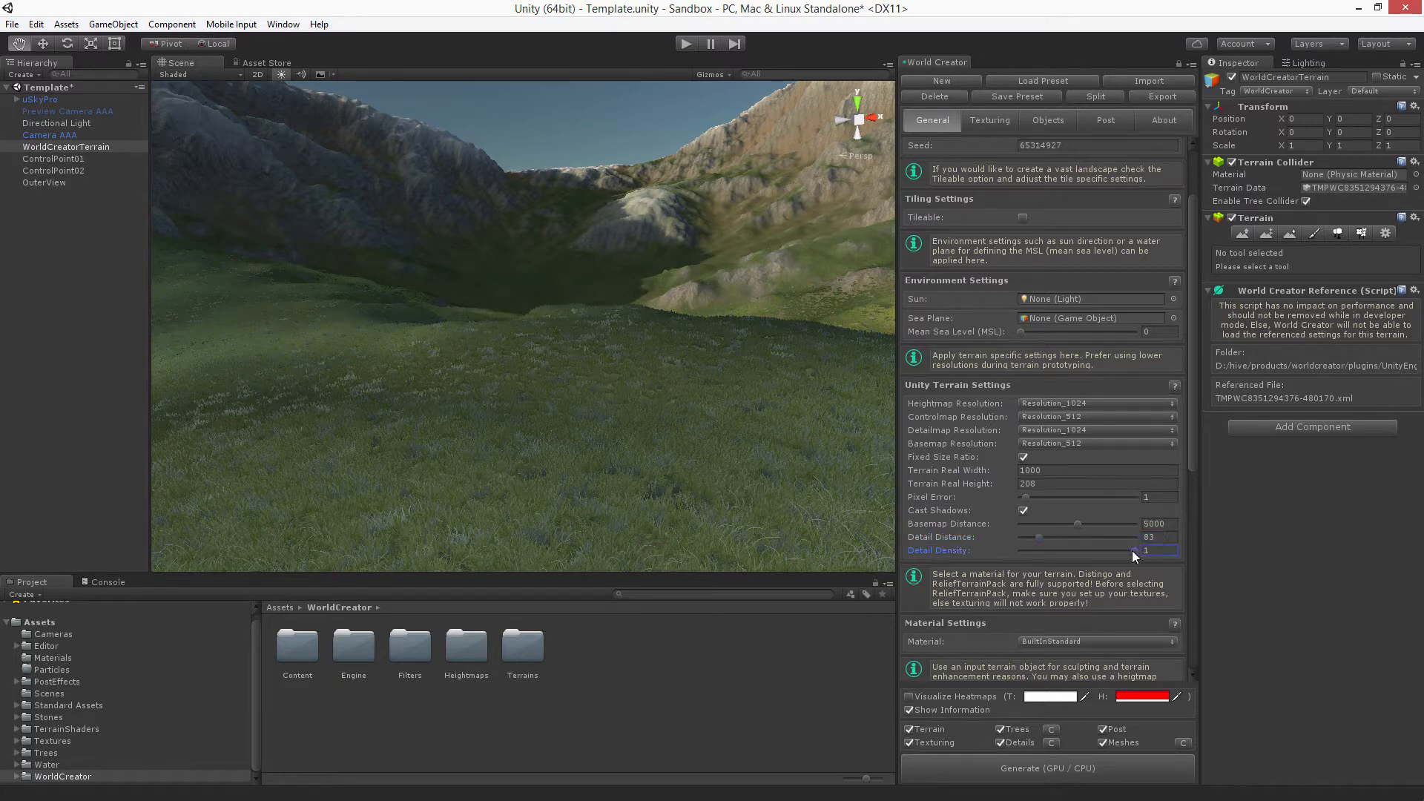
drag(1163, 550, 1094, 550)
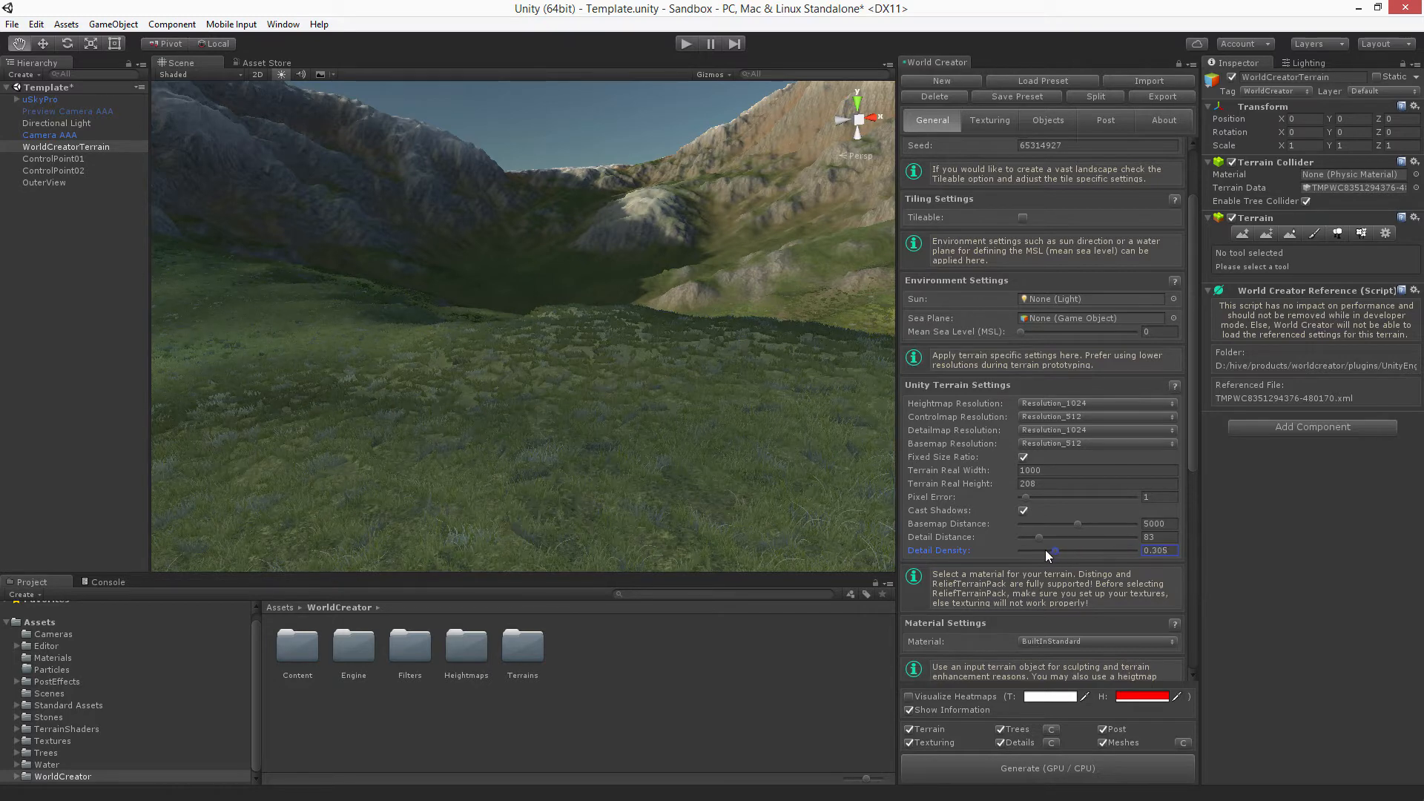
drag(1049, 537, 1026, 537)
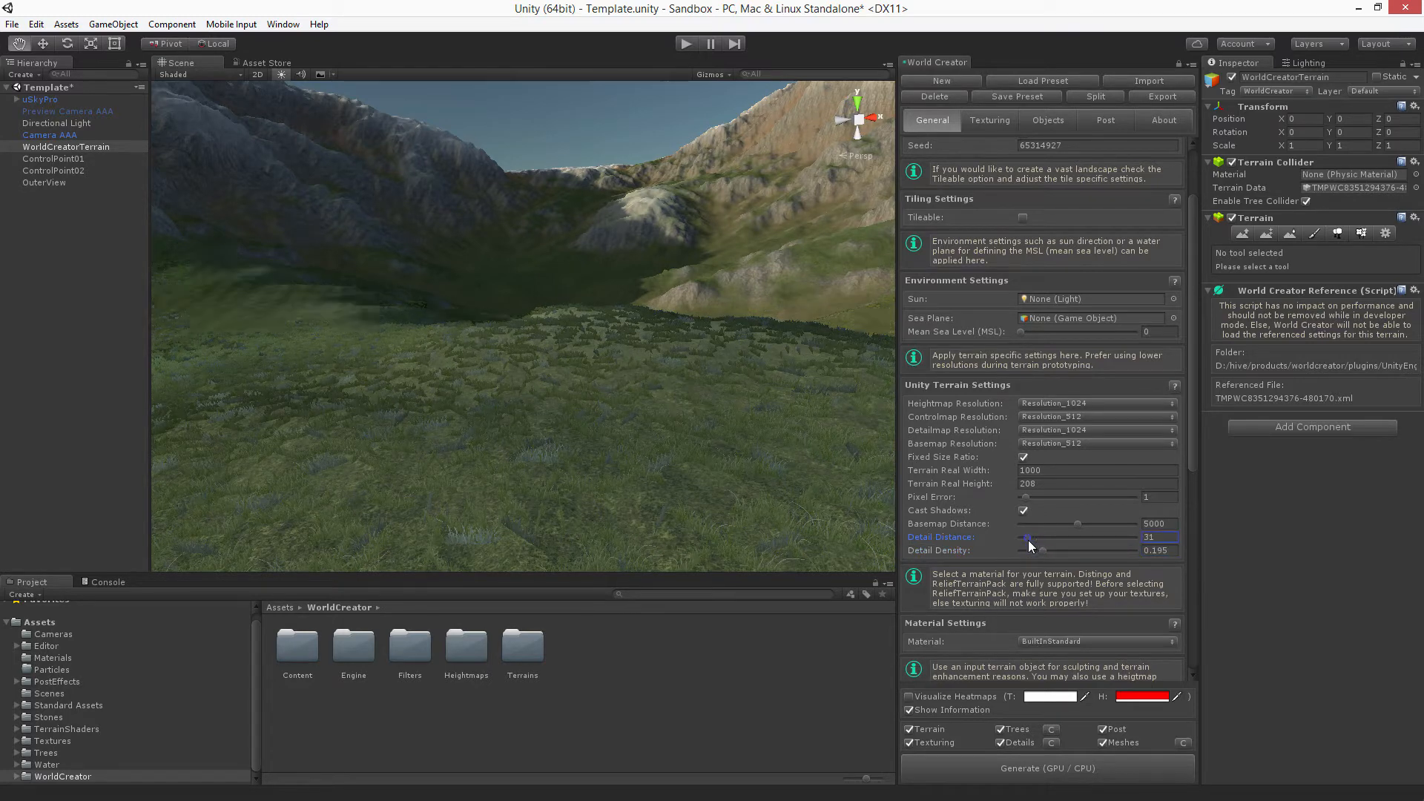
drag(1071, 550, 1031, 551)
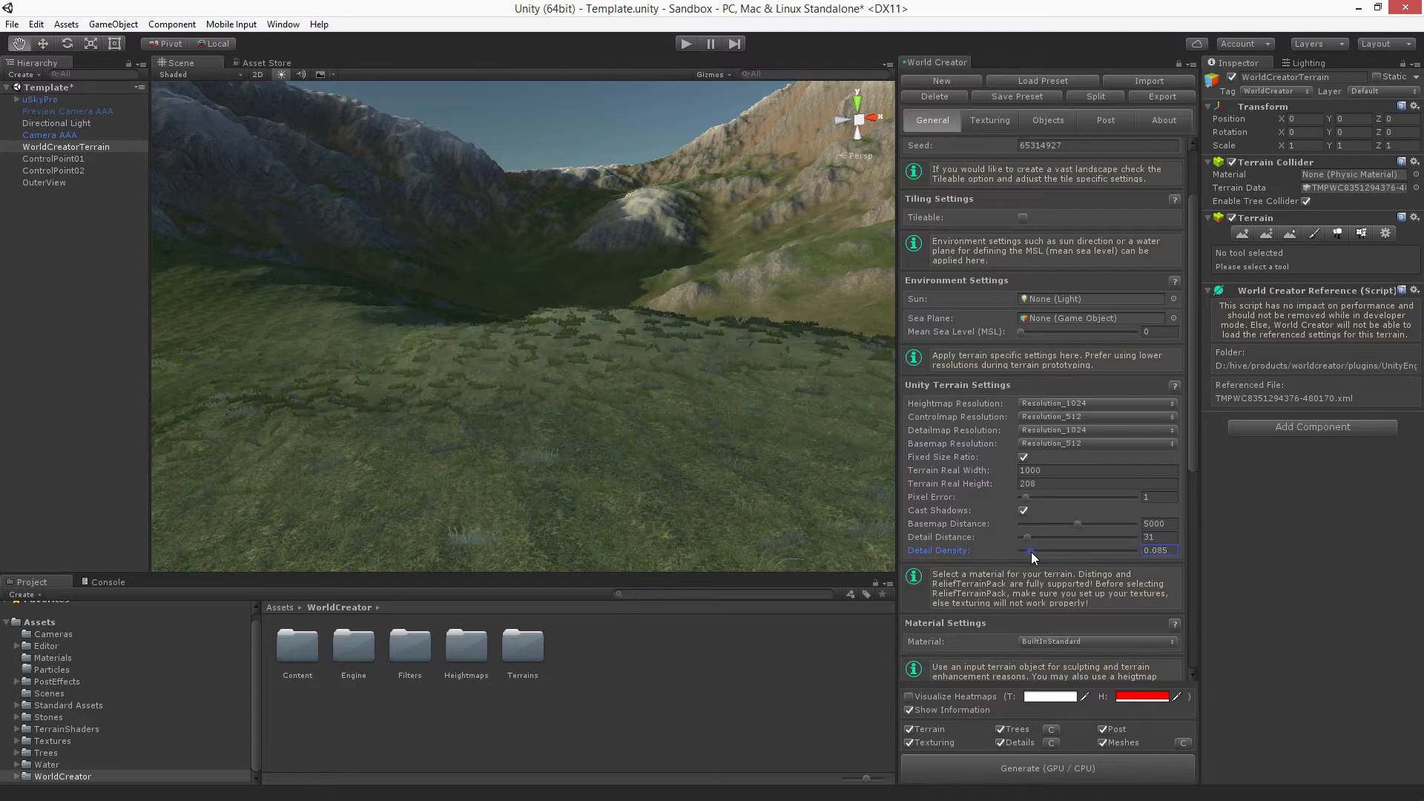
drag(1030, 550, 1116, 550)
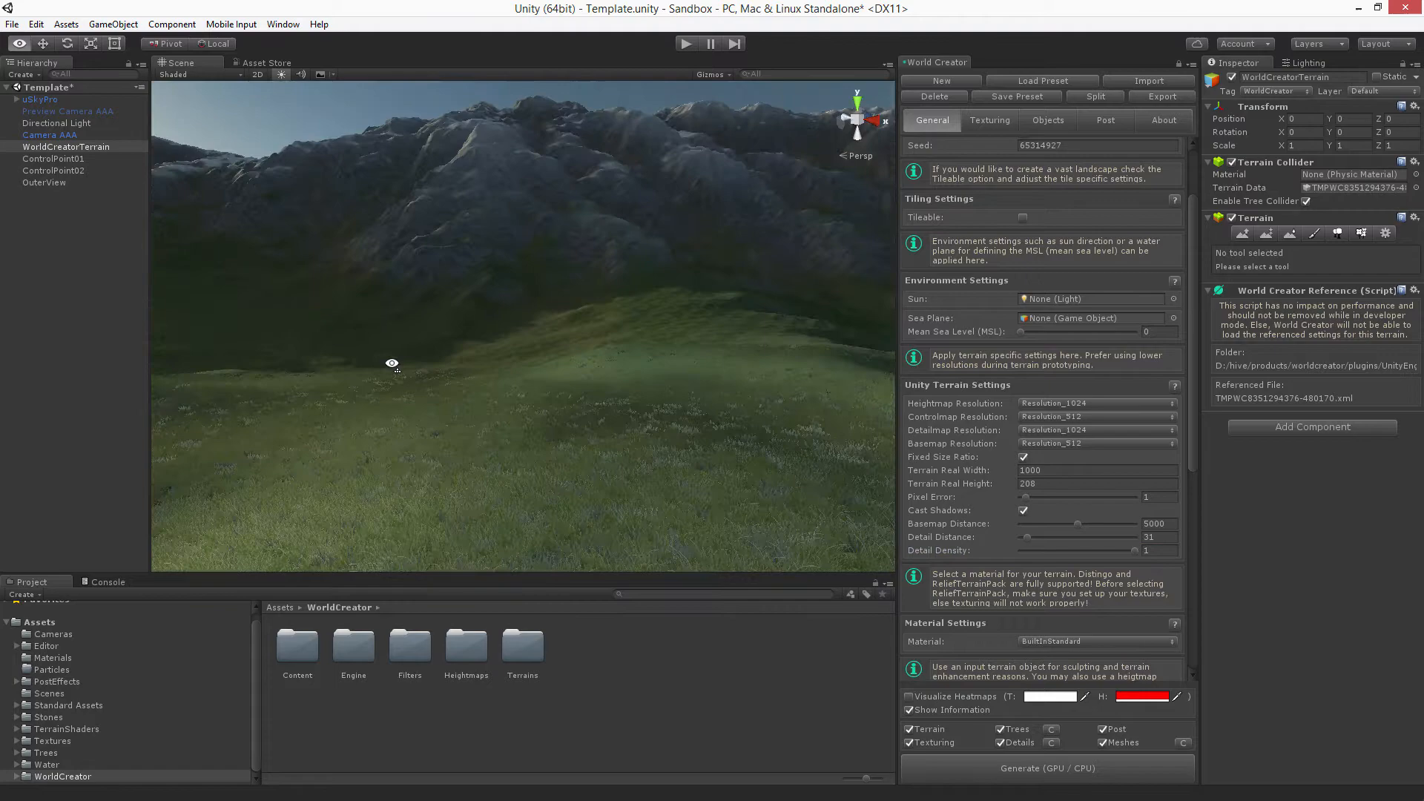
drag(392, 363, 834, 359)
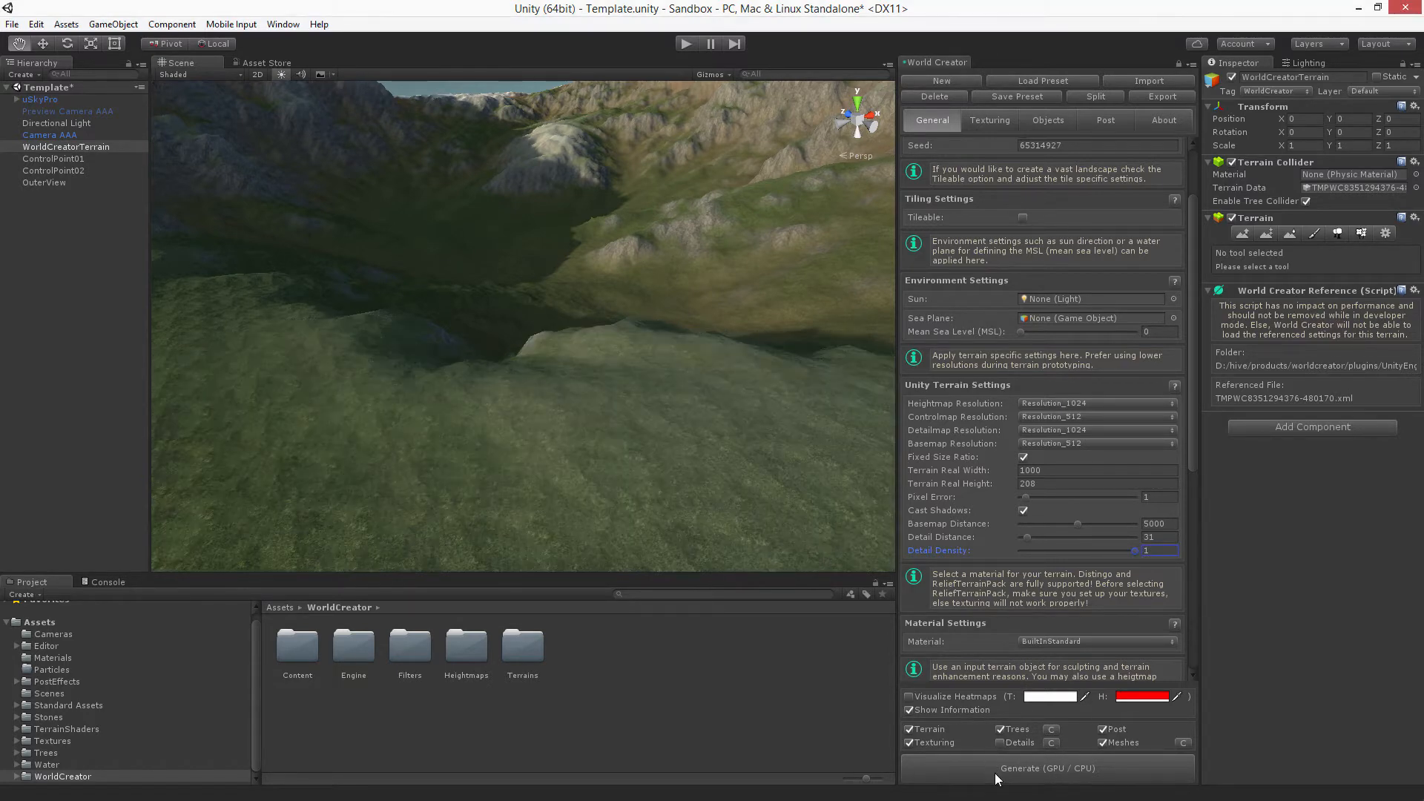
Step: Drop Basemap Distance to 1 to blur ground textures, then raise it to about 1624
click(1045, 767)
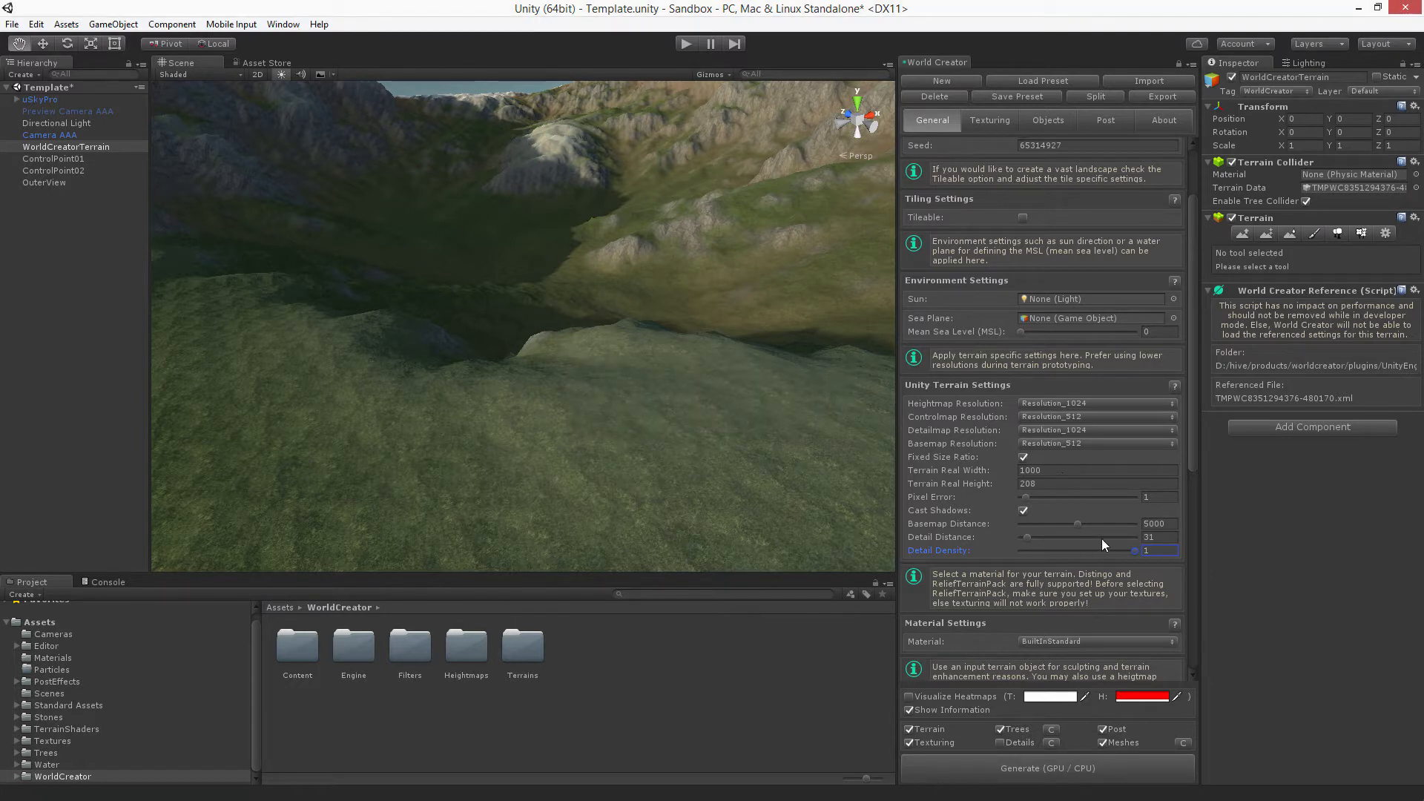
mouse_move(1078, 529)
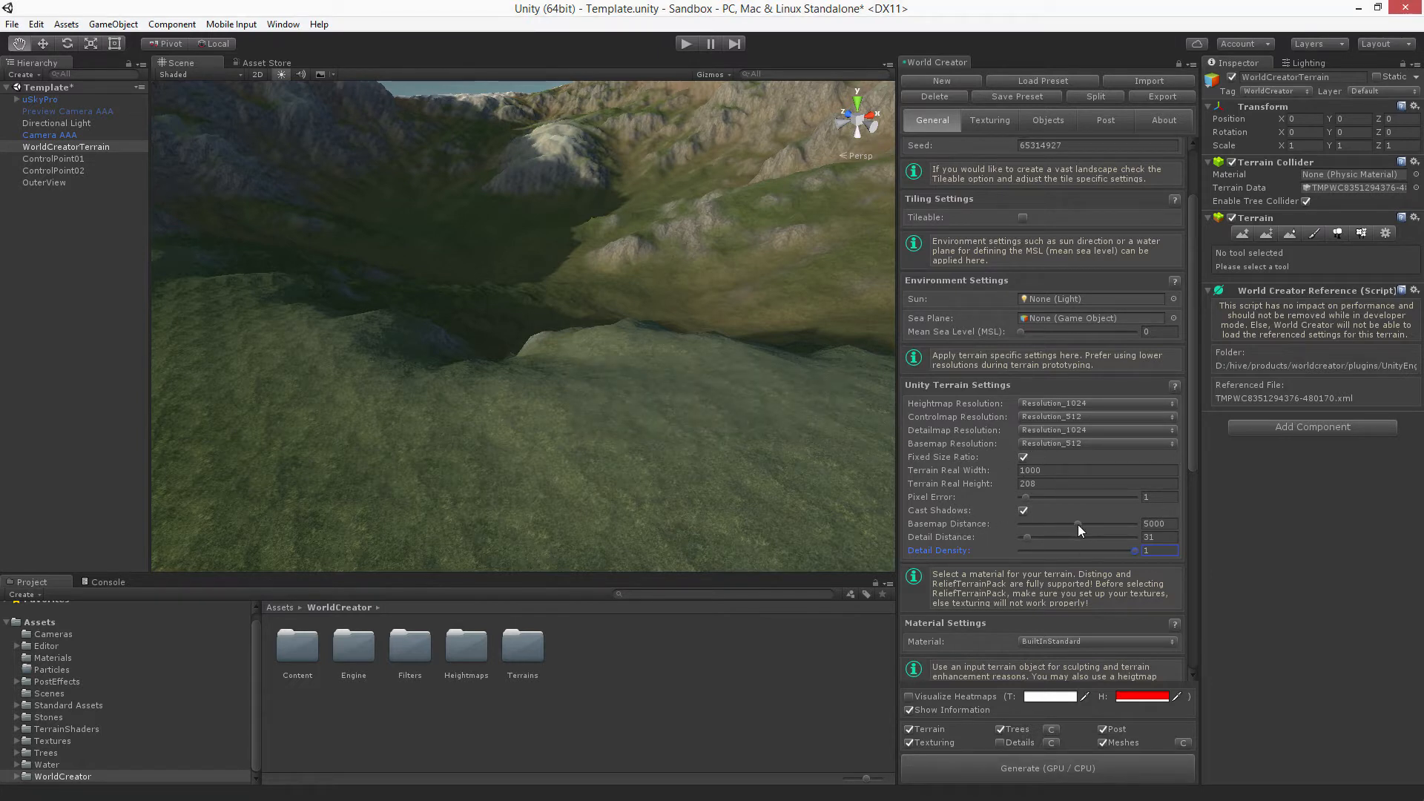
drag(1076, 529, 1026, 529)
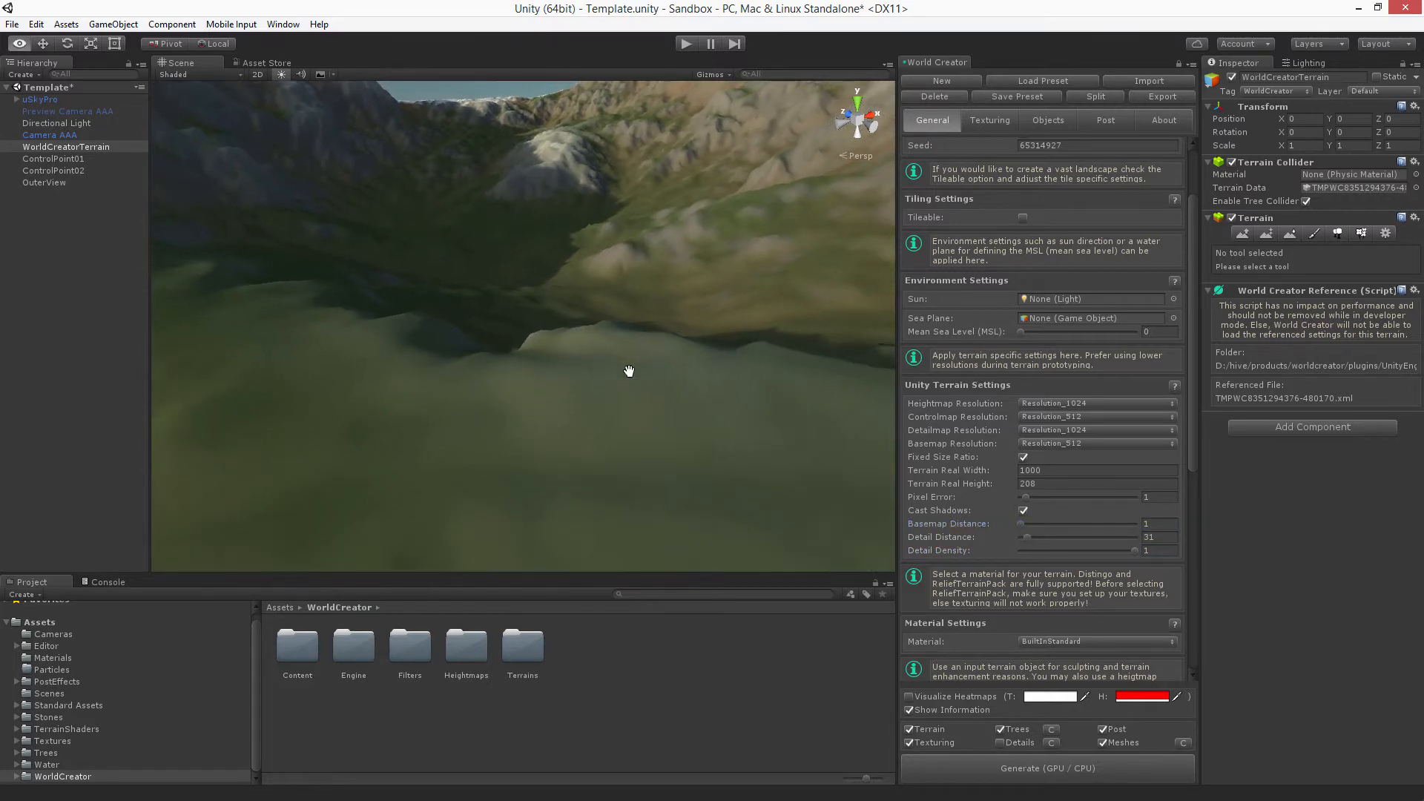
drag(629, 371, 678, 392)
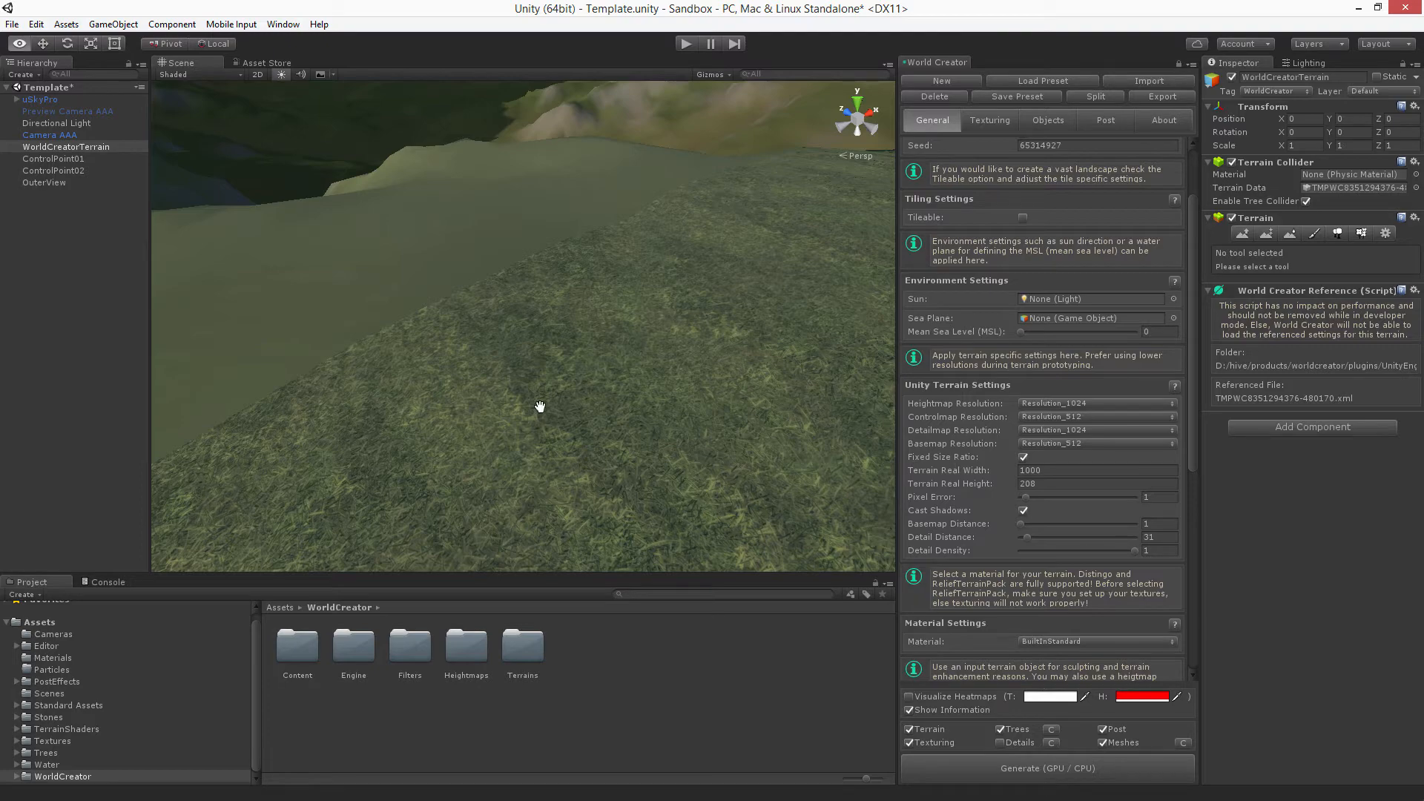
drag(538, 407, 681, 373)
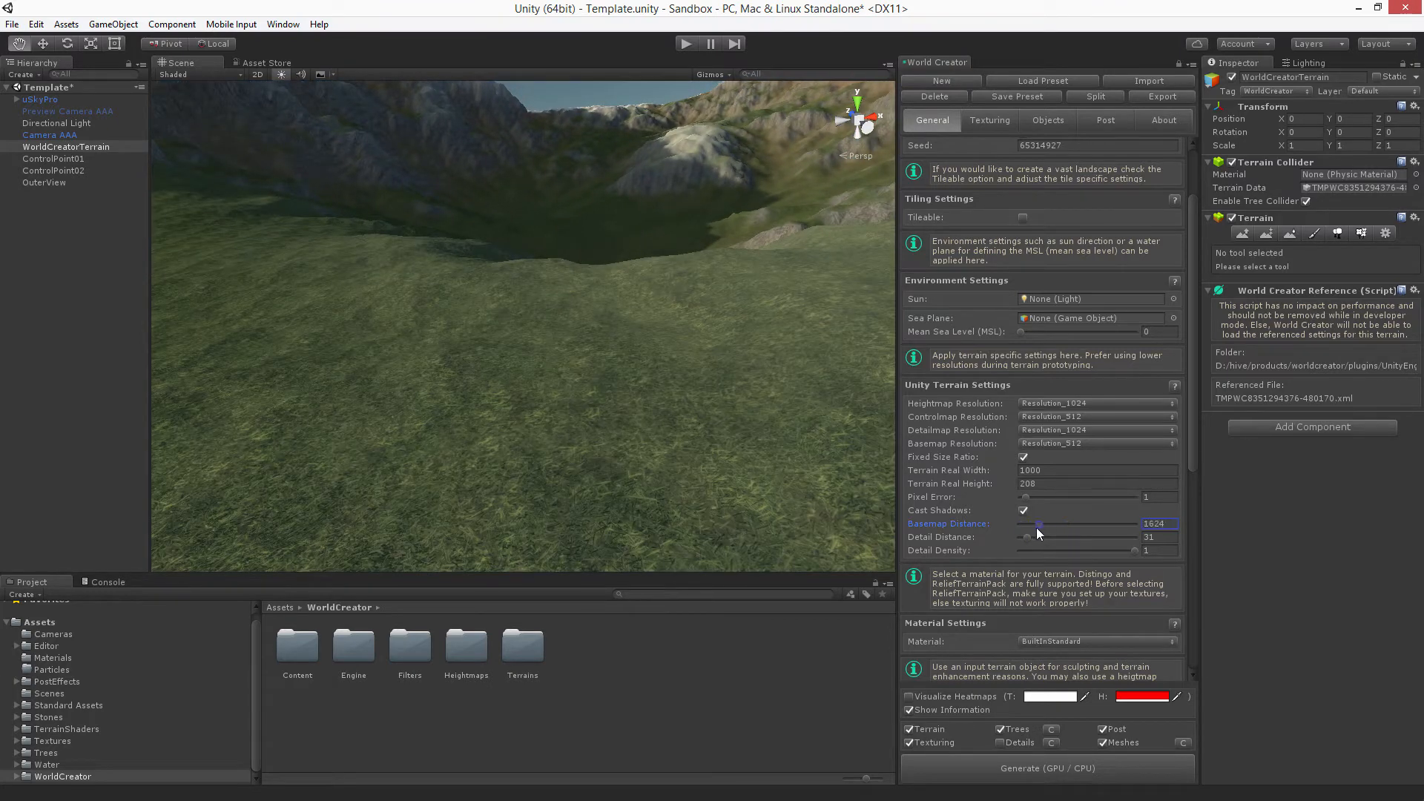
Step: With Basemap Distance at 1, set Basemap Resolution 64 and regenerate to inspect the slopes
drag(1038, 529, 1029, 530)
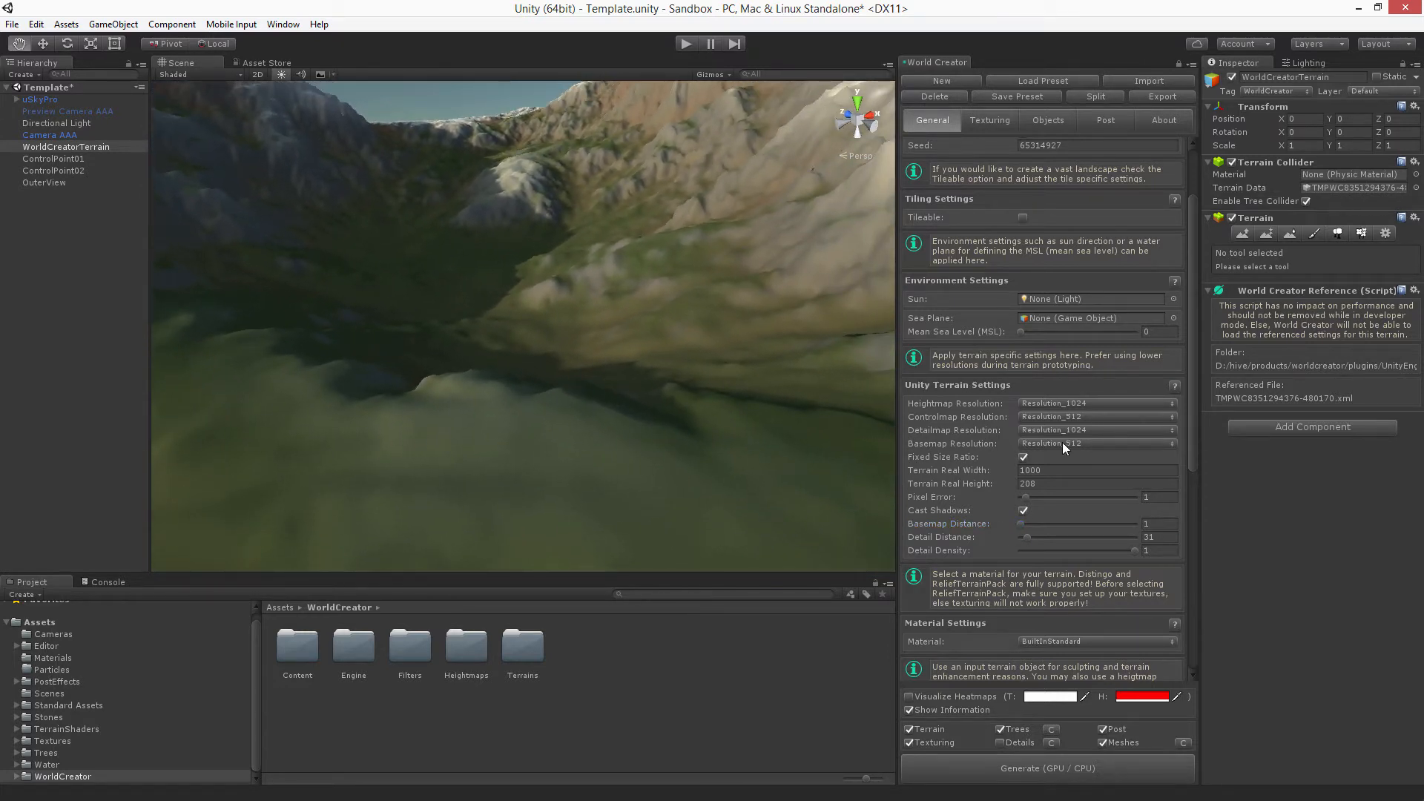
click(1096, 443)
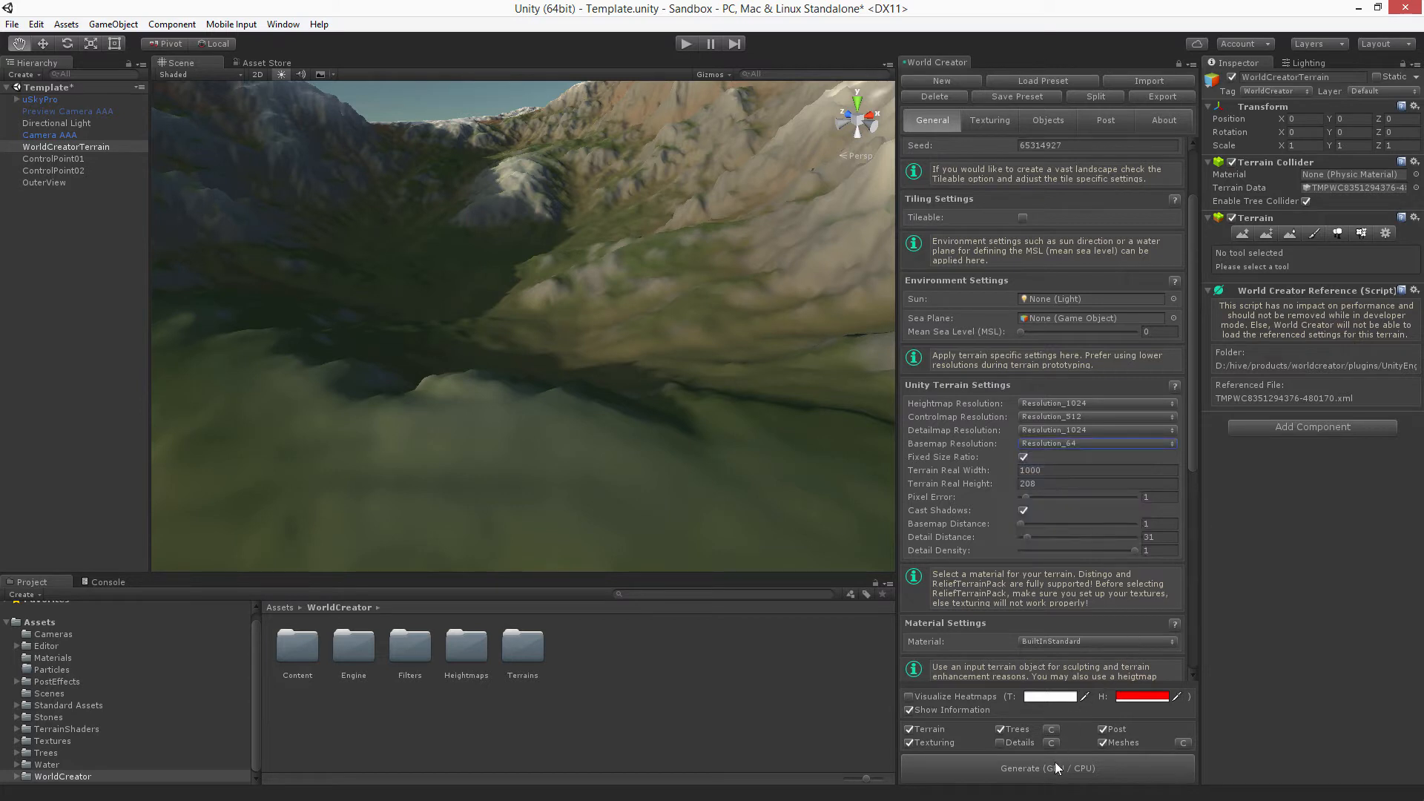
click(1046, 767)
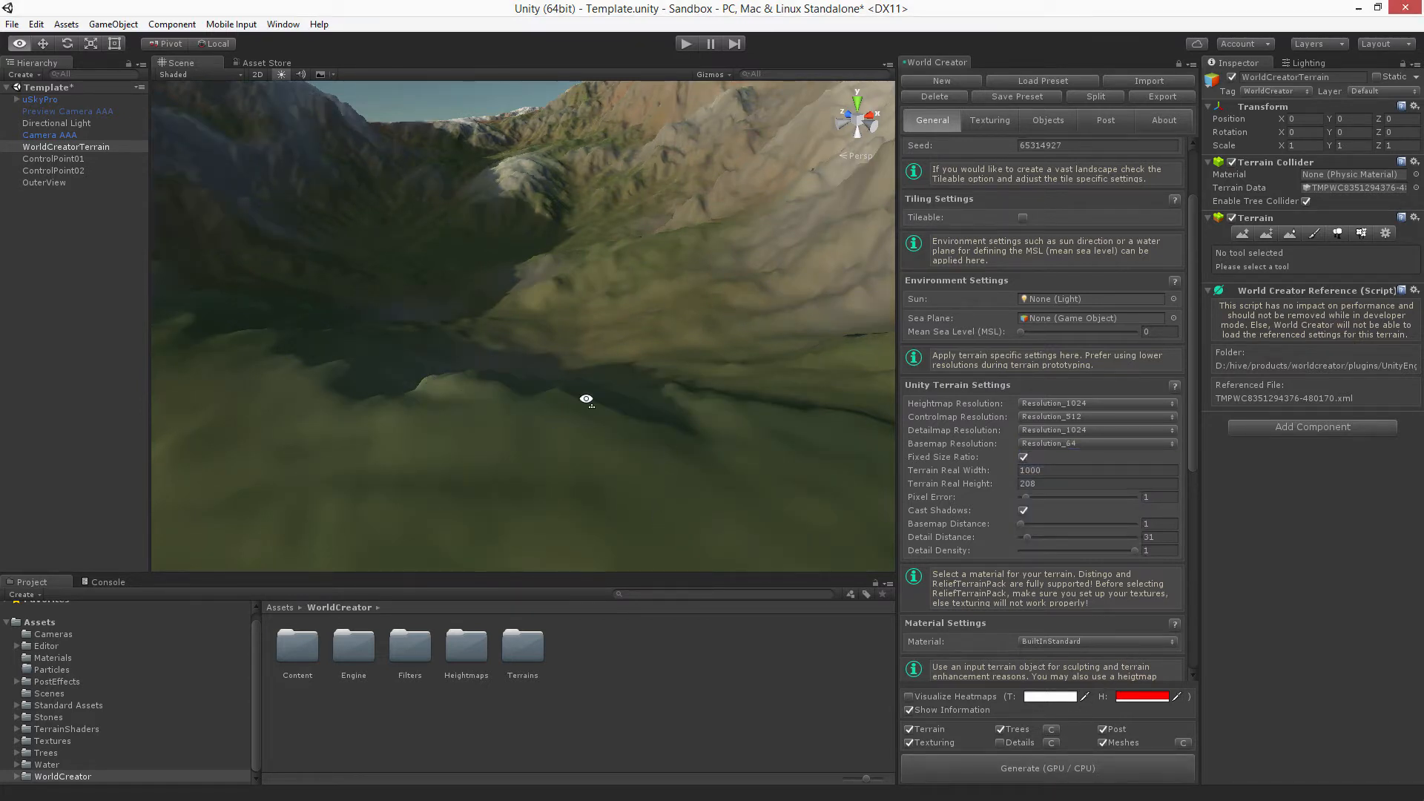
drag(586, 398, 685, 363)
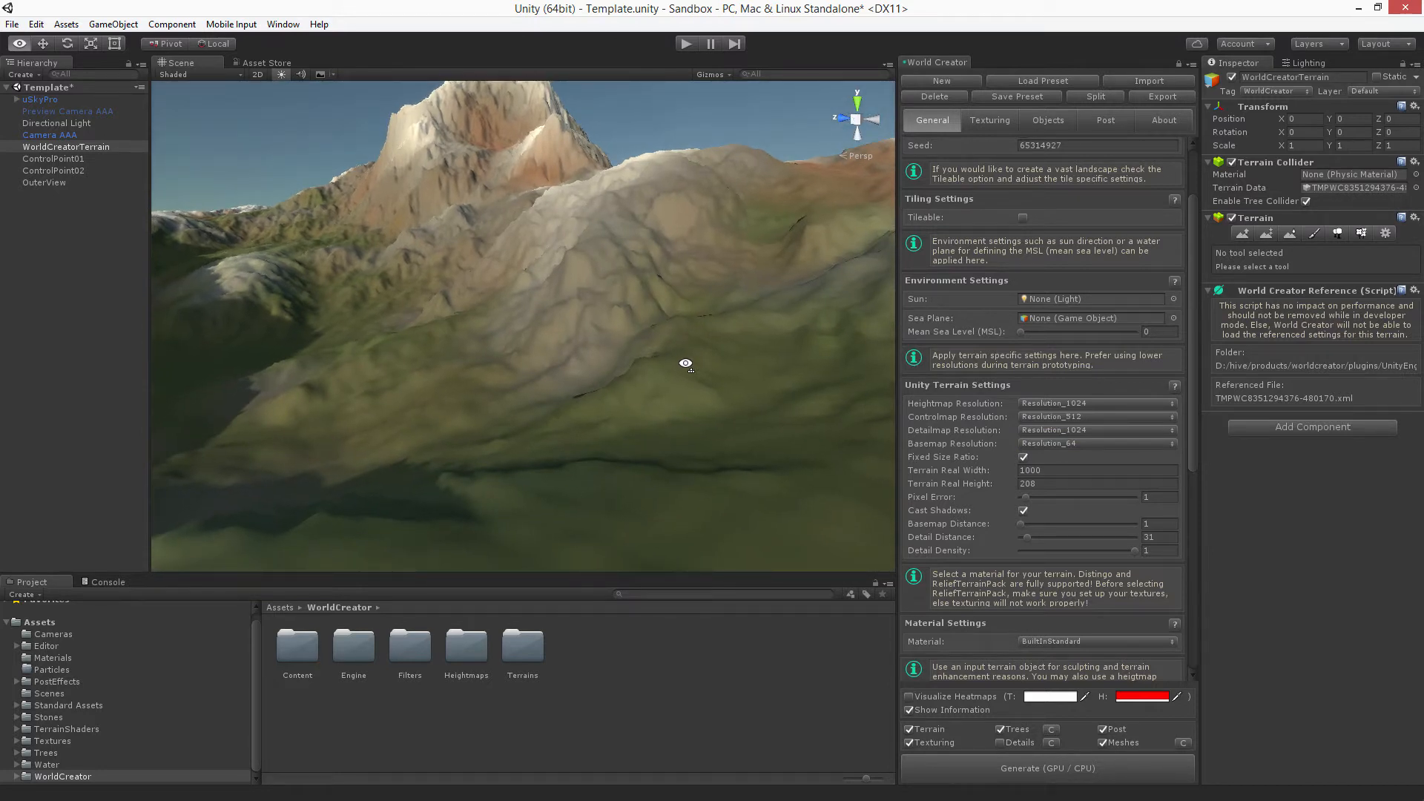
drag(685, 364, 620, 377)
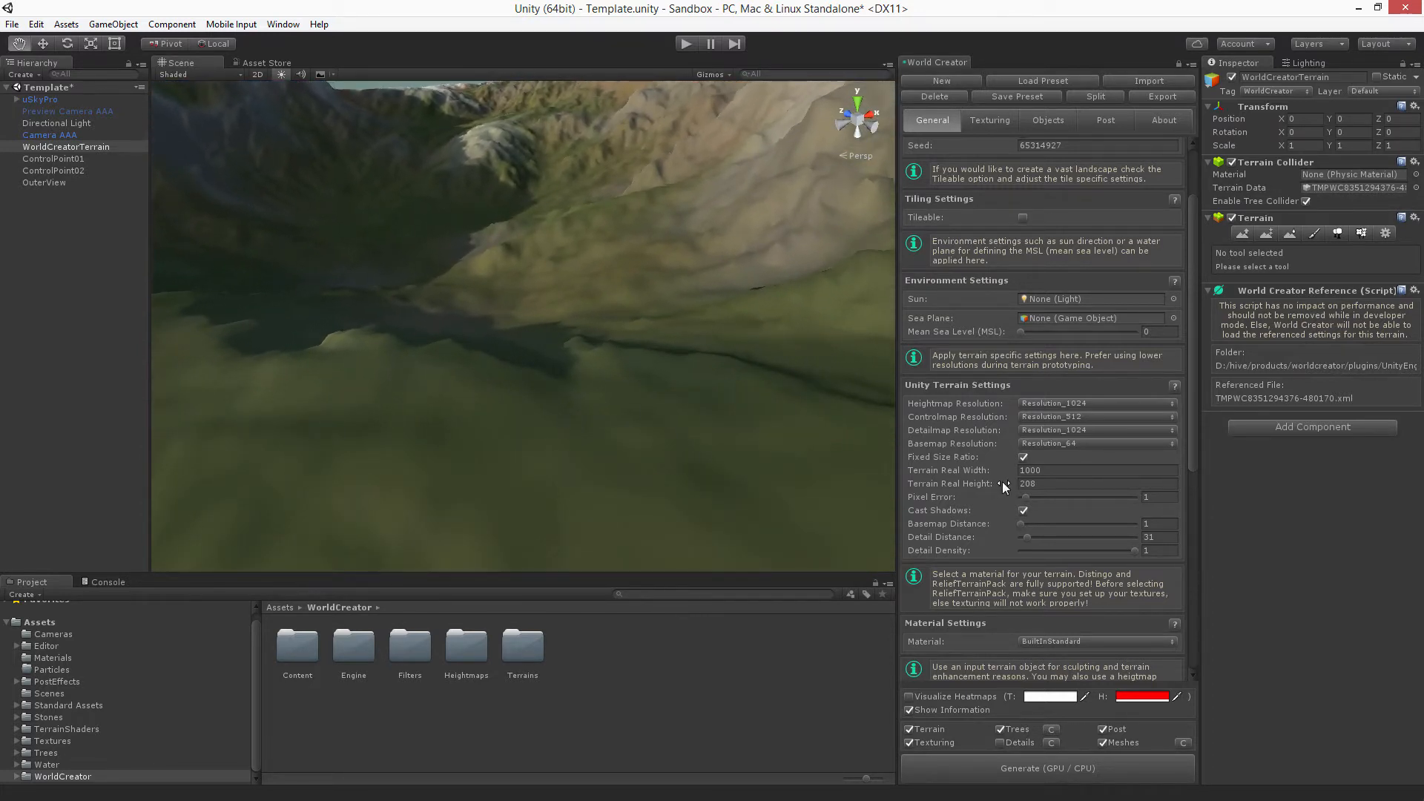
Step: Restore Basemap Resolution to 512
click(1096, 444)
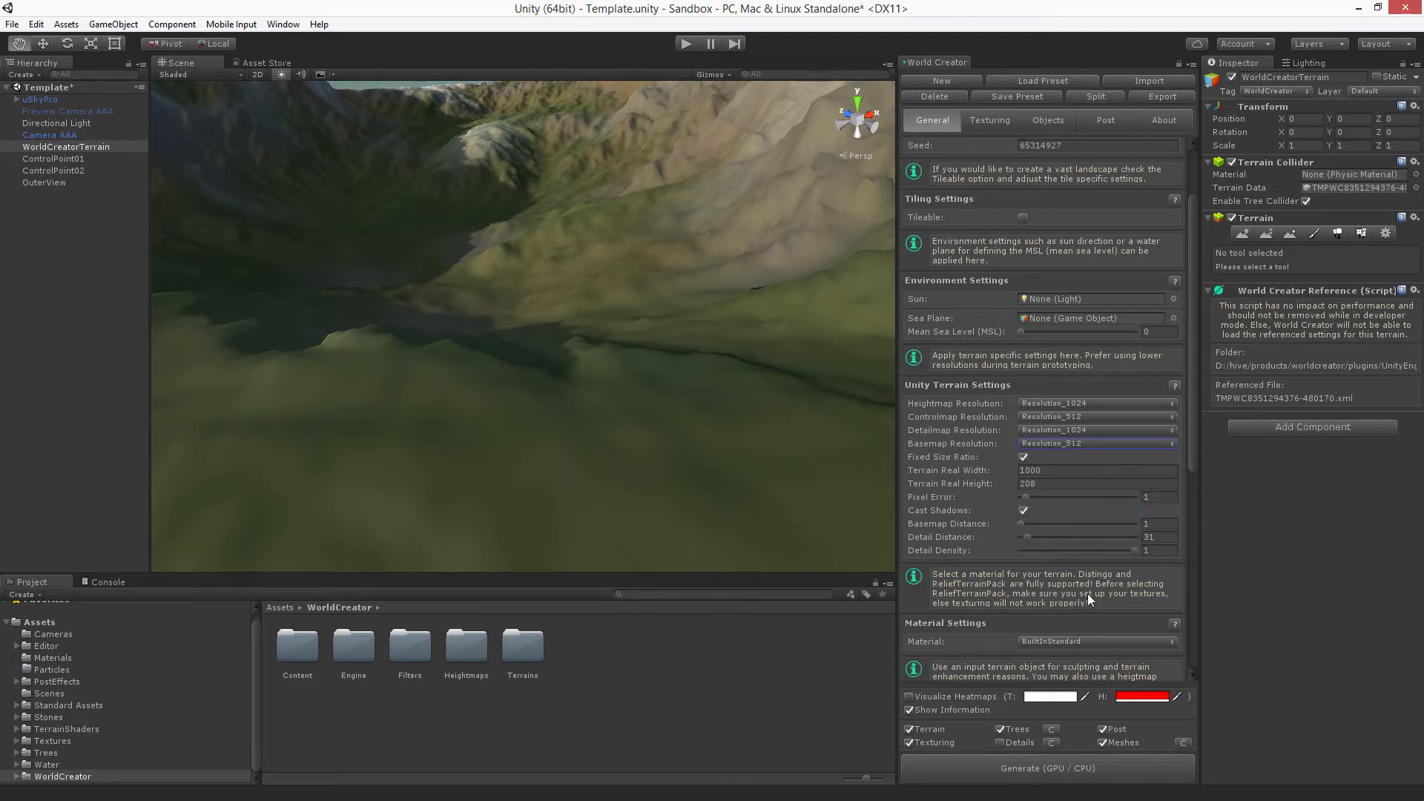
click(1046, 767)
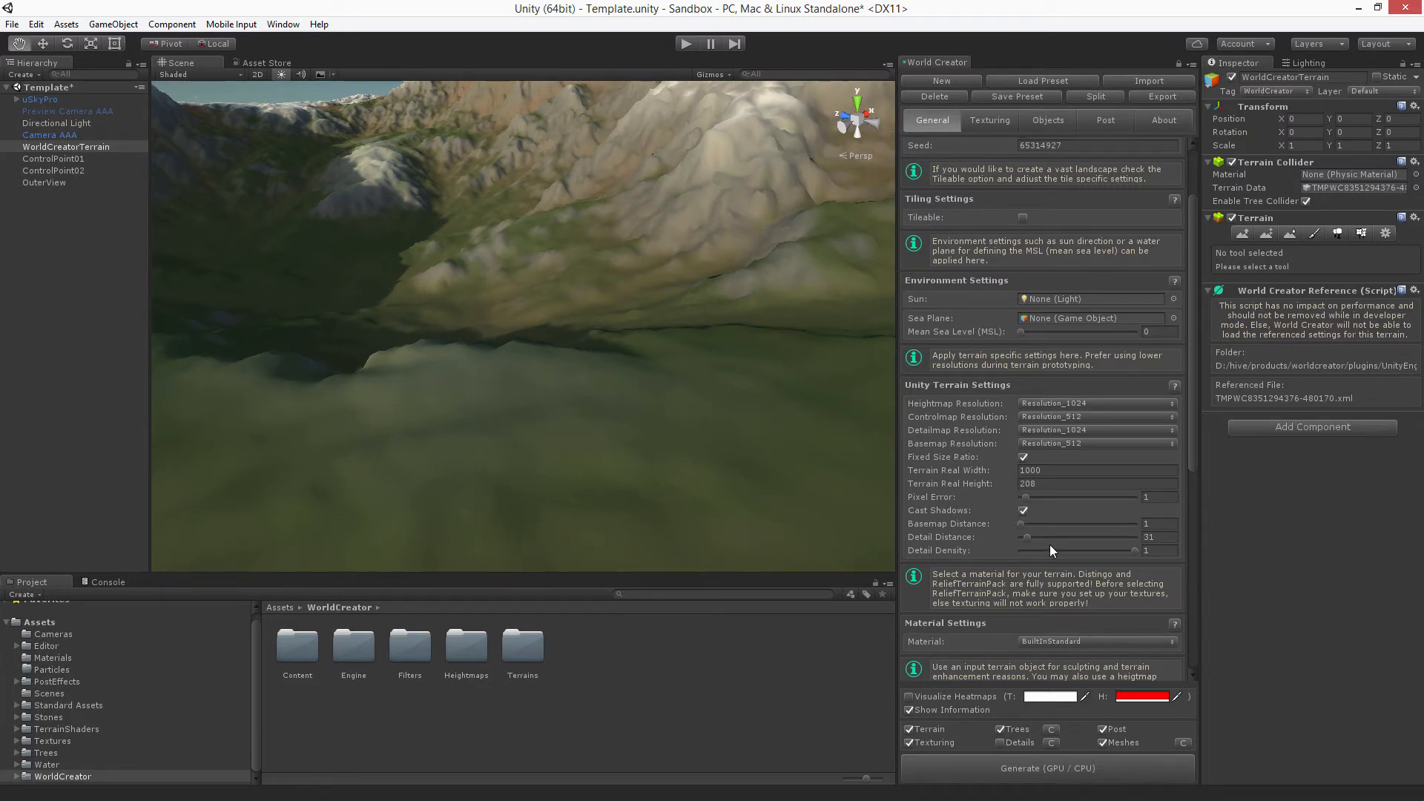
Step: Set Basemap Distance to 4000, then switch Cast Shadows off and back on
click(1159, 523)
text(4000)
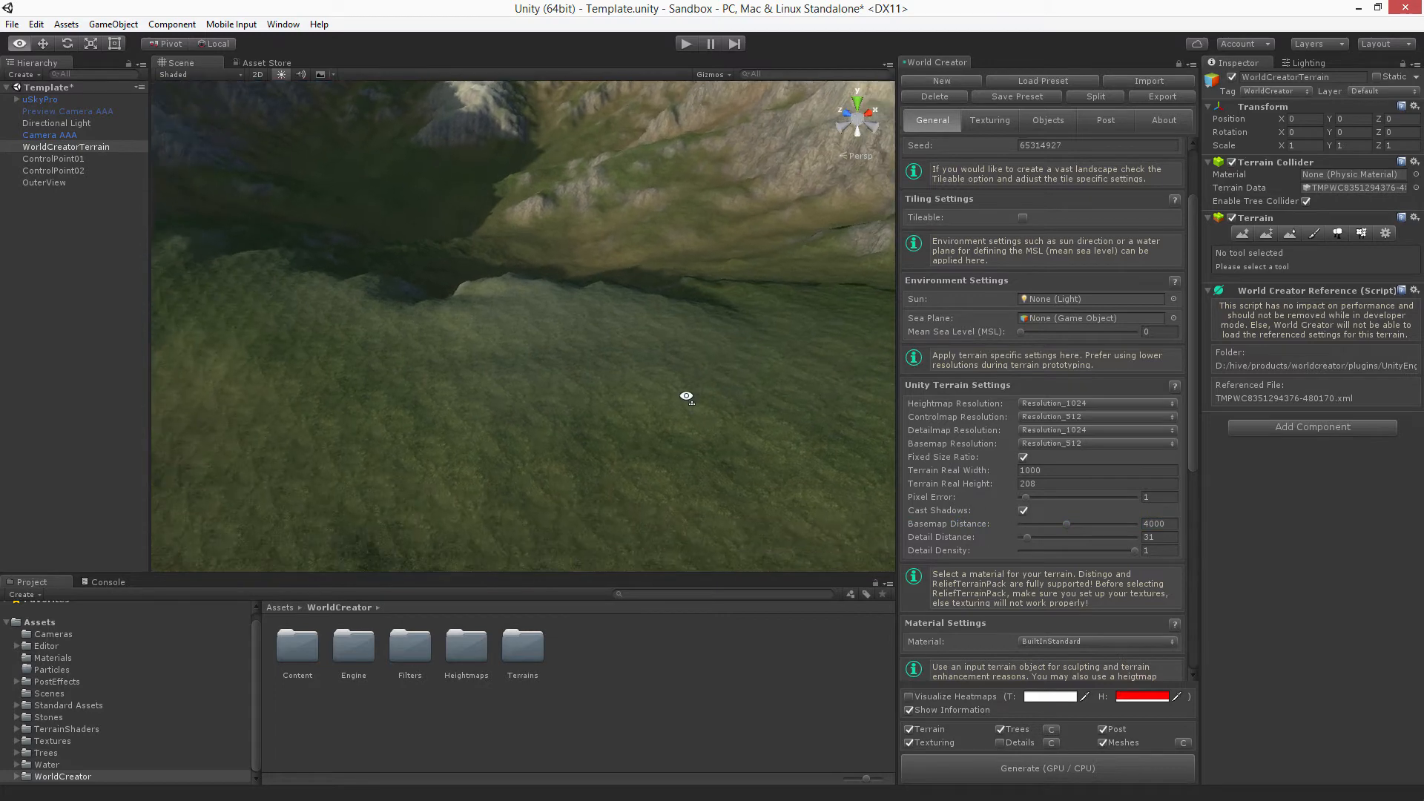
click(43, 181)
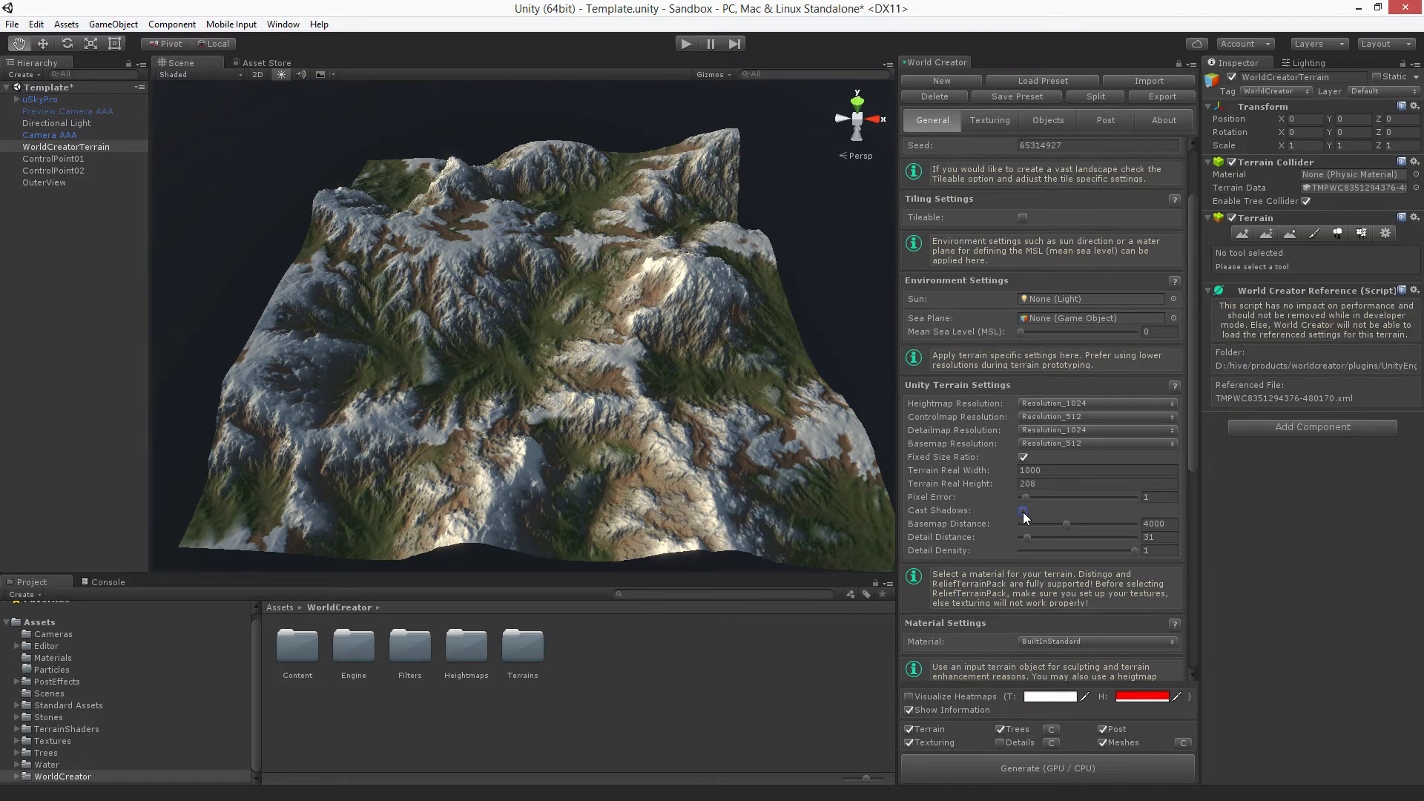
click(1022, 511)
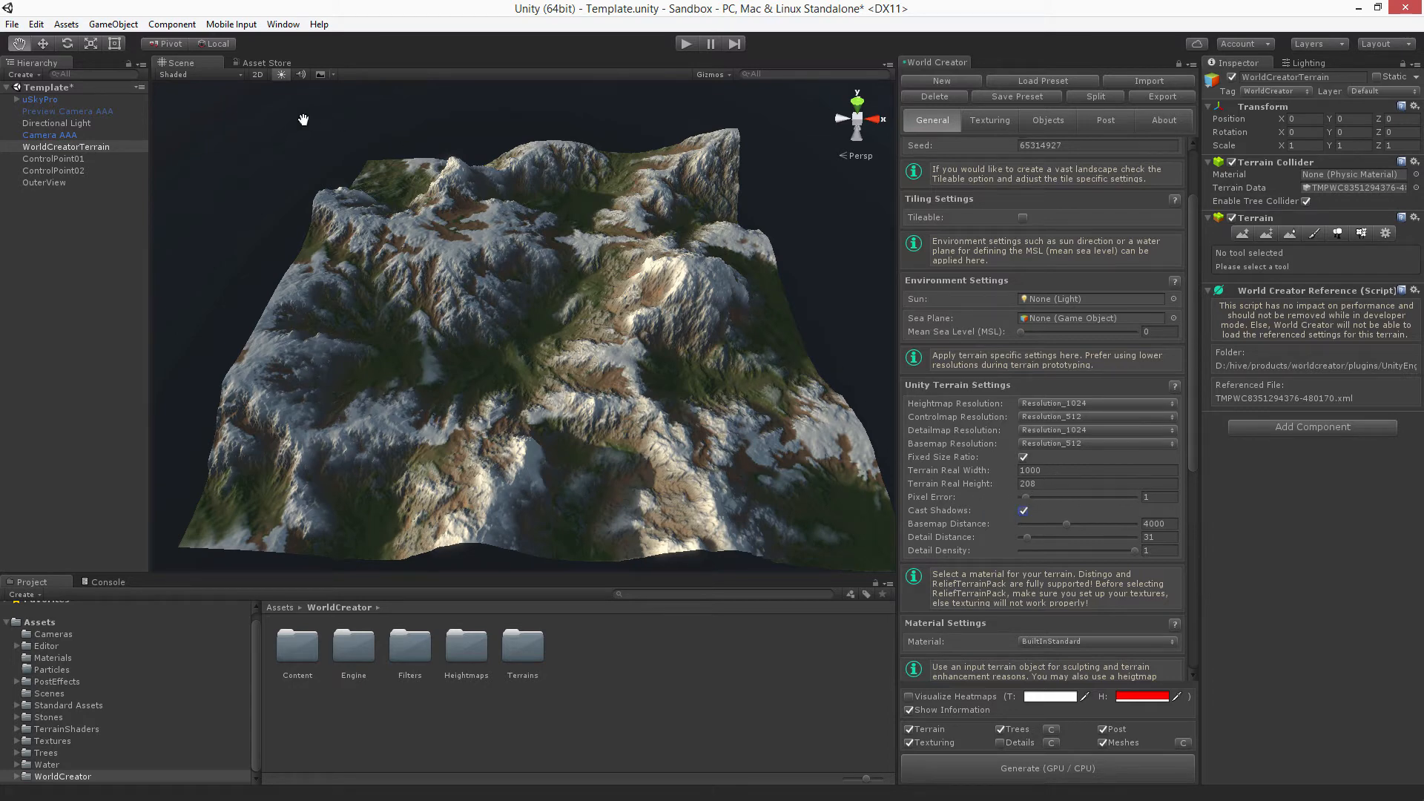
click(181, 74)
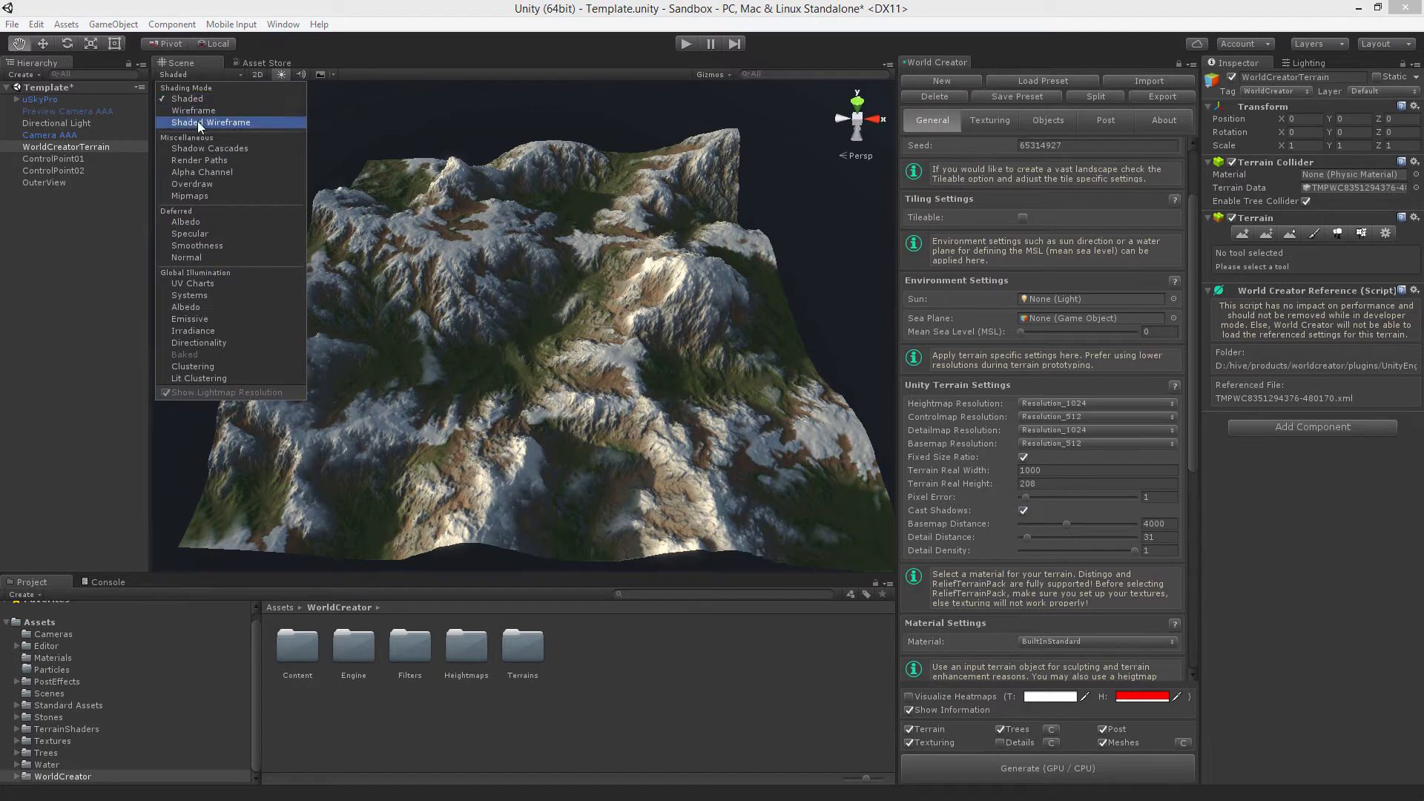
click(209, 122)
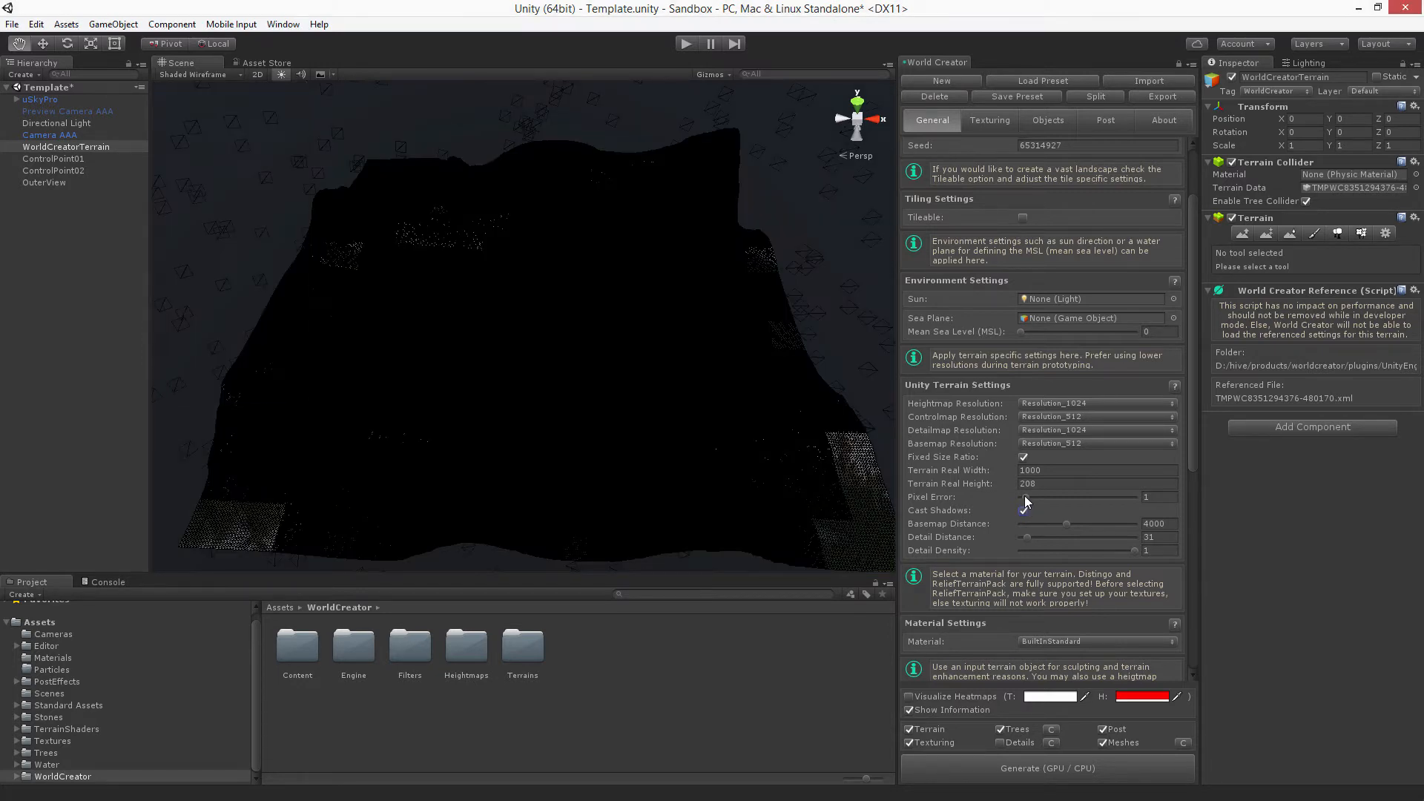
click(1160, 497)
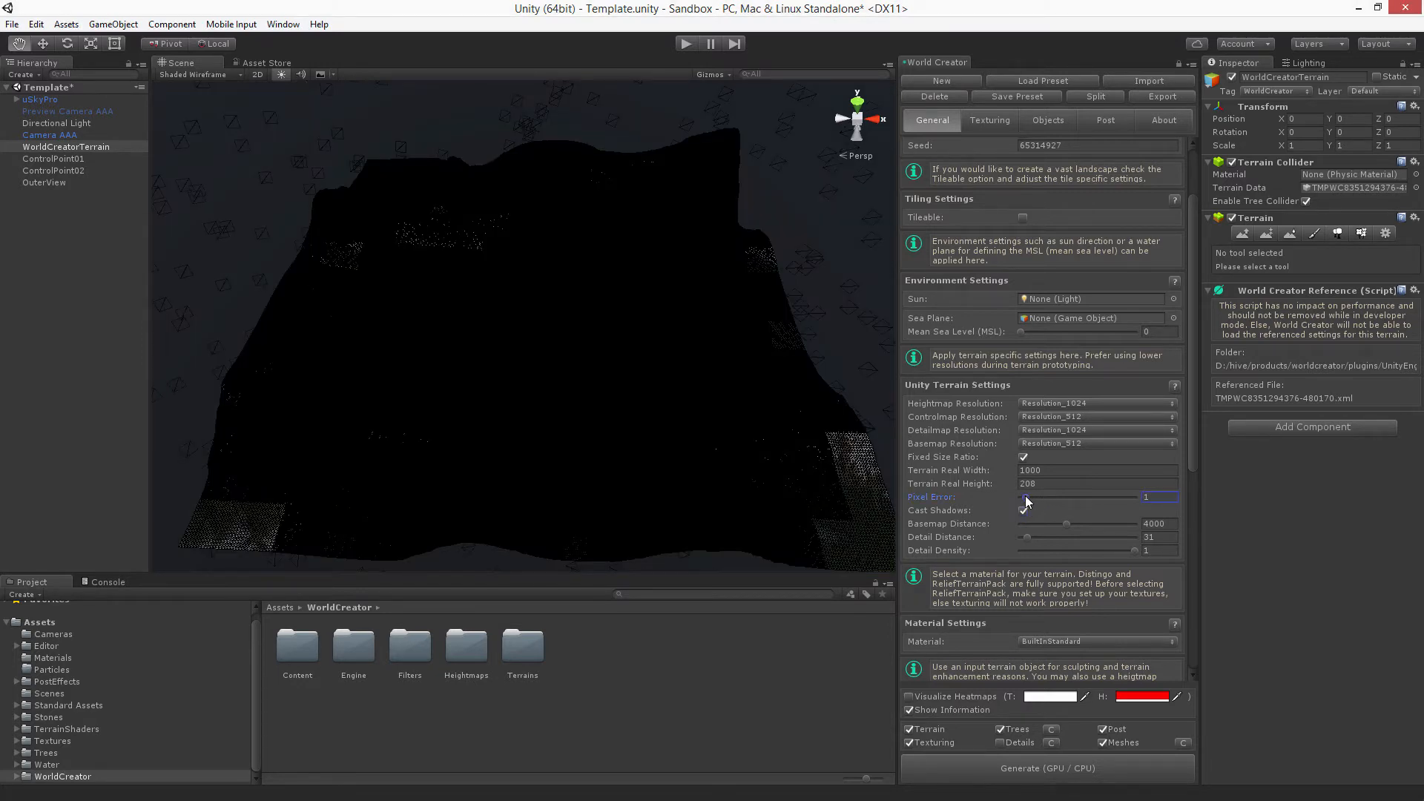
drag(1026, 498, 1081, 498)
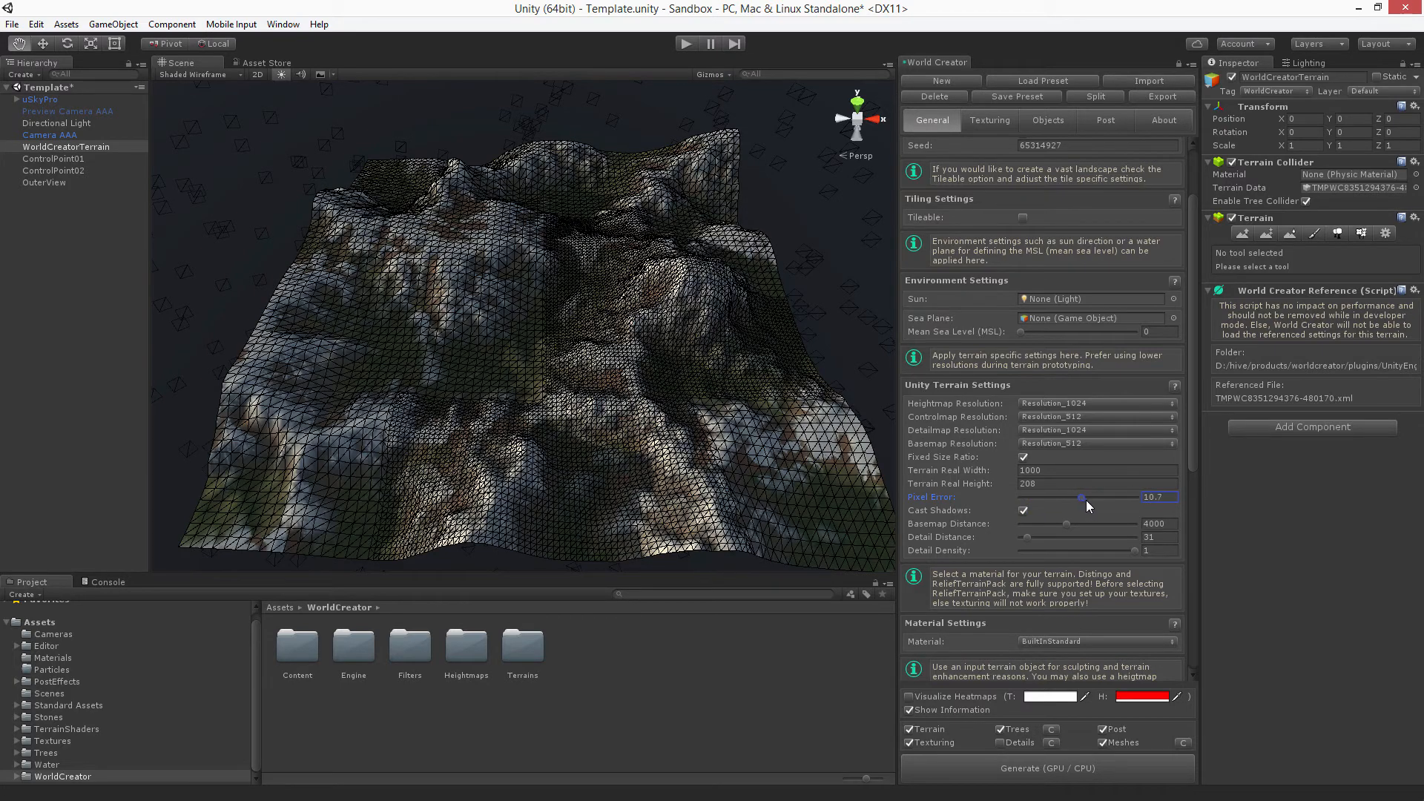
drag(1081, 497, 1134, 497)
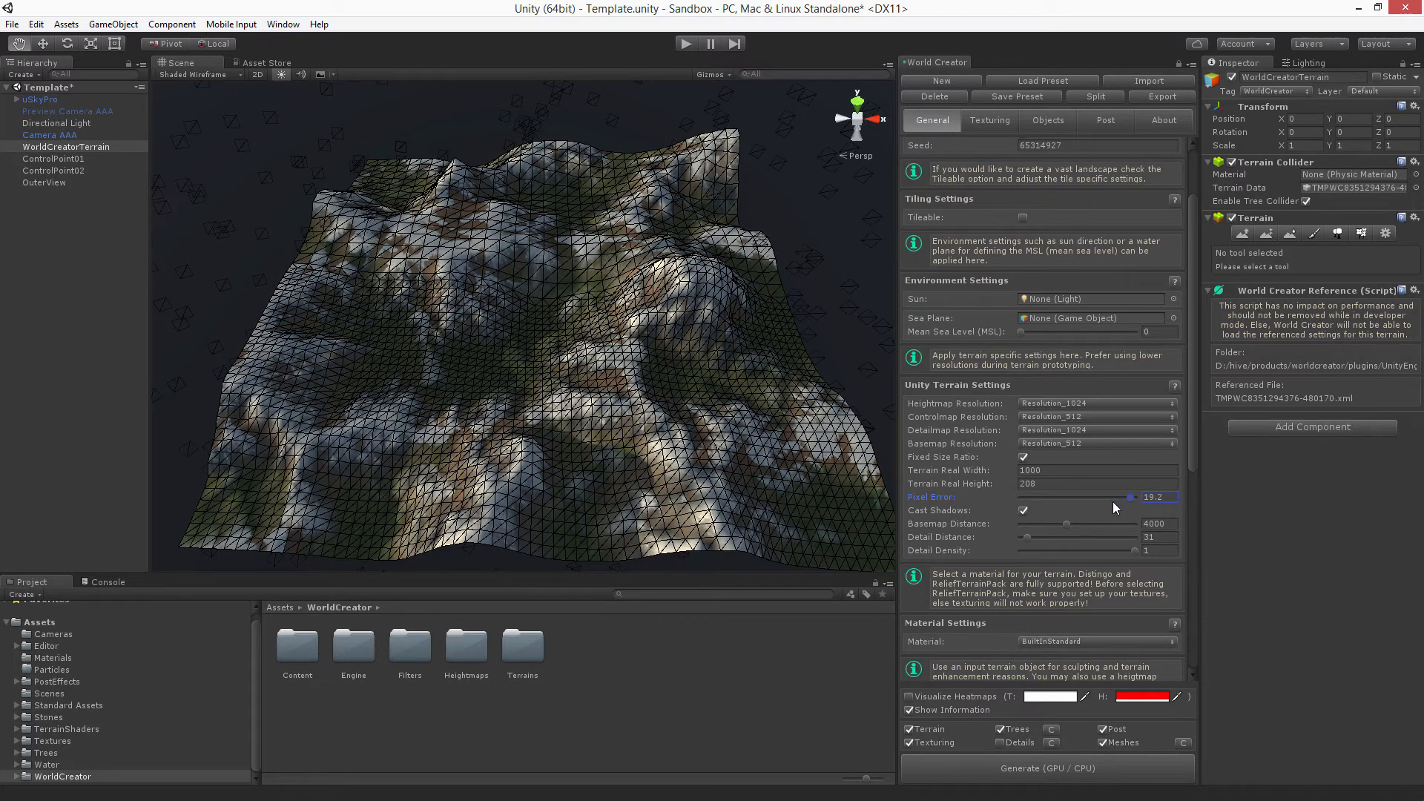
drag(1133, 497, 1043, 497)
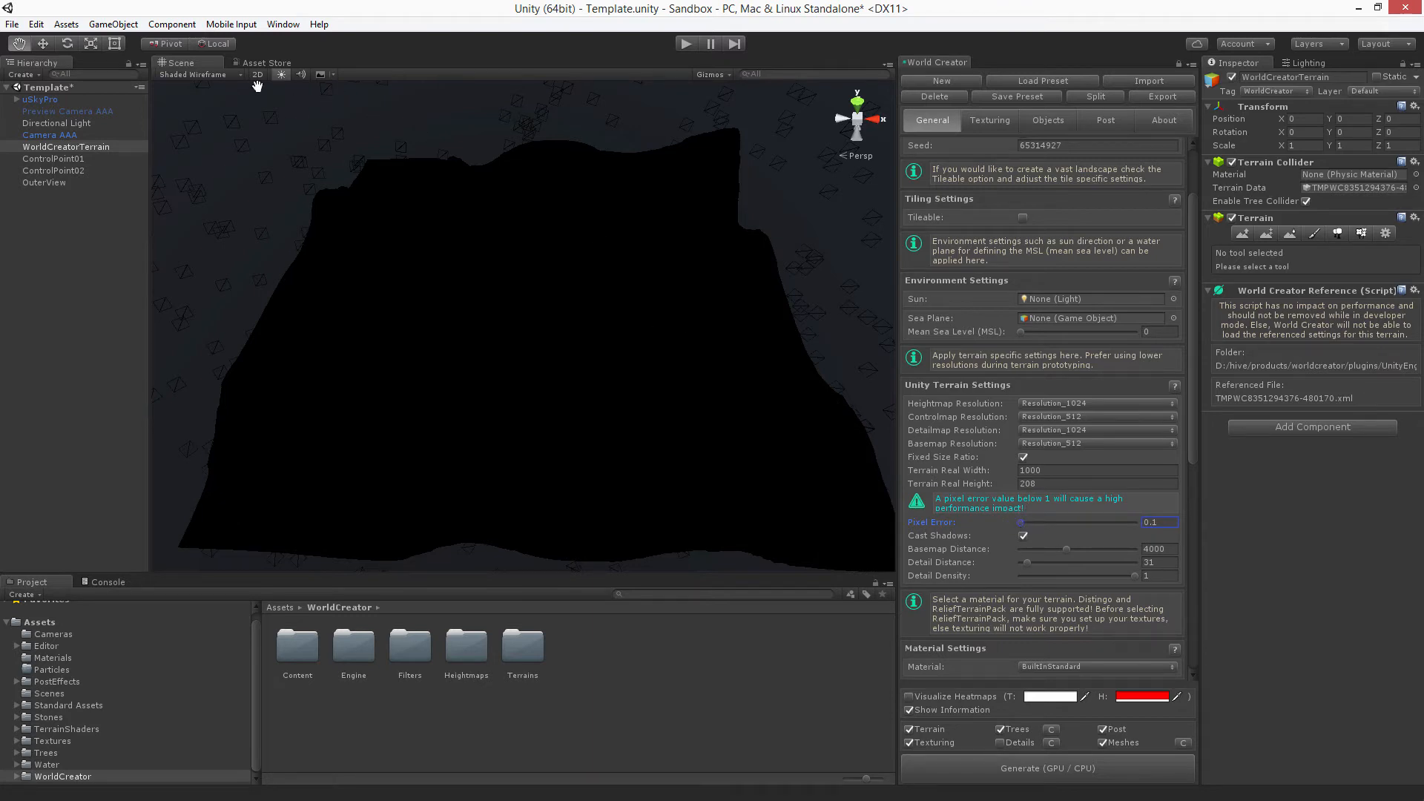
click(189, 74)
text(1)
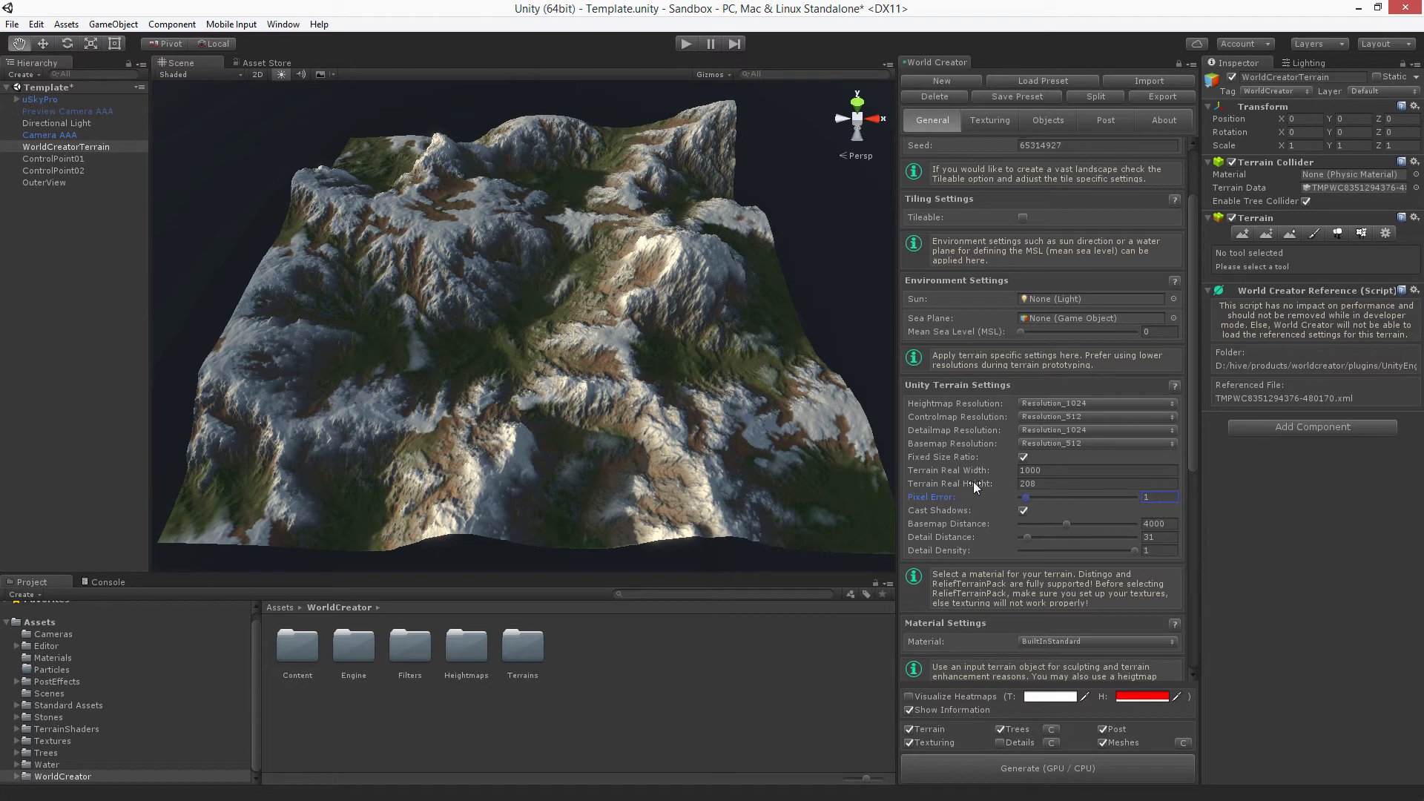
click(1096, 470)
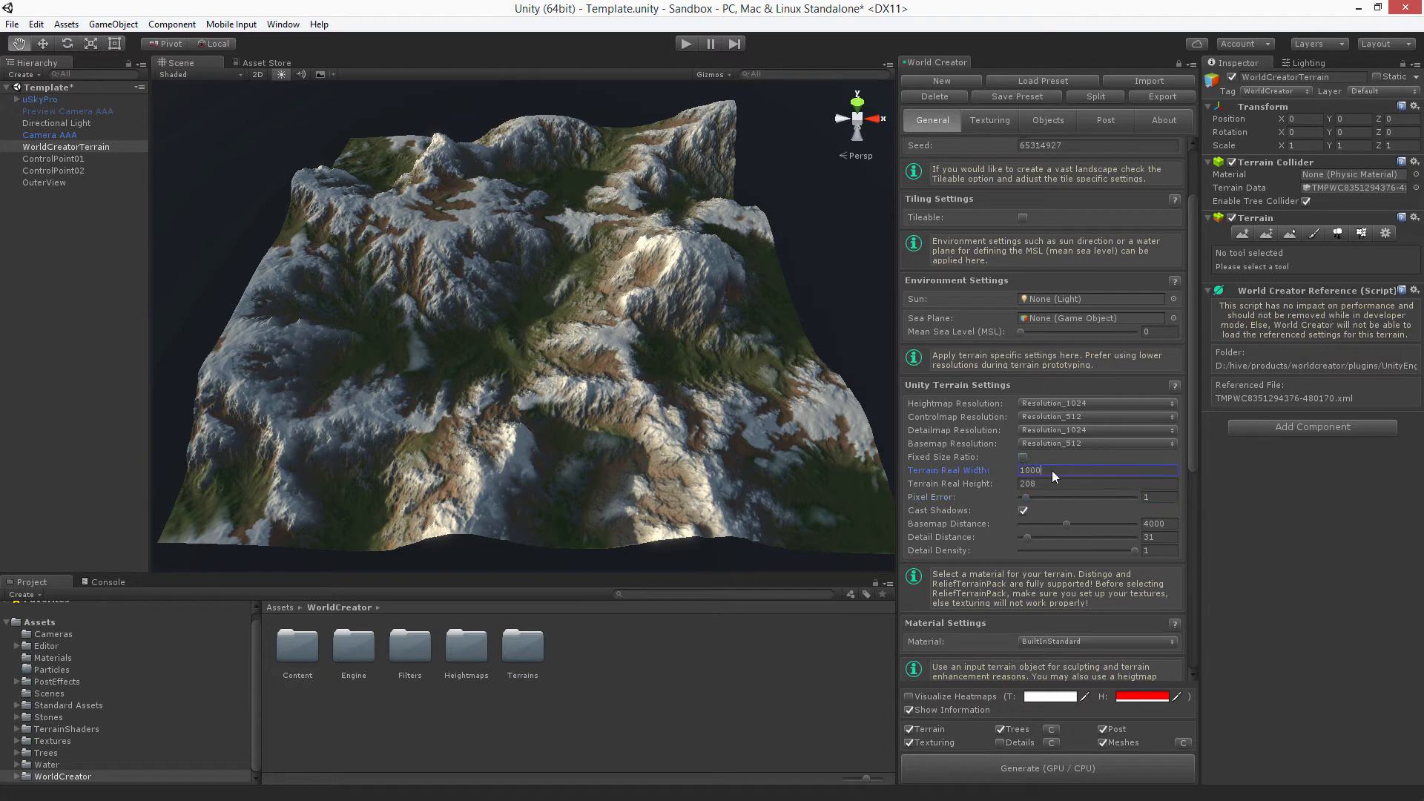
text(20)
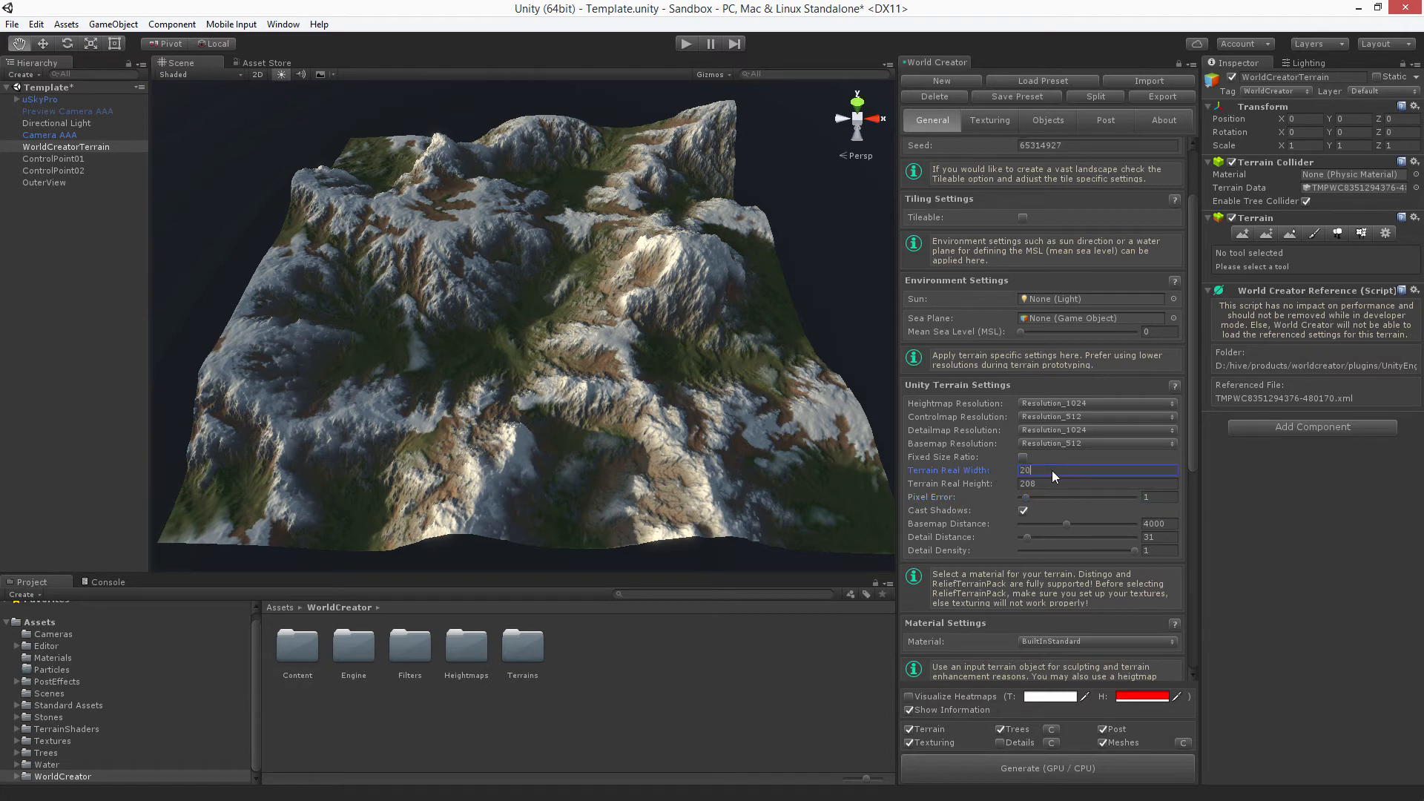
text(2000)
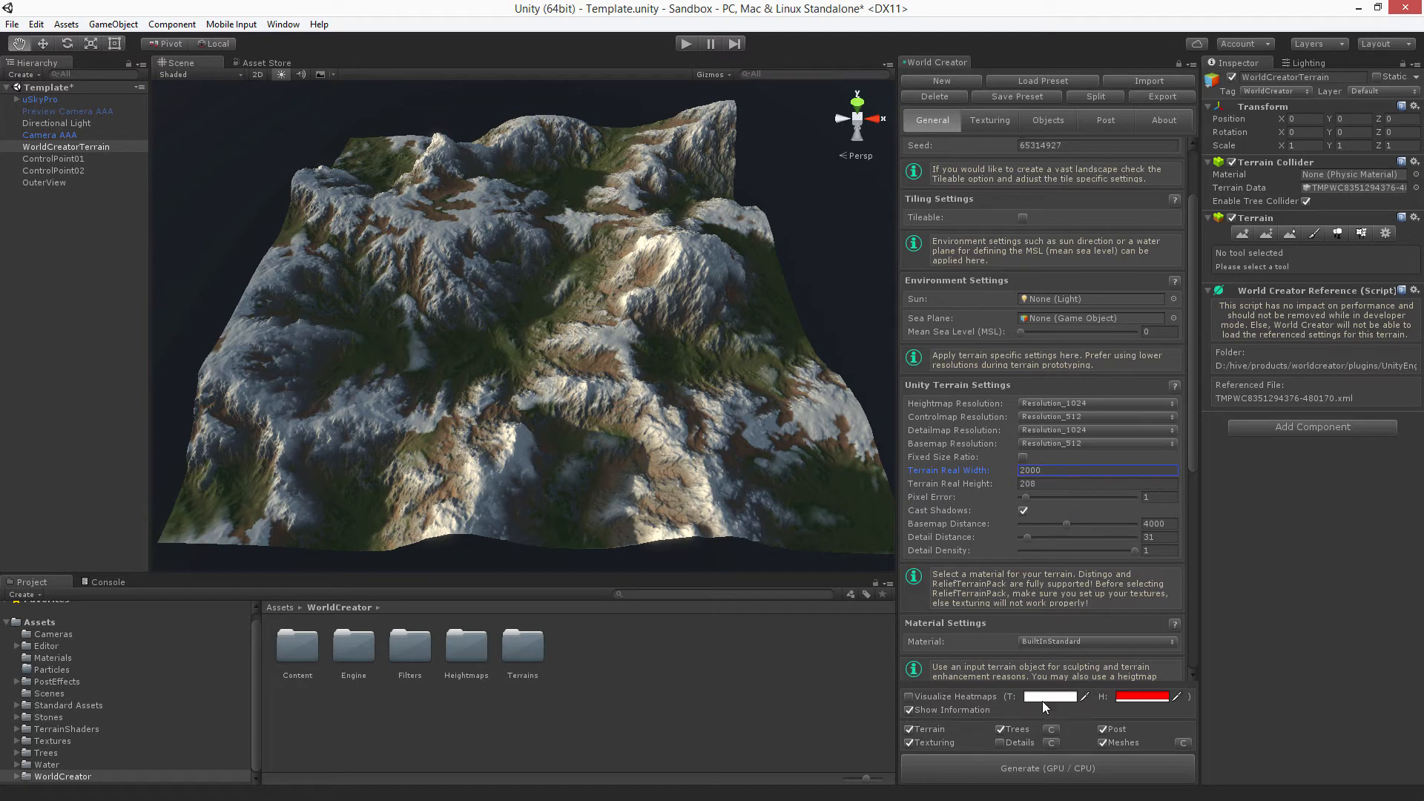
click(1045, 767)
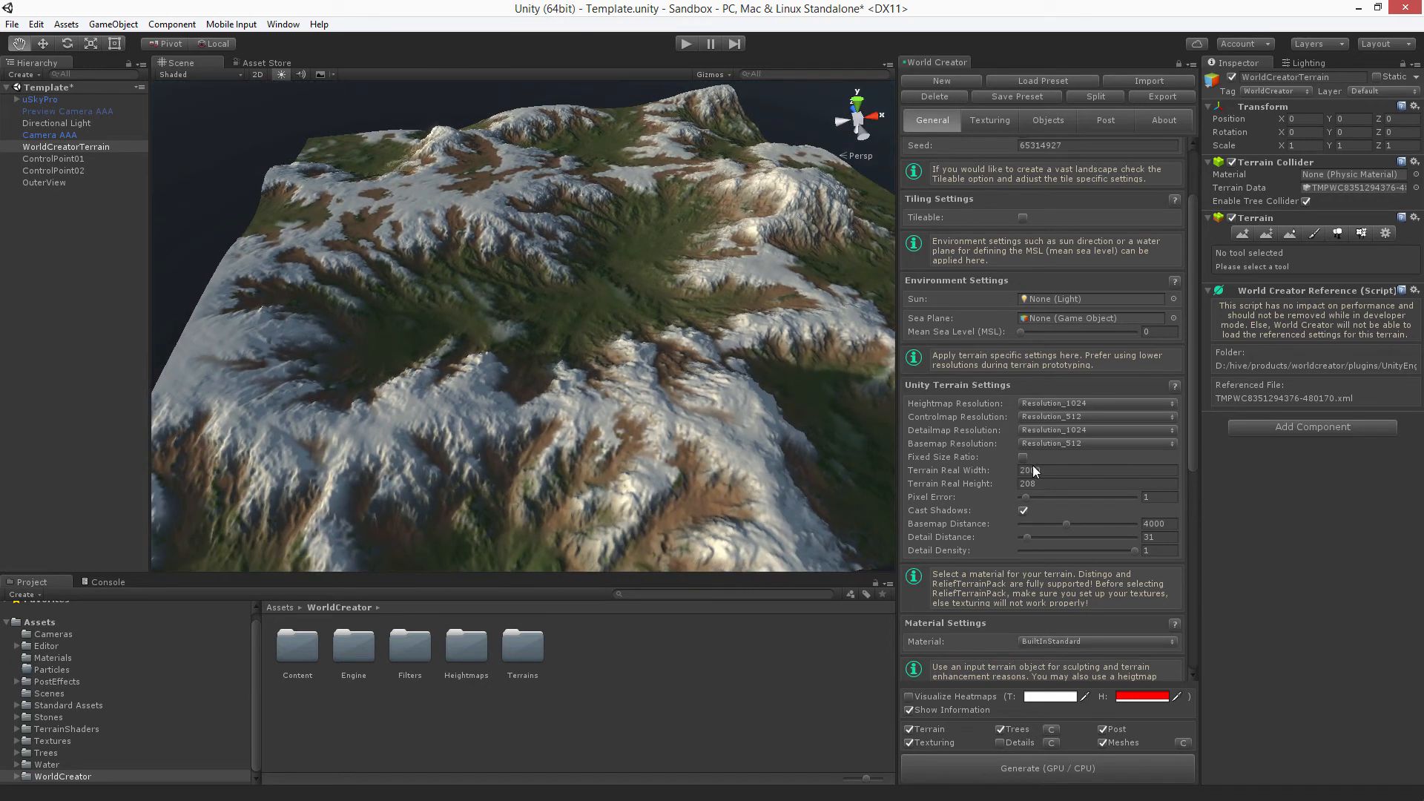
click(1096, 470)
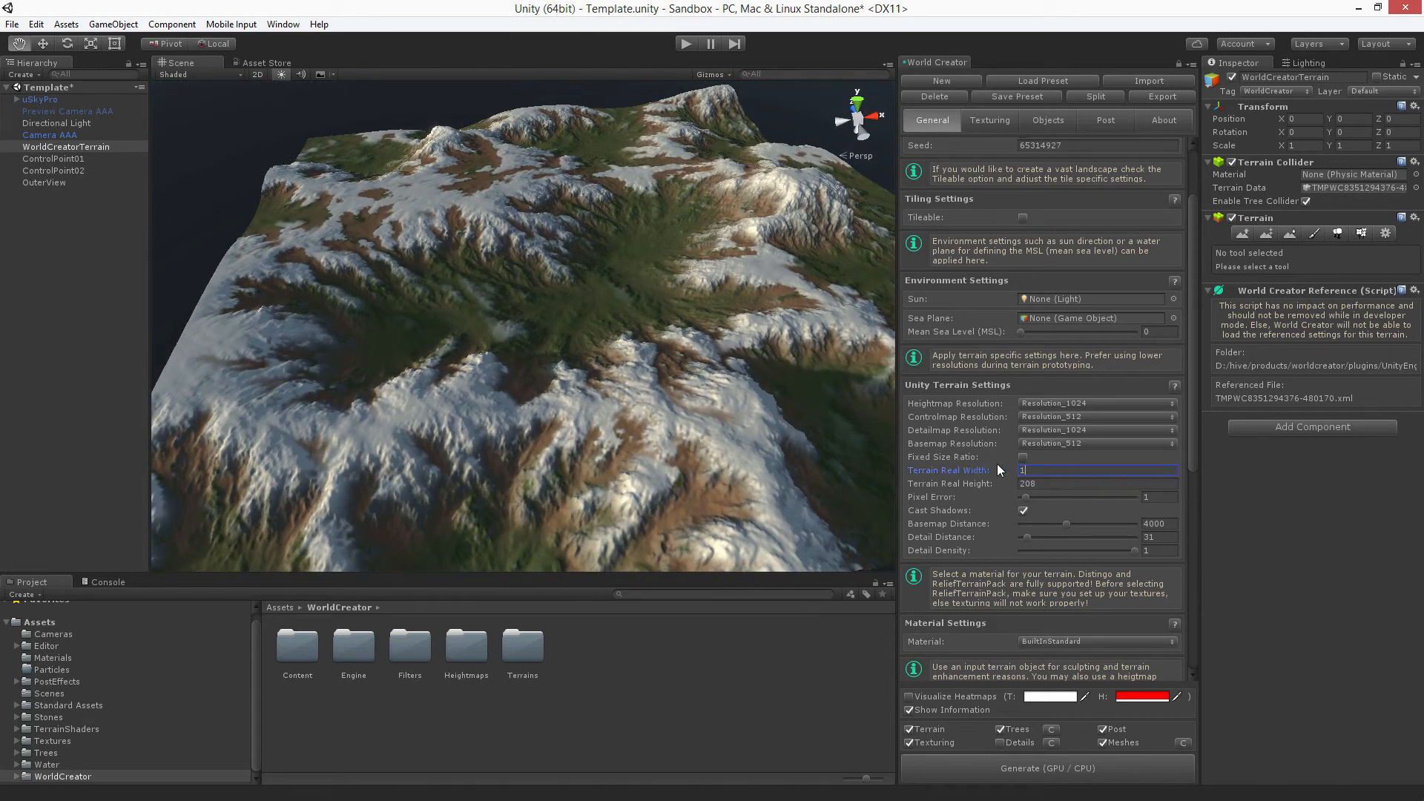
text(000)
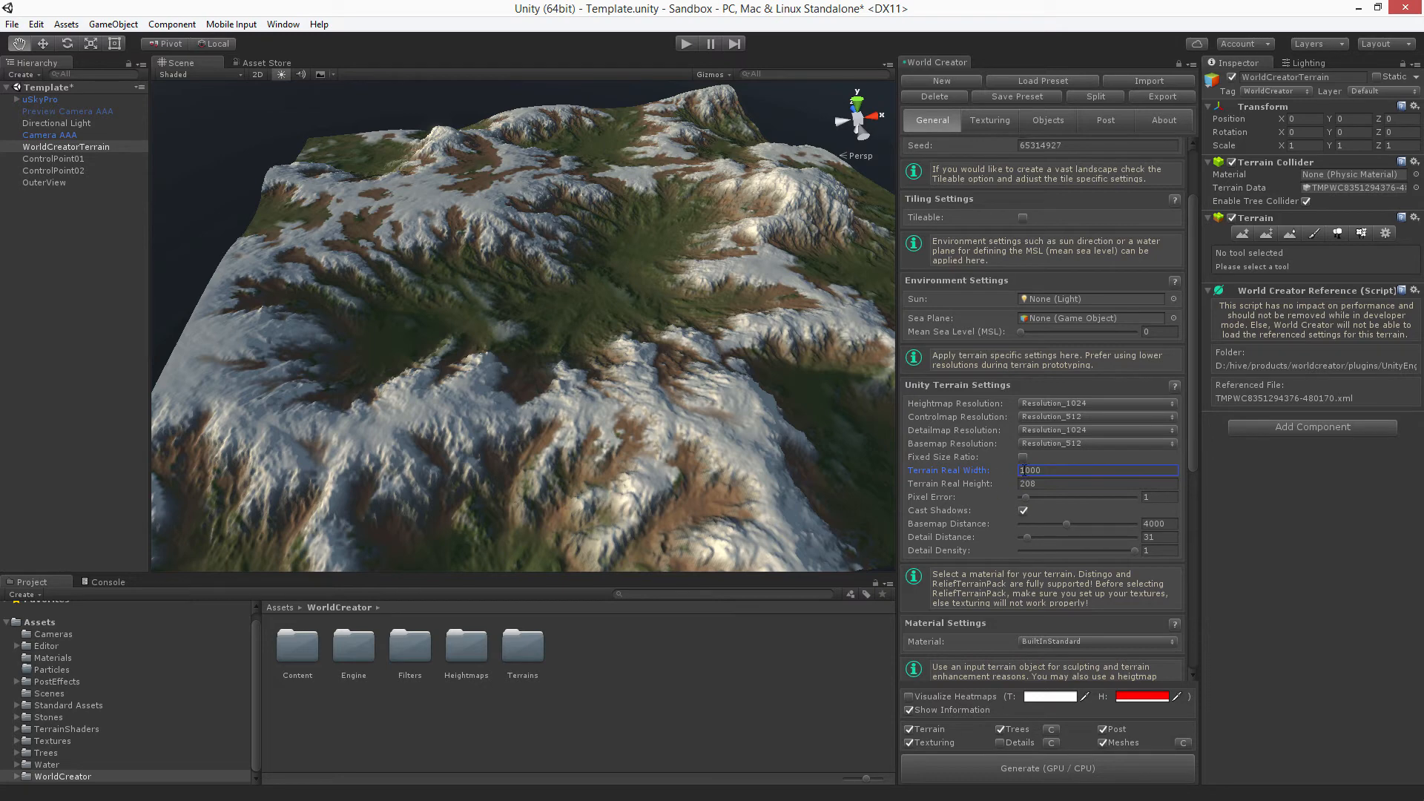
mouse_move(1004, 477)
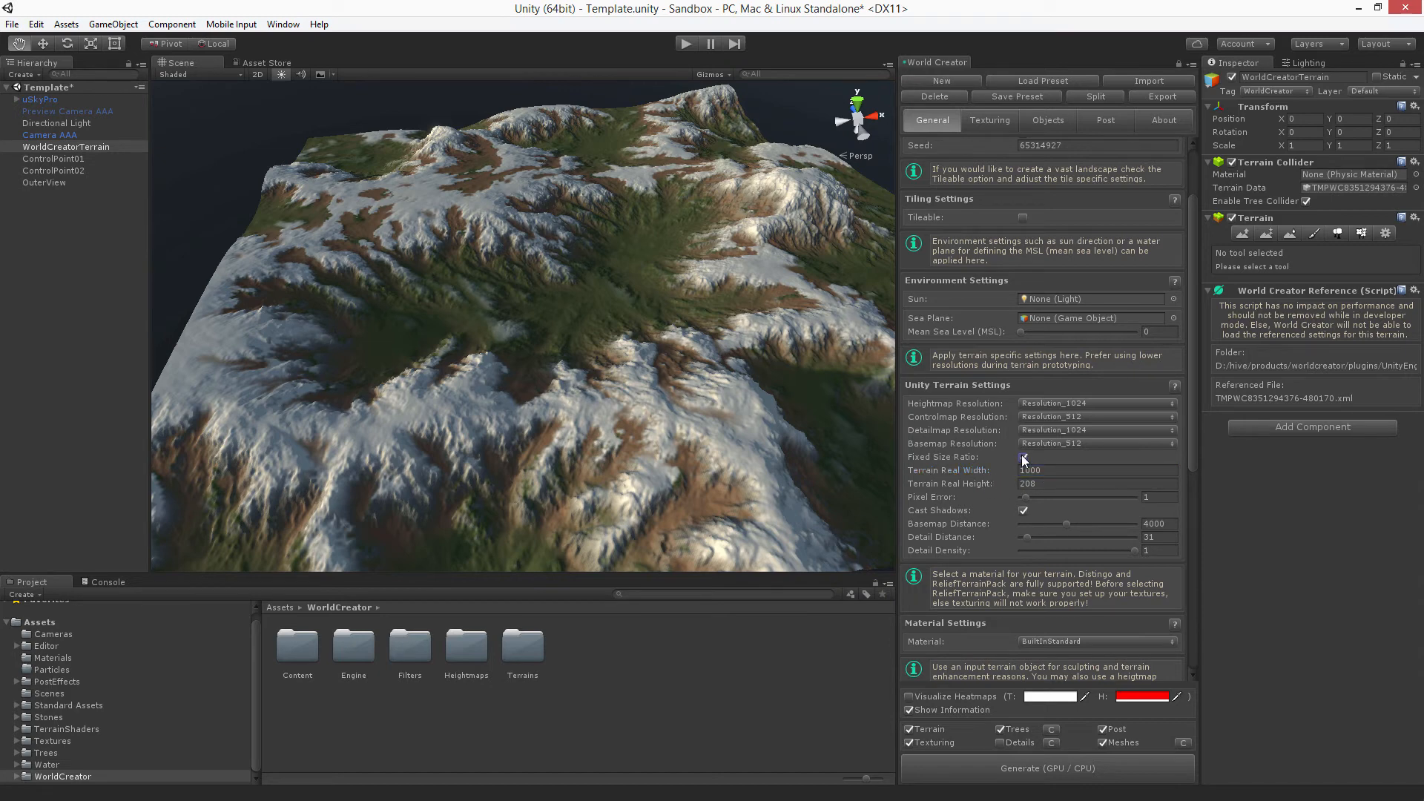
click(1090, 484)
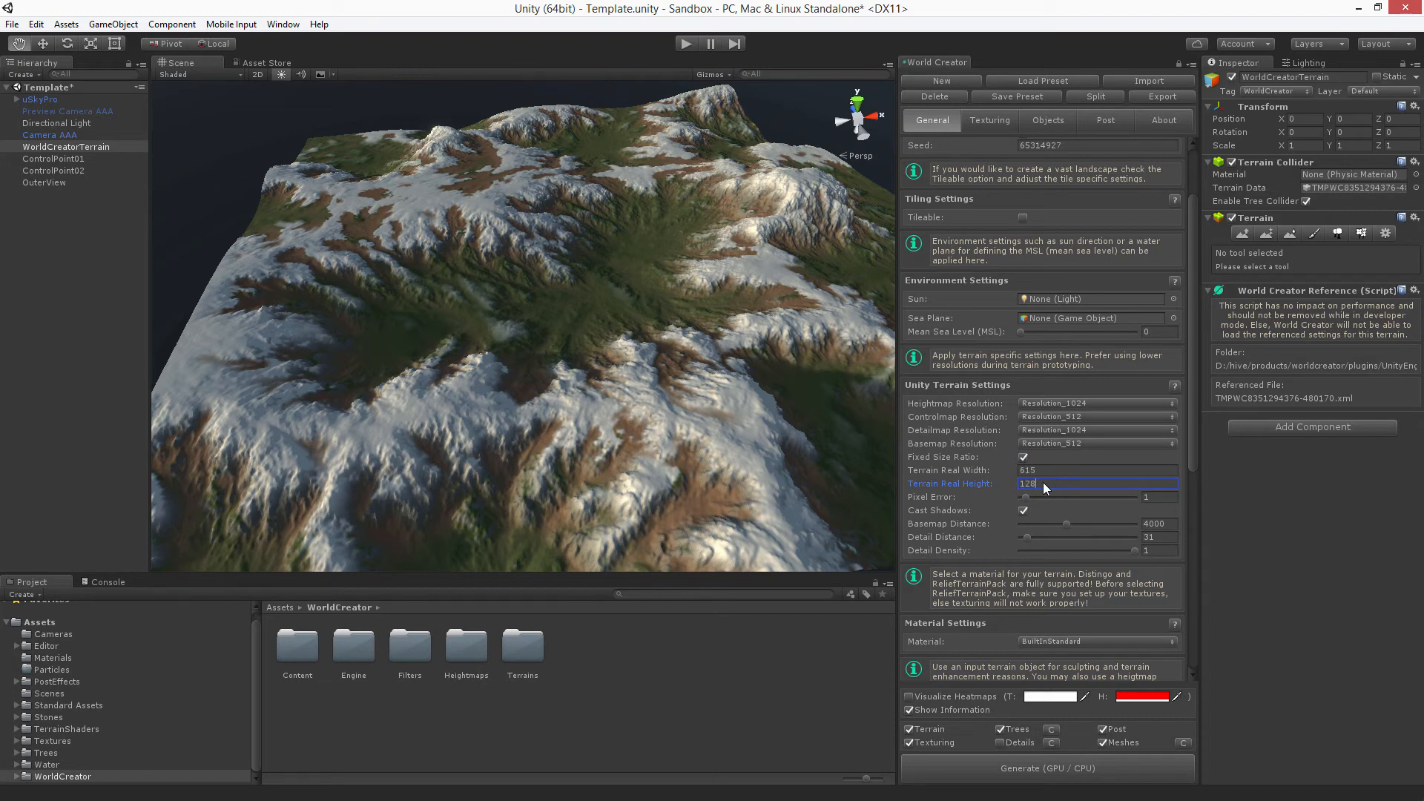
click(1045, 767)
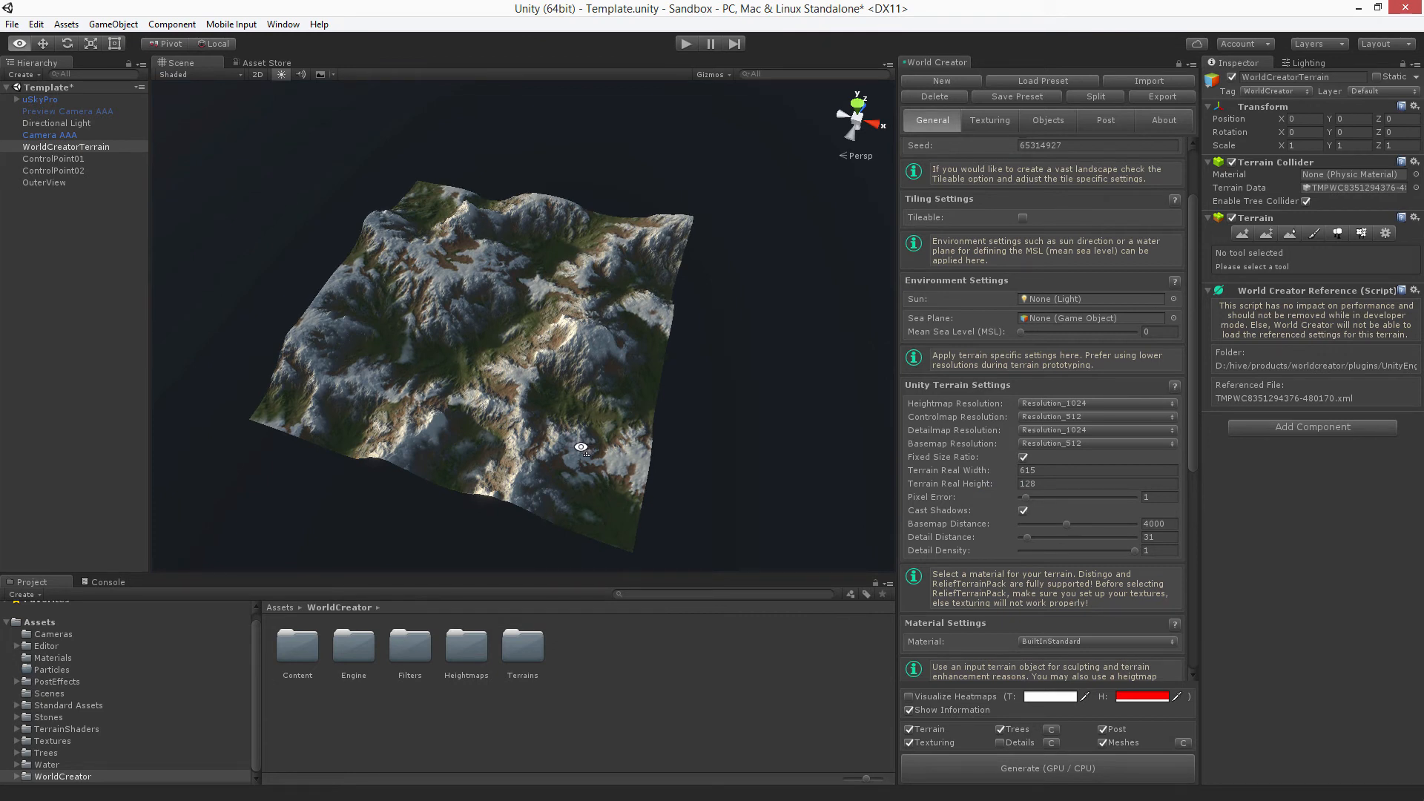
click(1096, 470)
text(200)
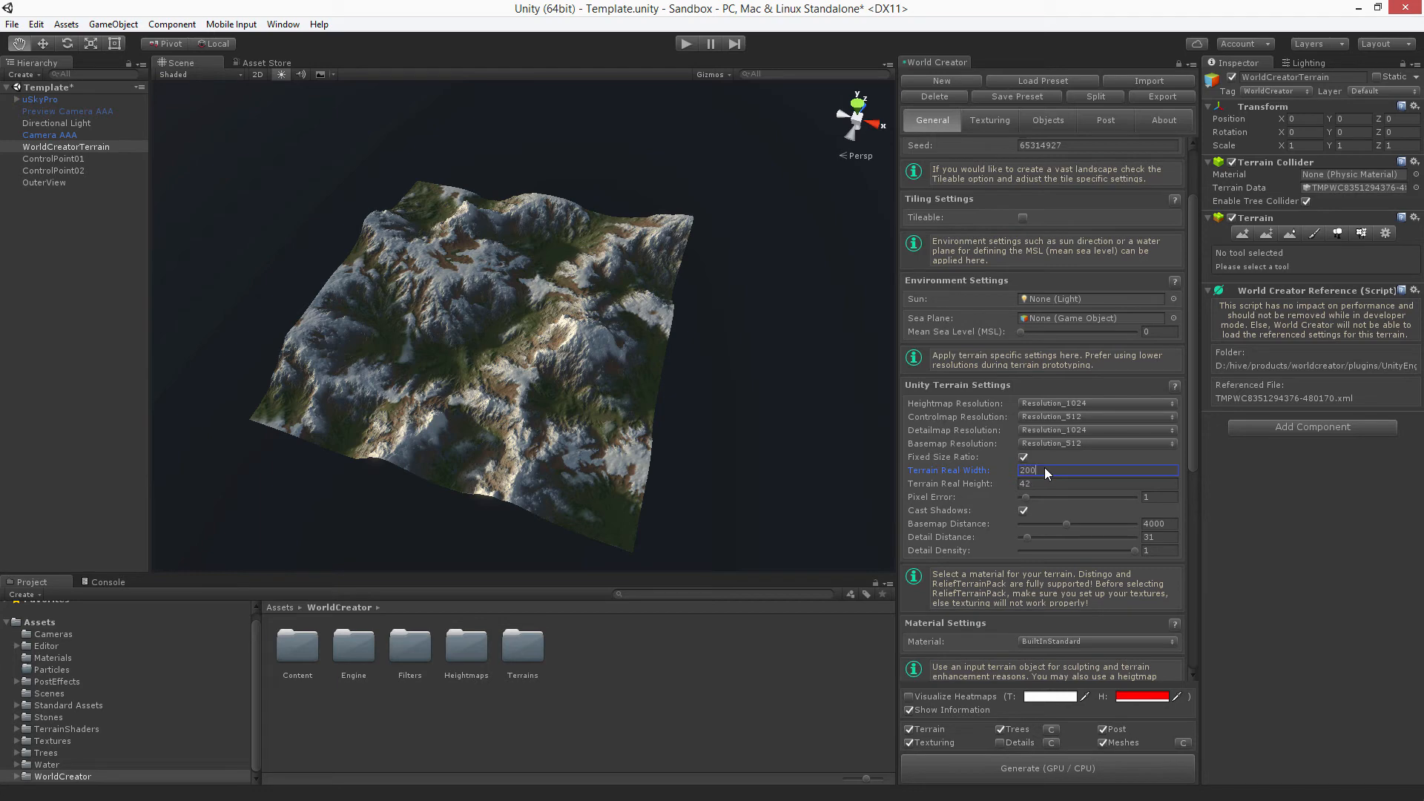
text(1000)
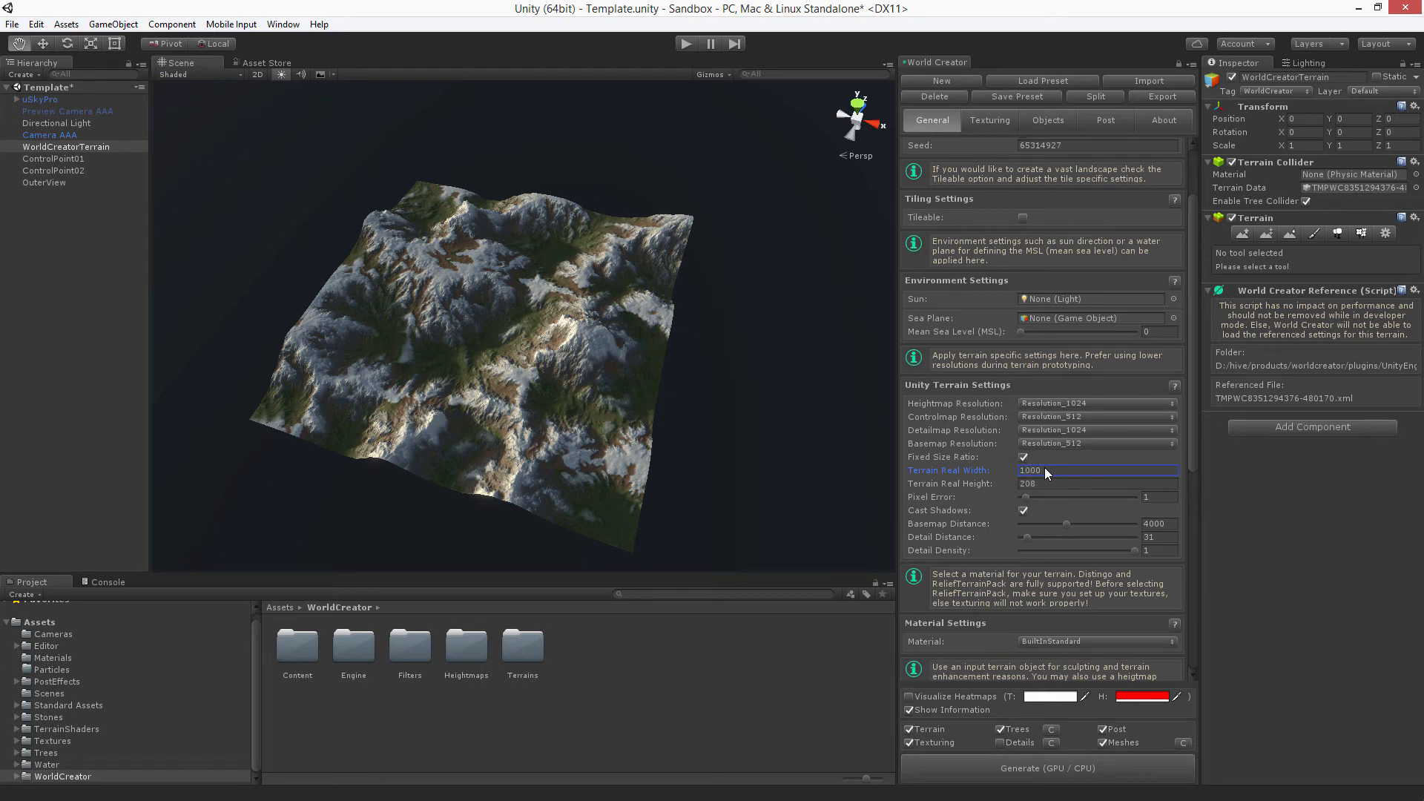
click(1044, 766)
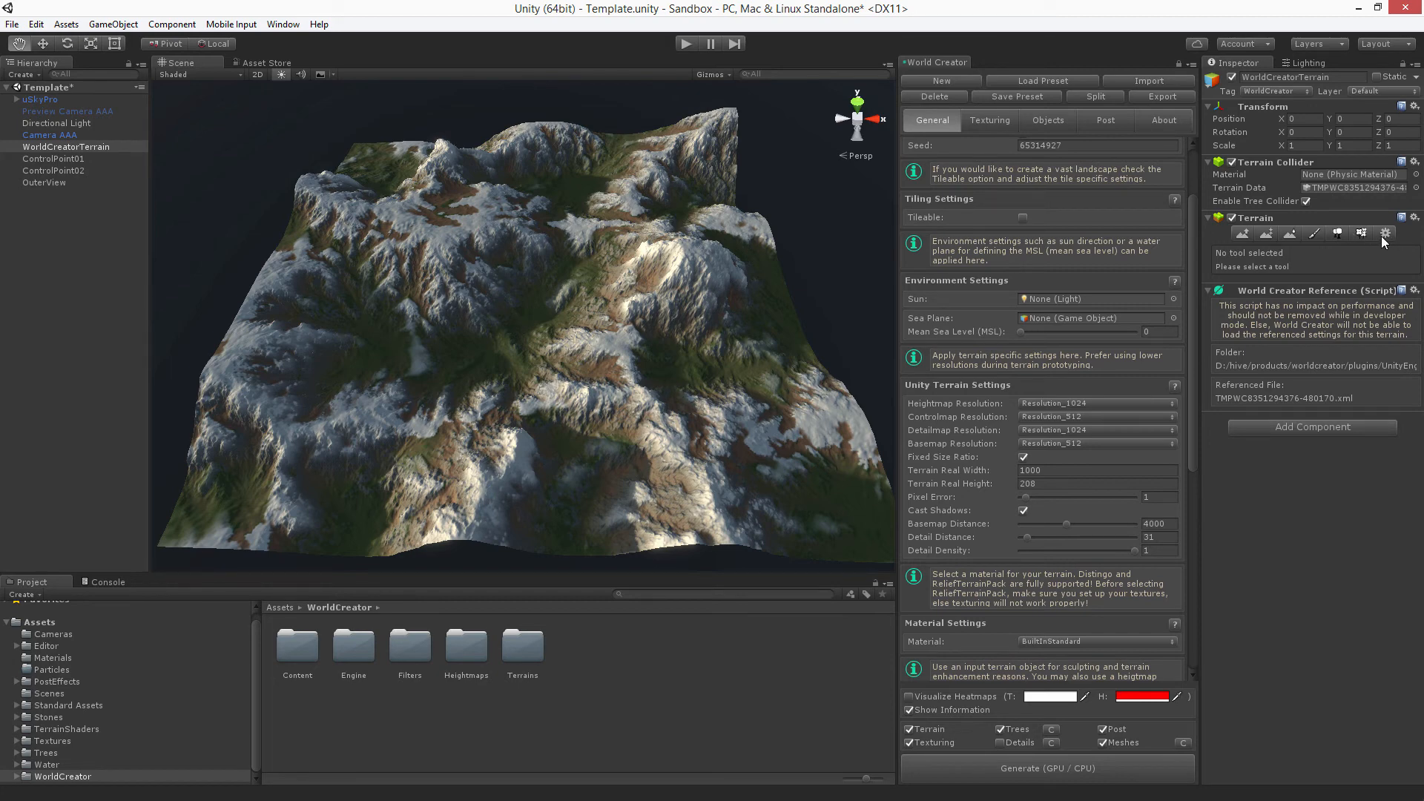
mouse_move(1374, 235)
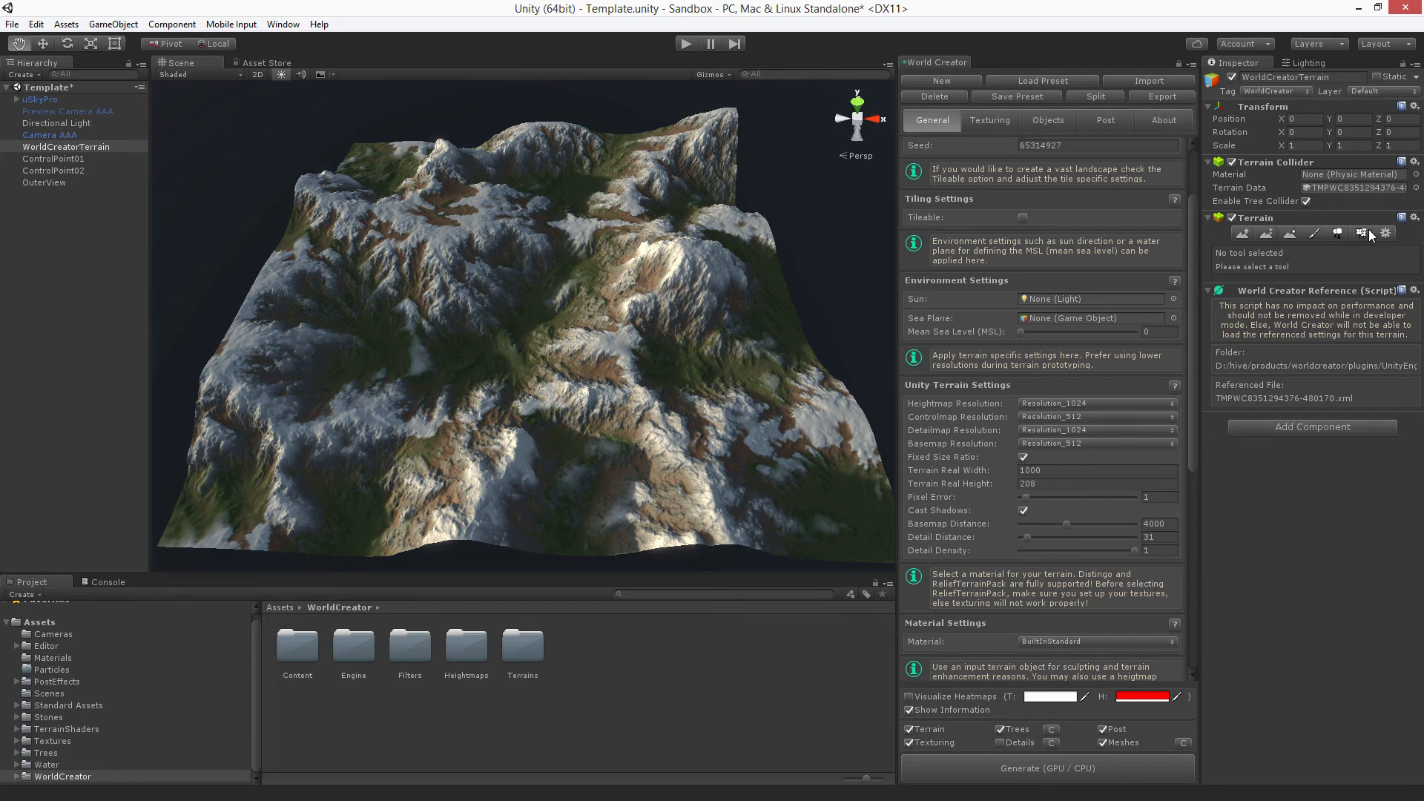
click(1095, 402)
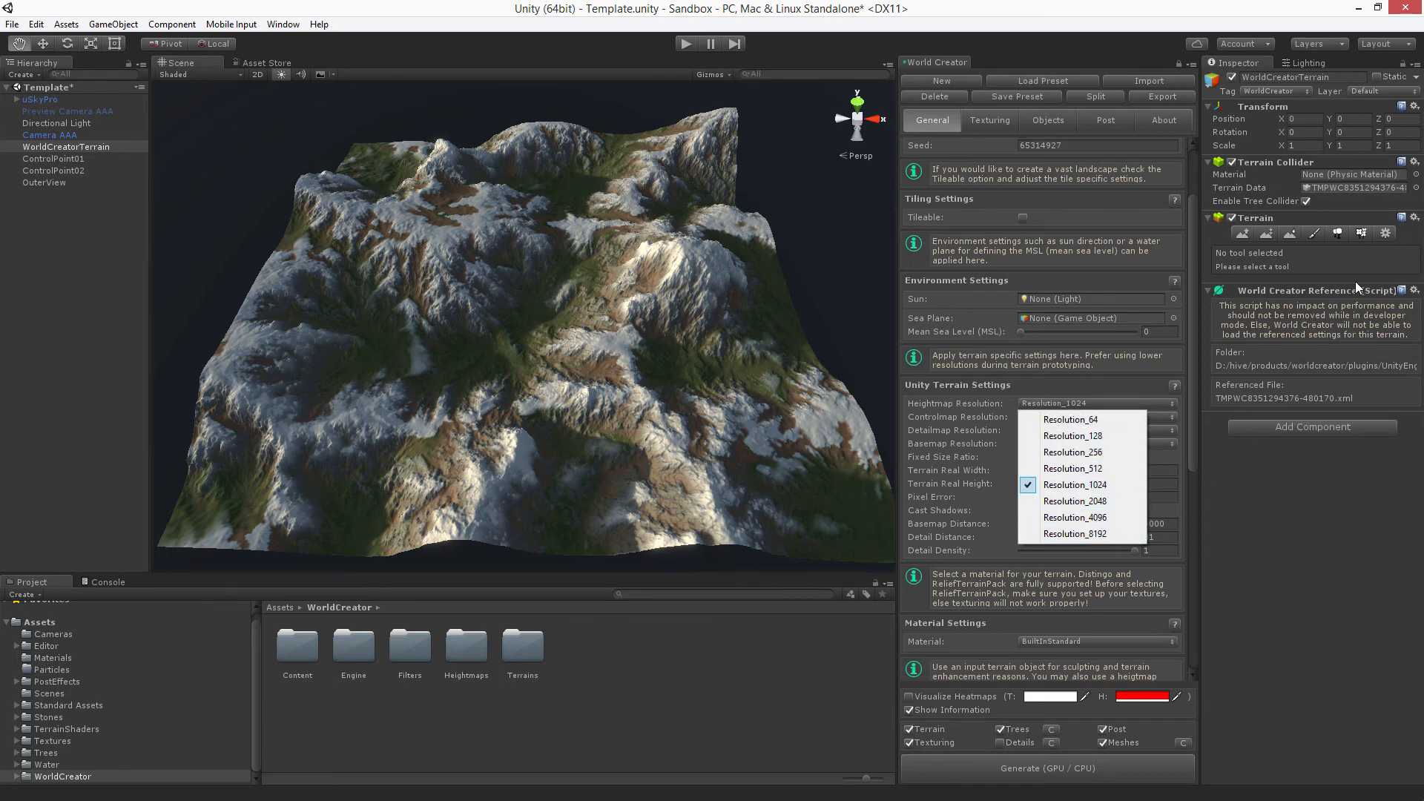
click(1074, 467)
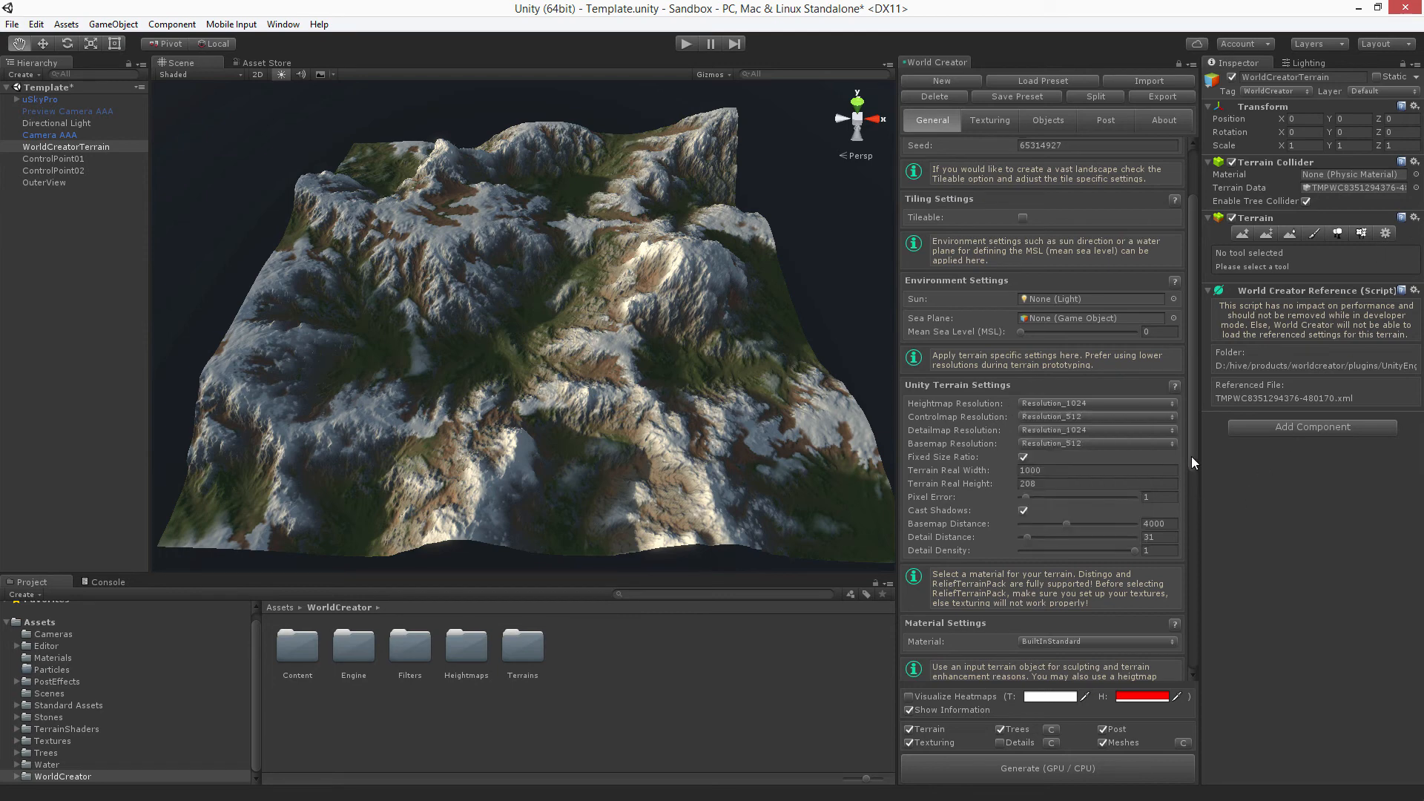
click(1096, 402)
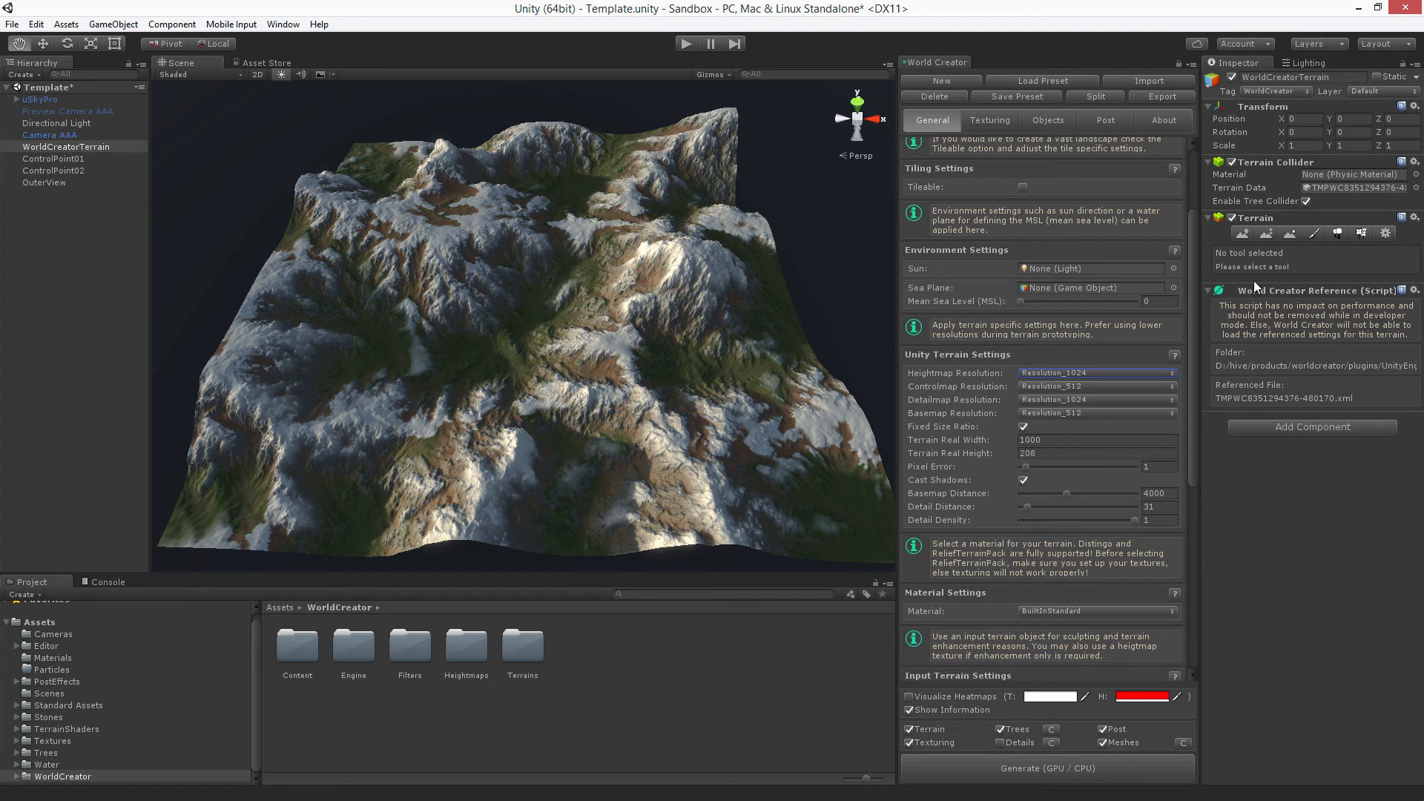
mouse_move(1296, 363)
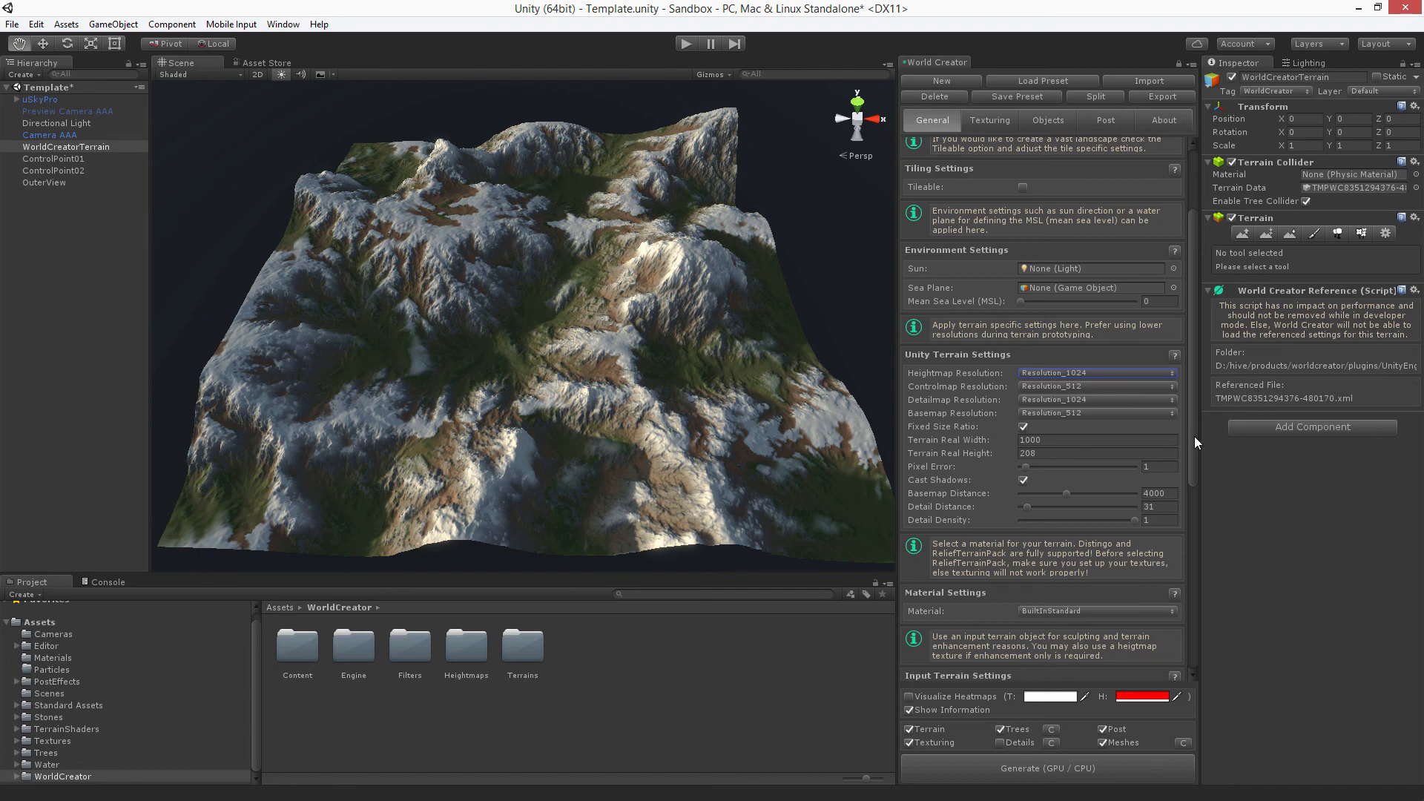
scroll(down, 3)
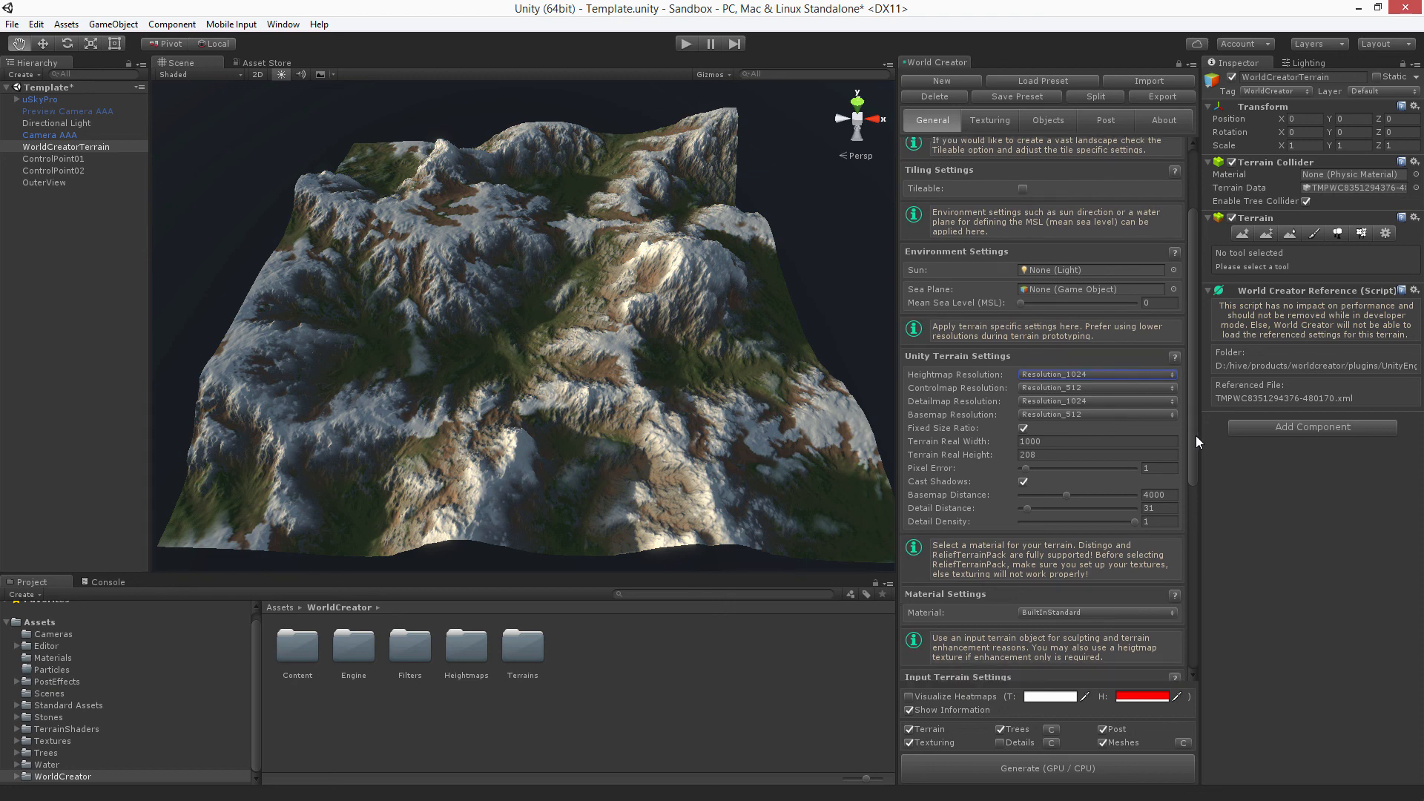
mouse_move(1208, 444)
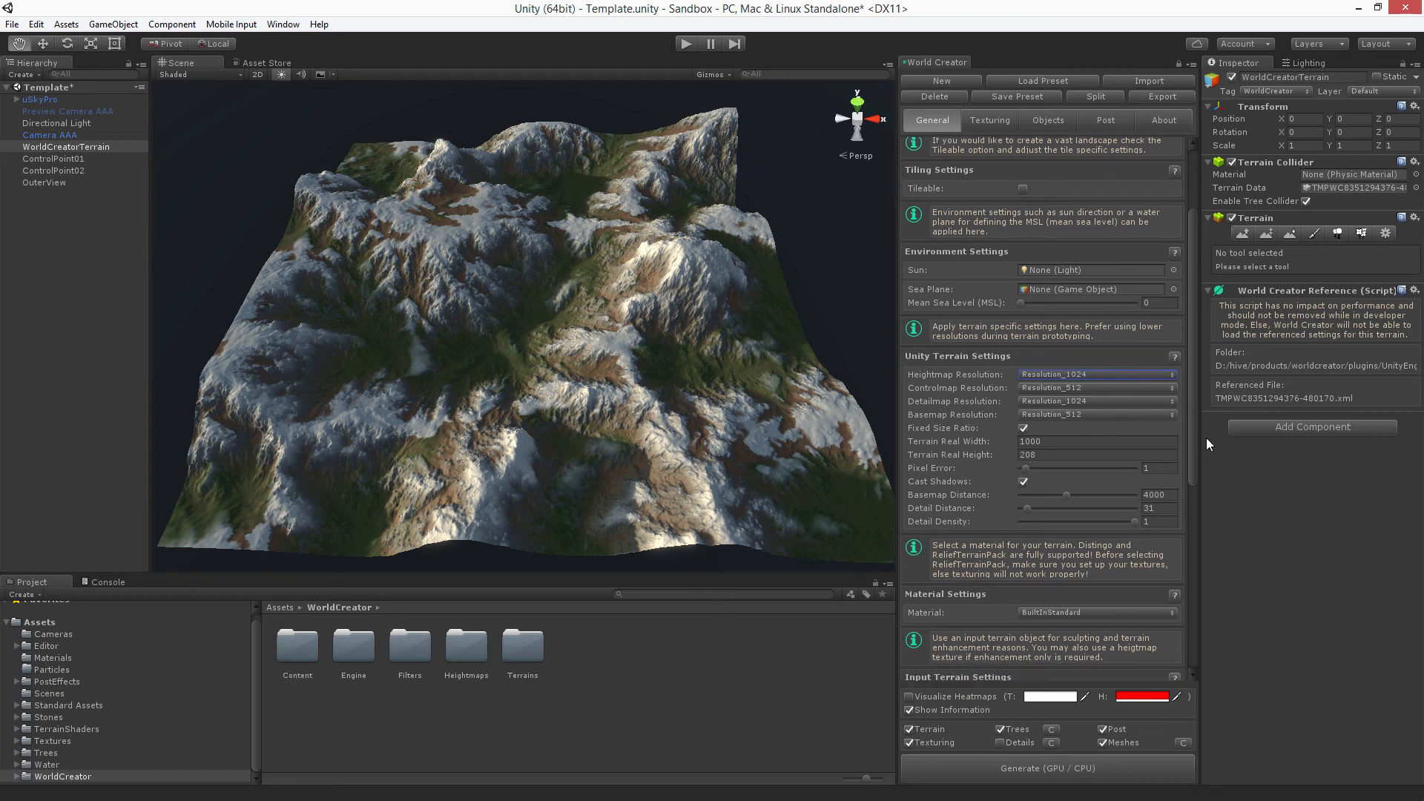